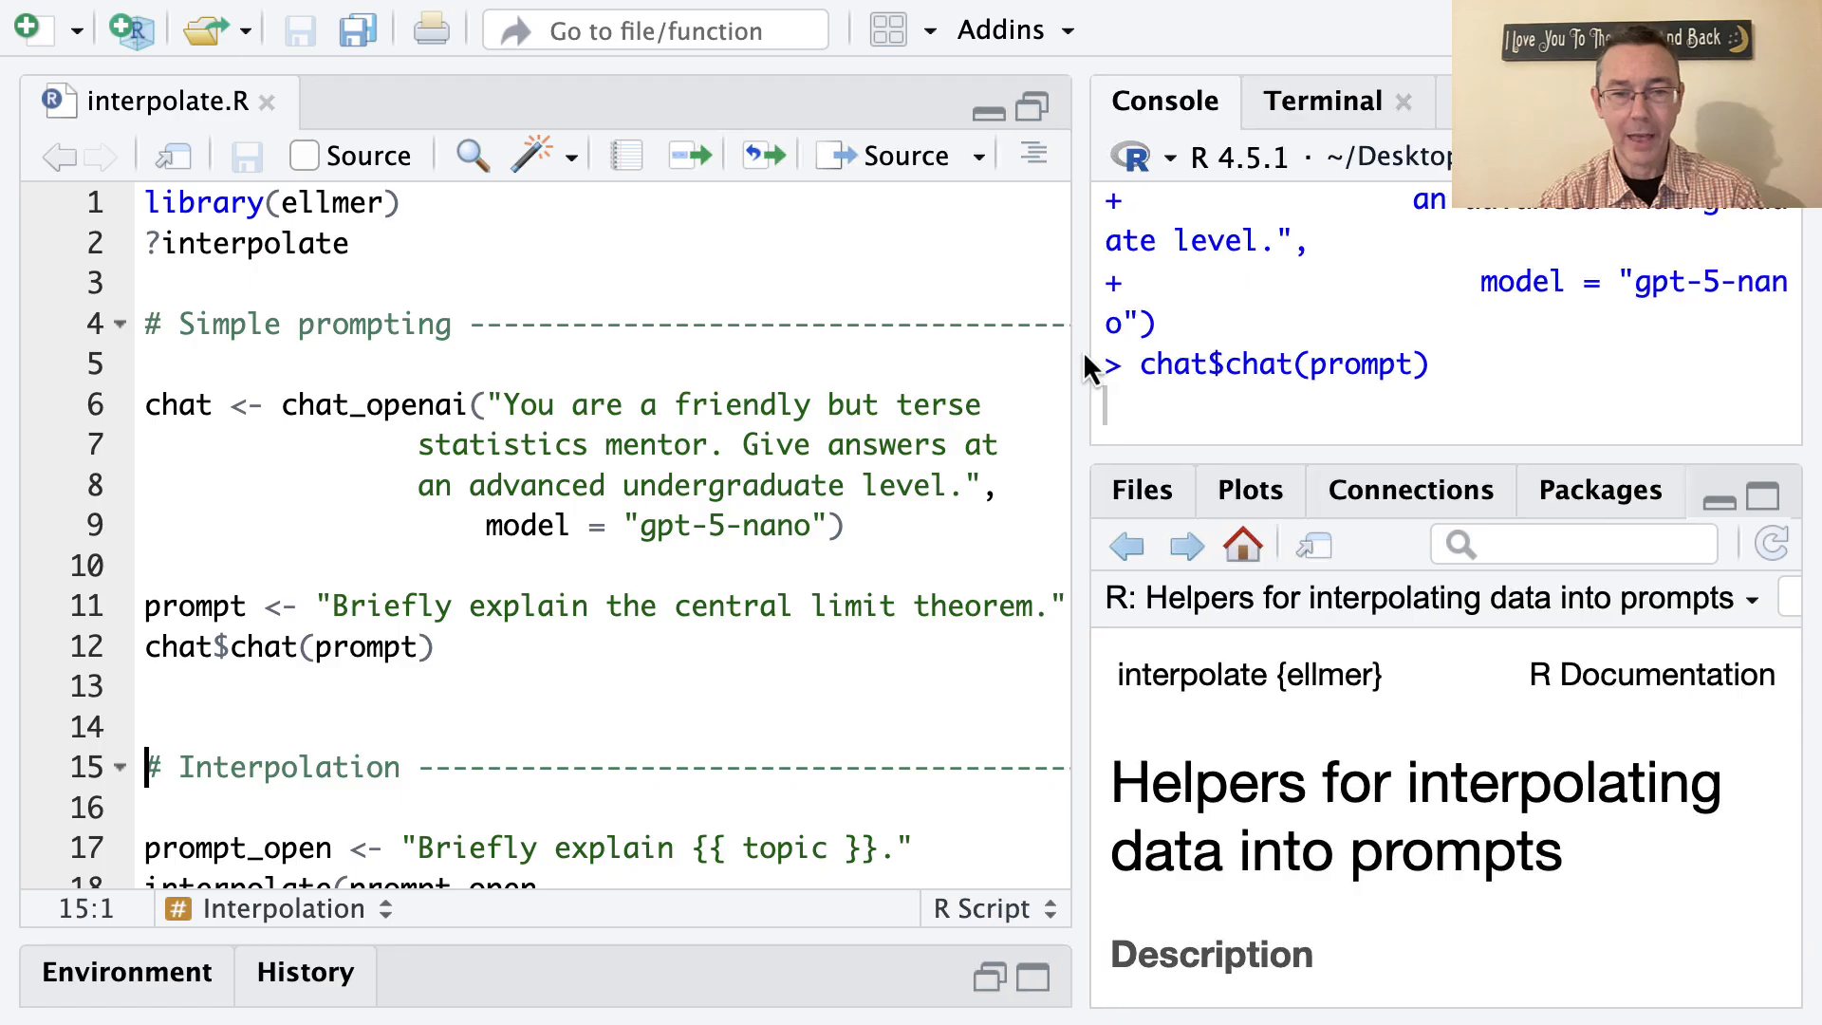
- Run chat$chat(prompt) and get the mentor's terse central limit theorem explanation in the Console
{"action": "key", "text": "Return"}
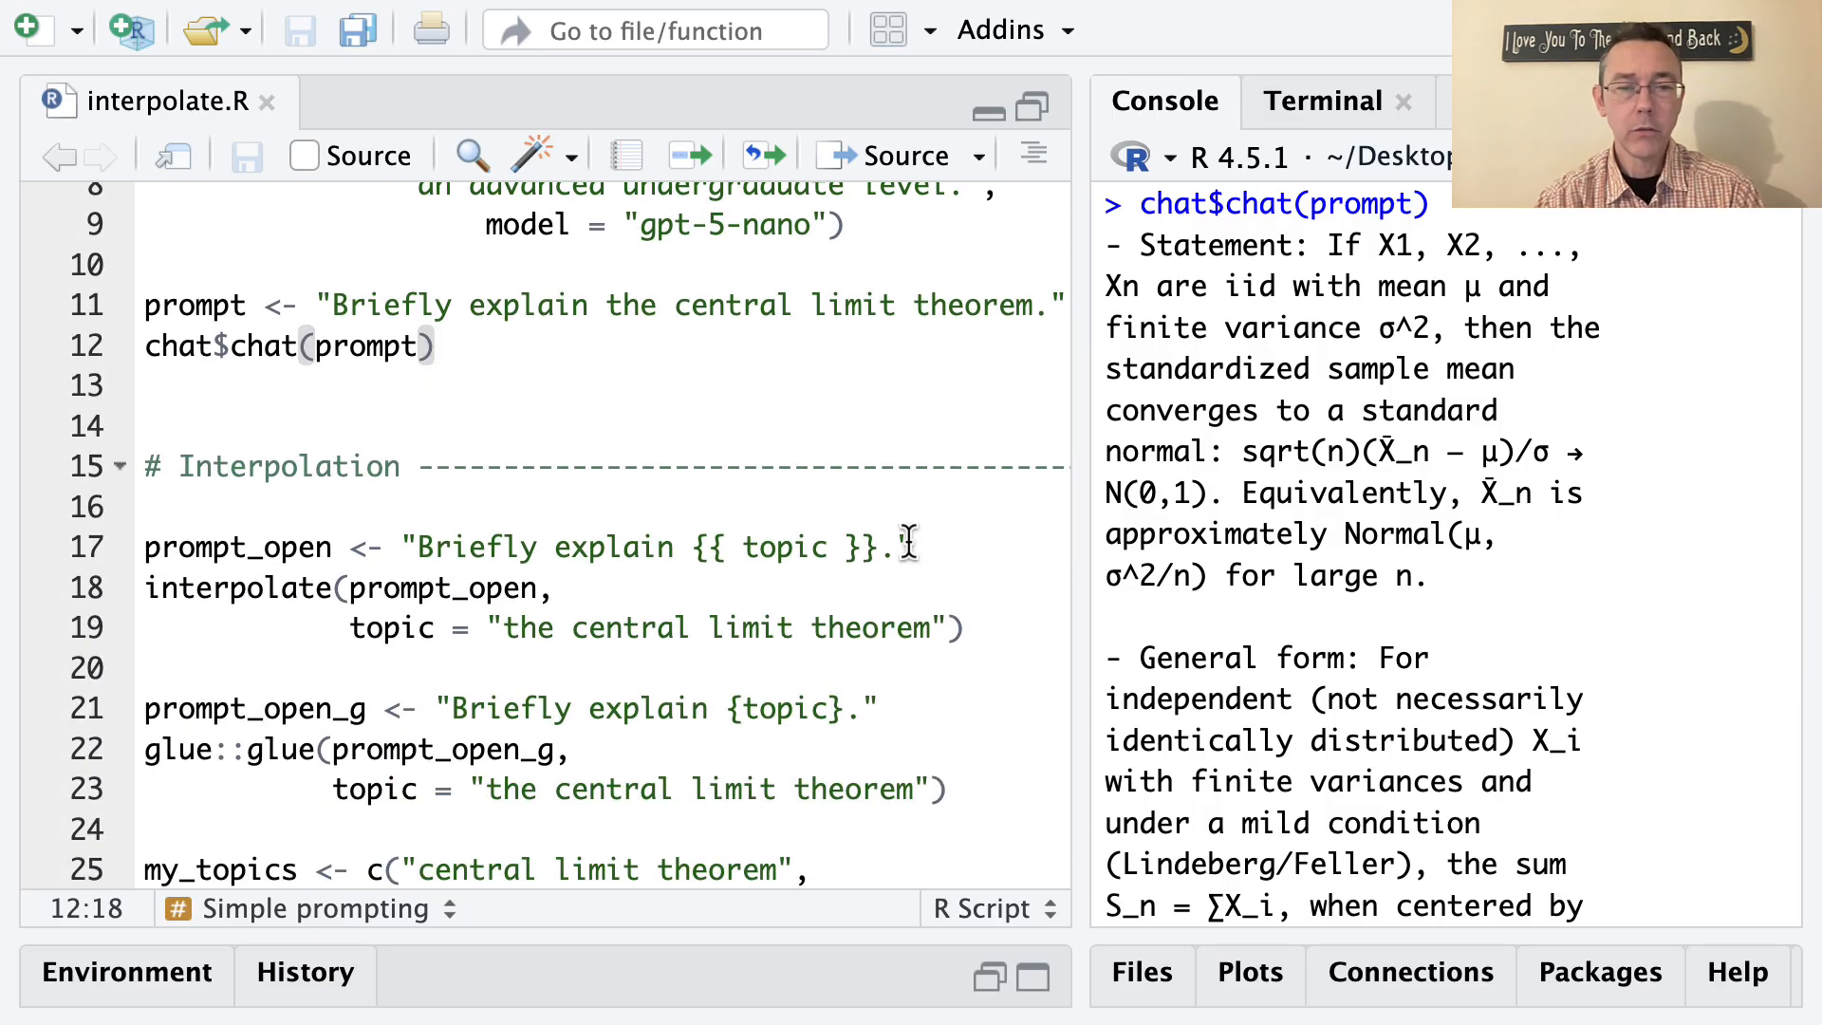
- Select and run the prompt_open template line, then view the ?interpolate help page
{"action": "triple_click", "coordinate": [523, 546]}
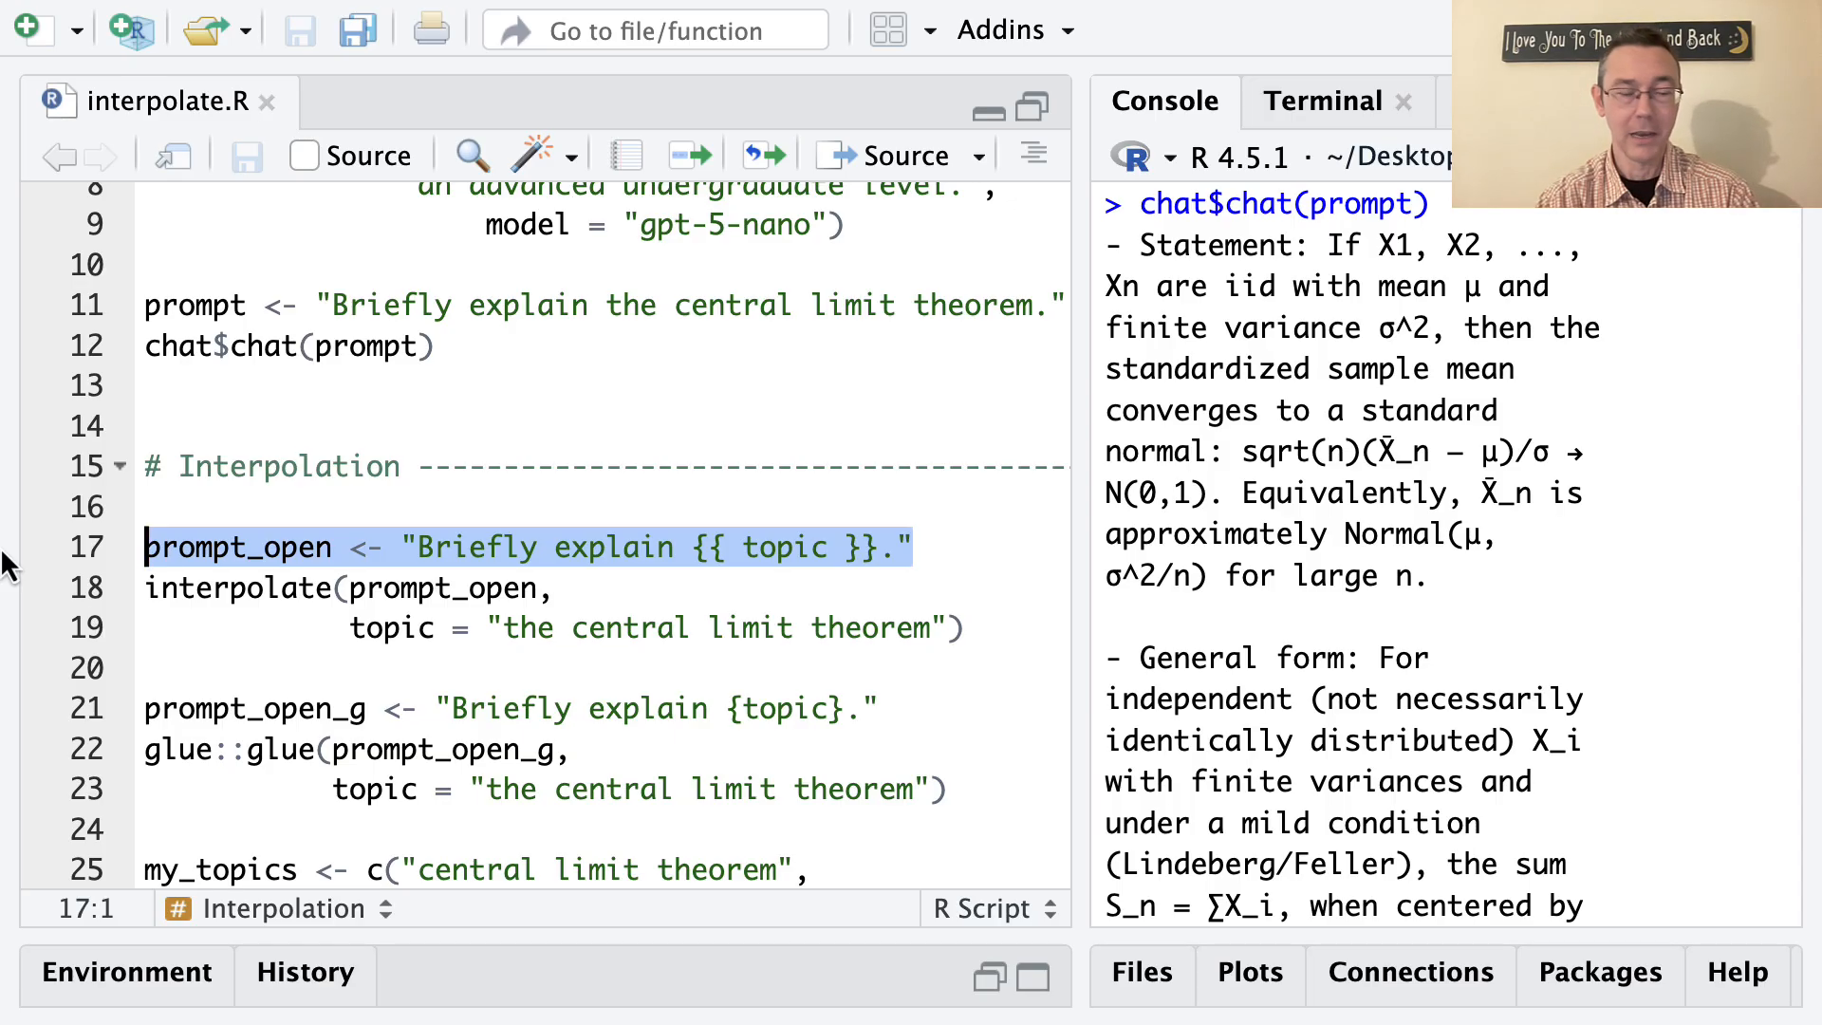
{"action": "left_click", "coordinate": [894, 547]}
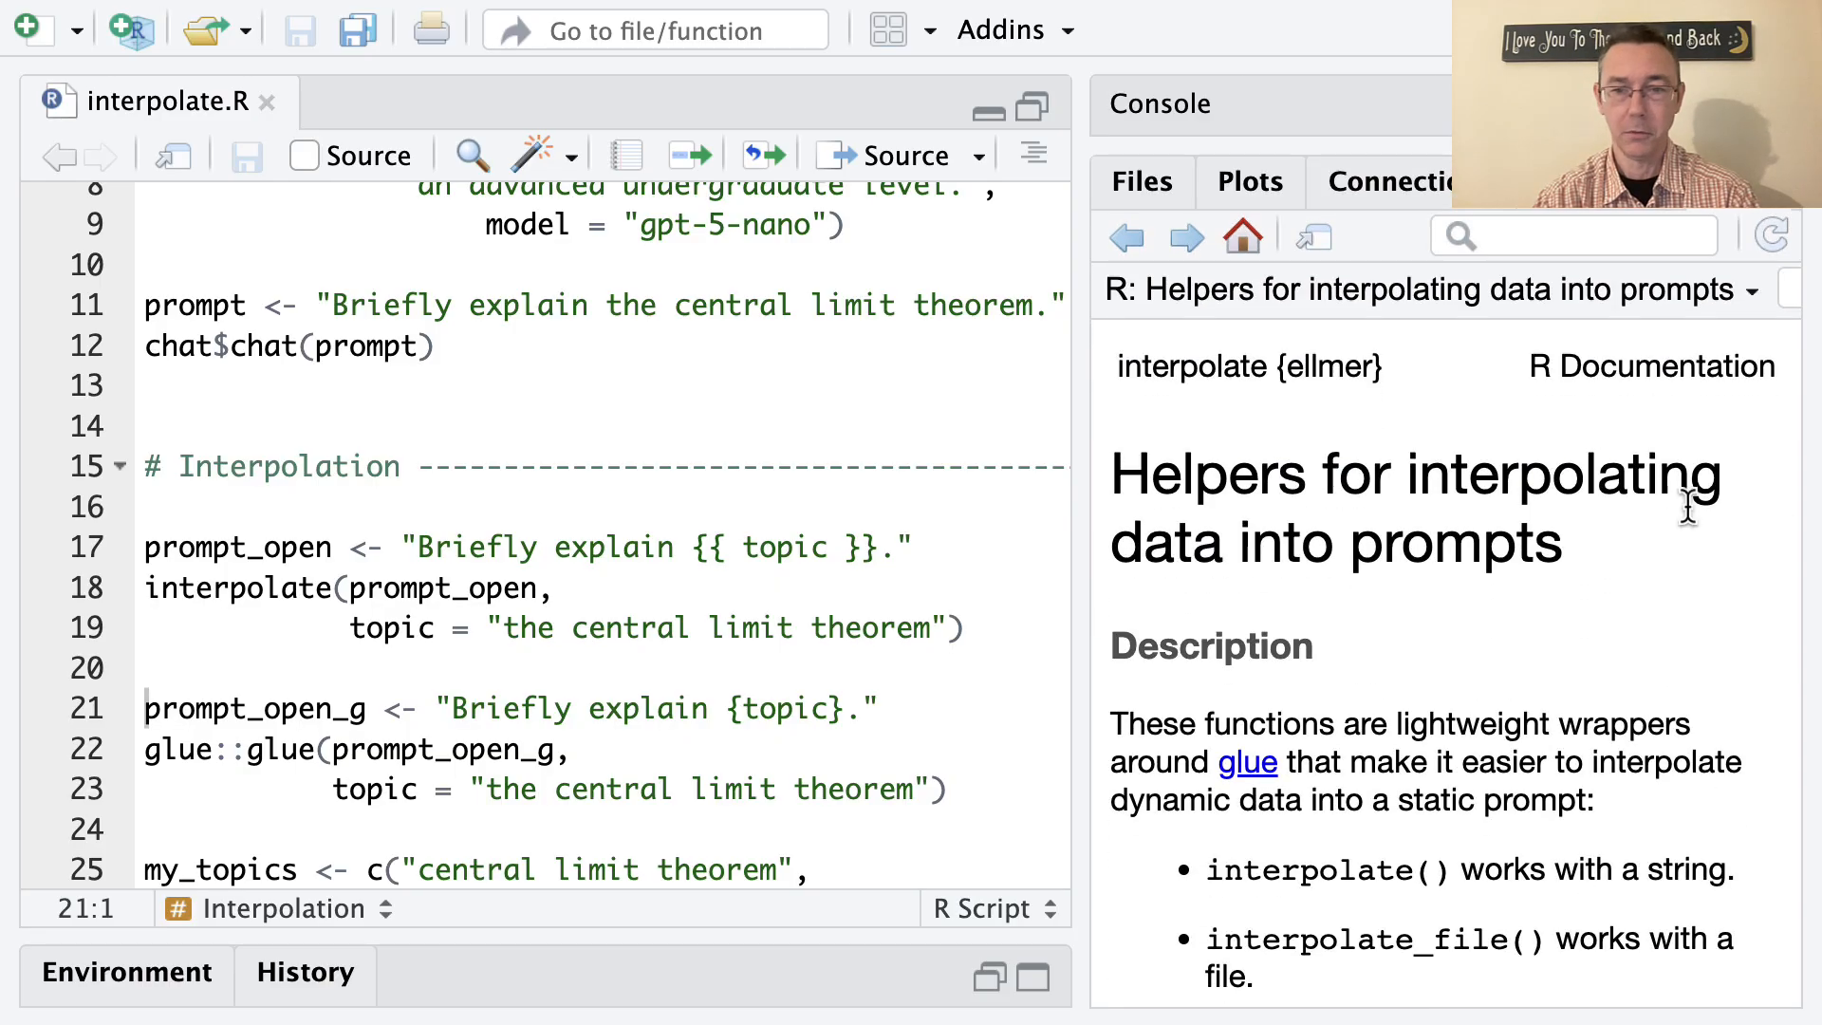
{"action": "mouse_move", "coordinate": [1717, 581]}
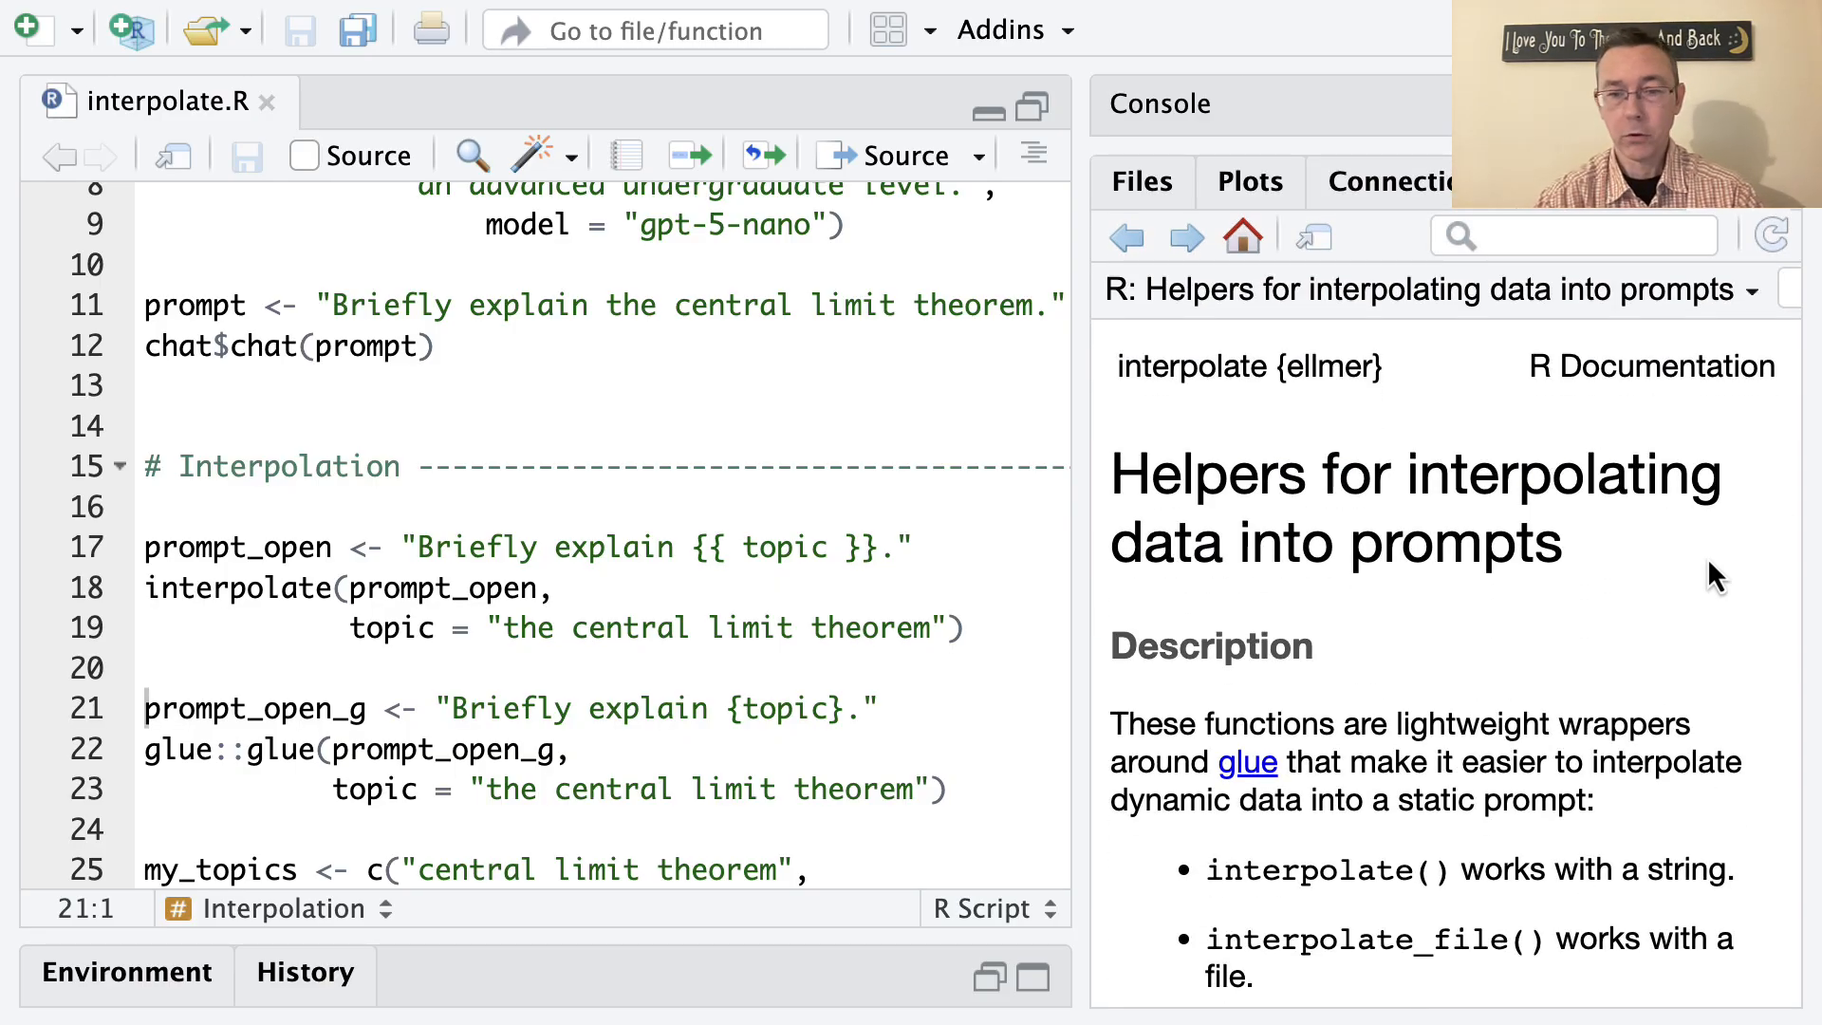
{"action": "scroll", "scroll_direction": "down", "scroll_amount": 3}
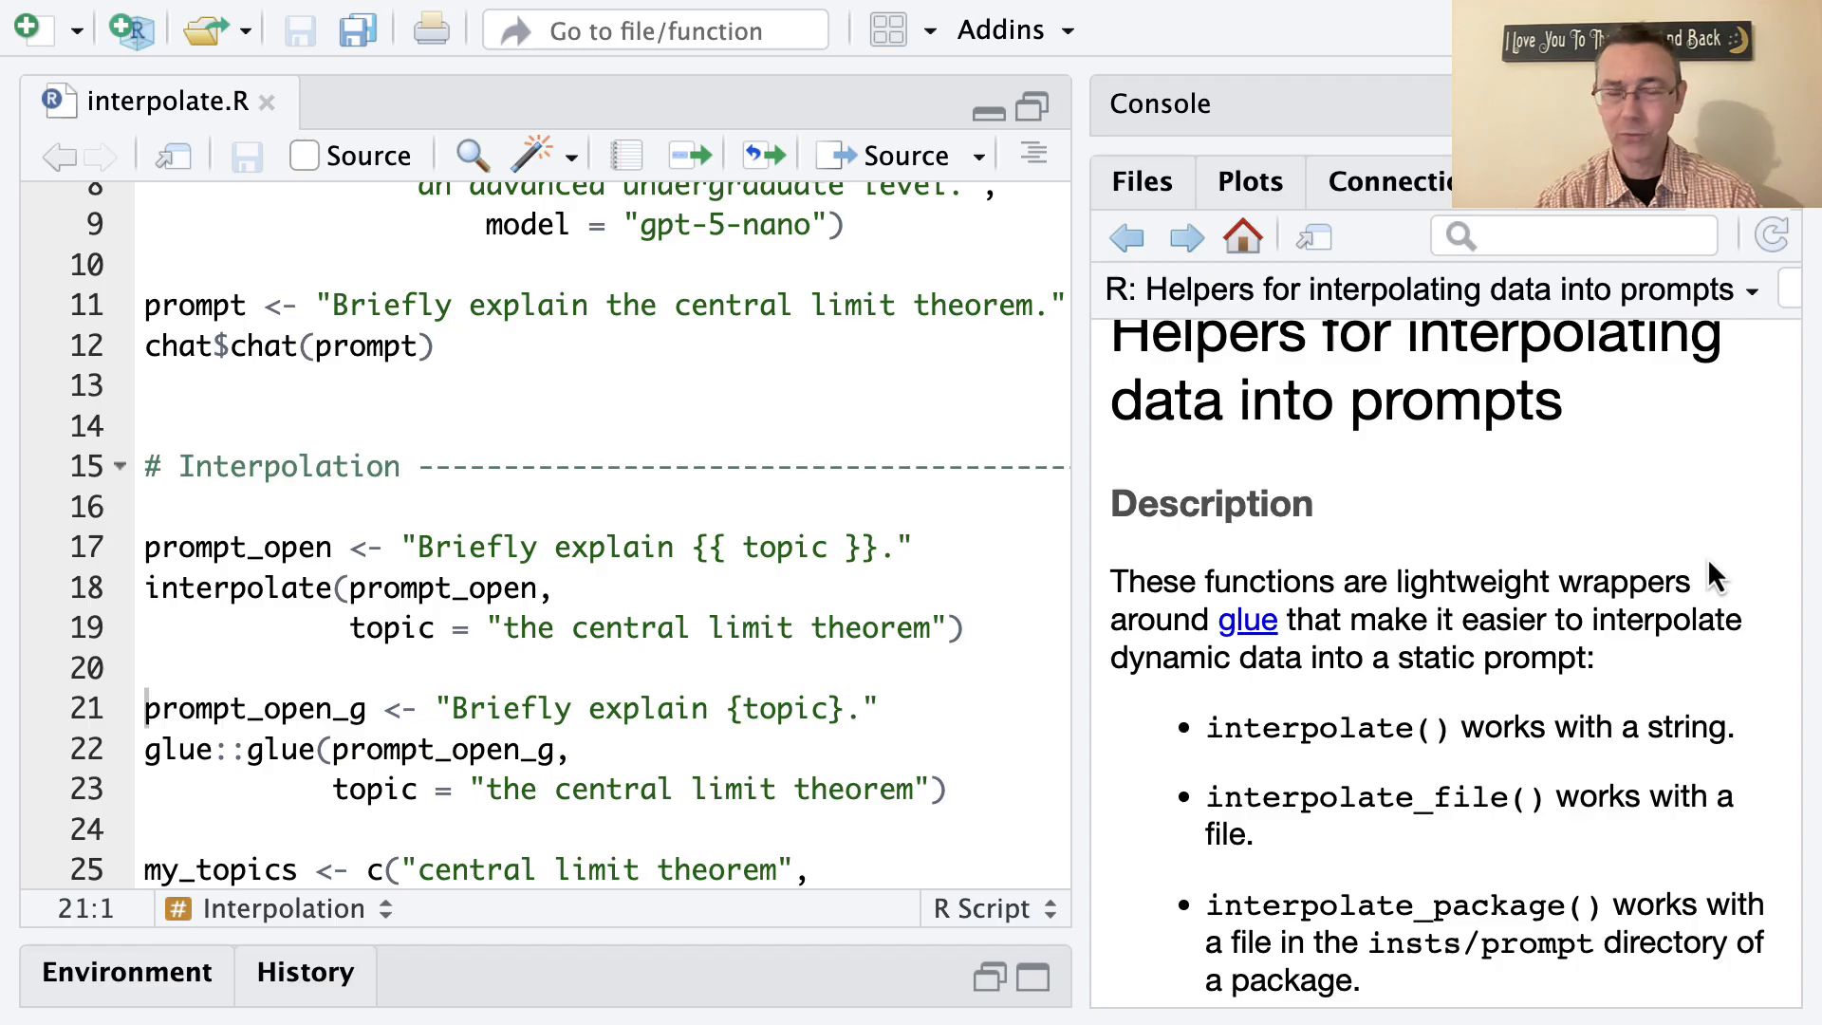
{"action": "mouse_move", "coordinate": [1541, 535]}
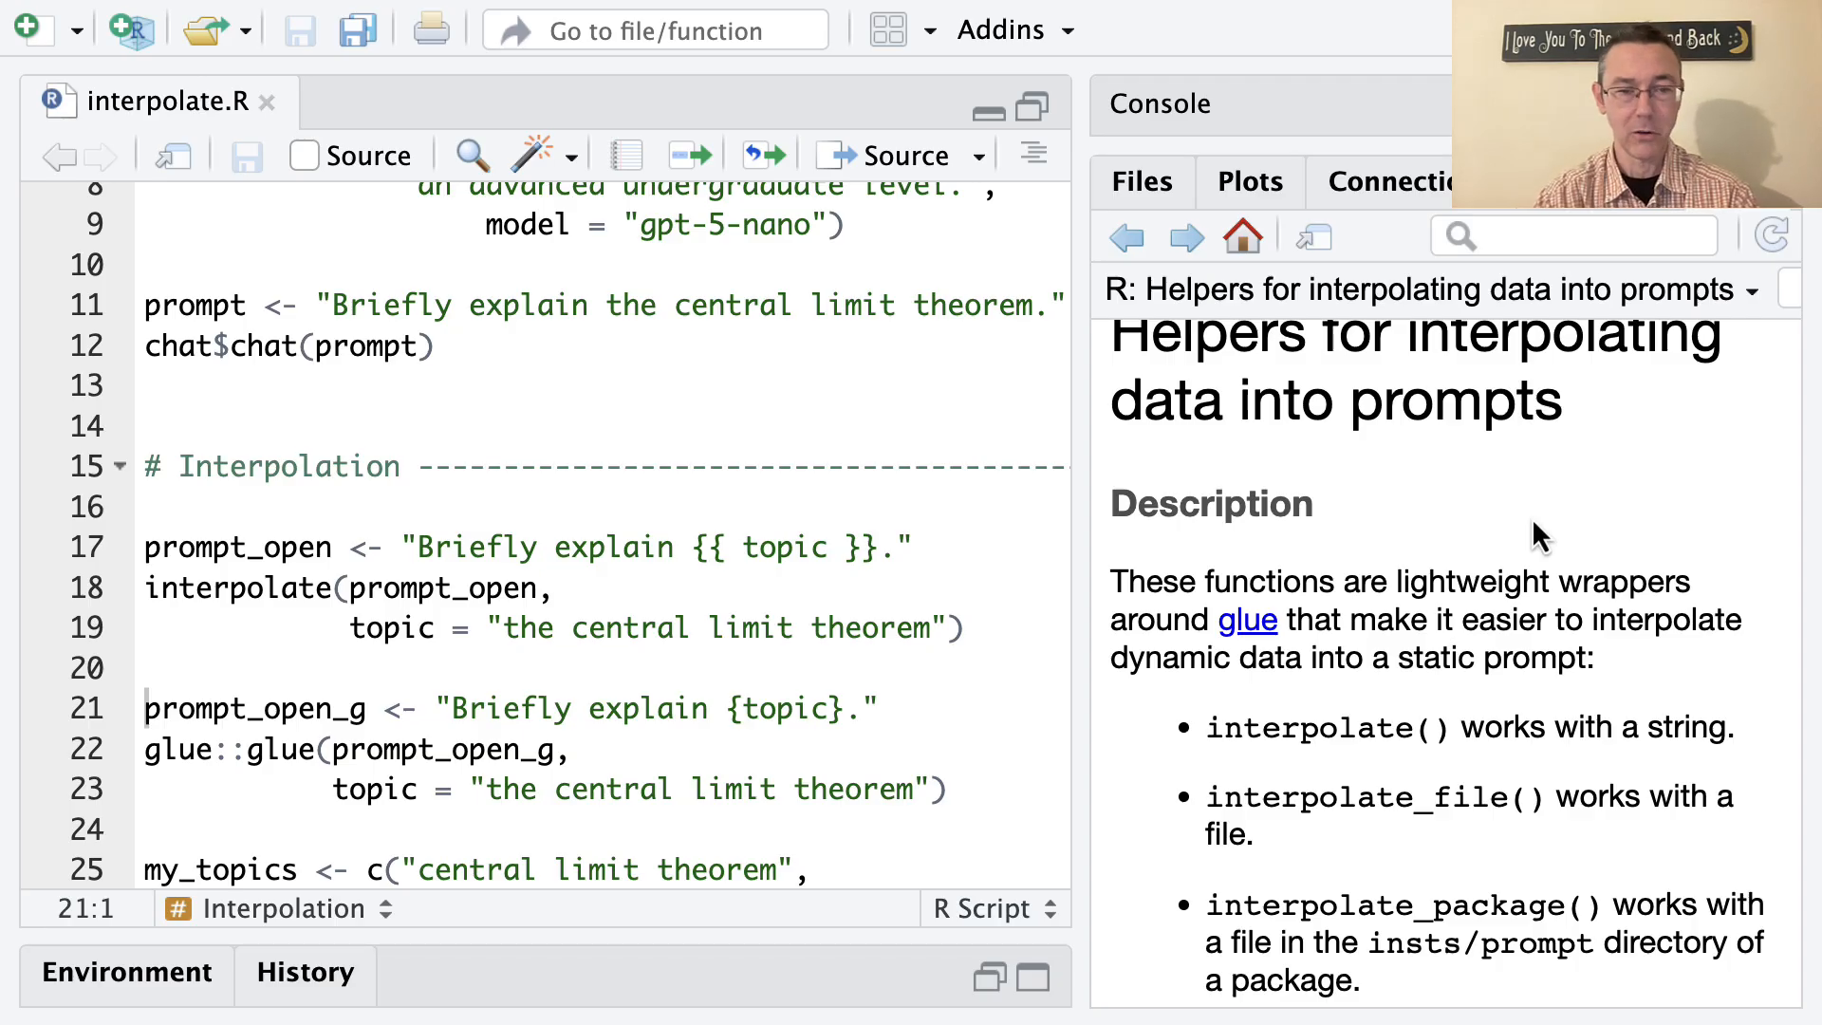
{"action": "scroll", "scroll_direction": "down", "scroll_amount": 3}
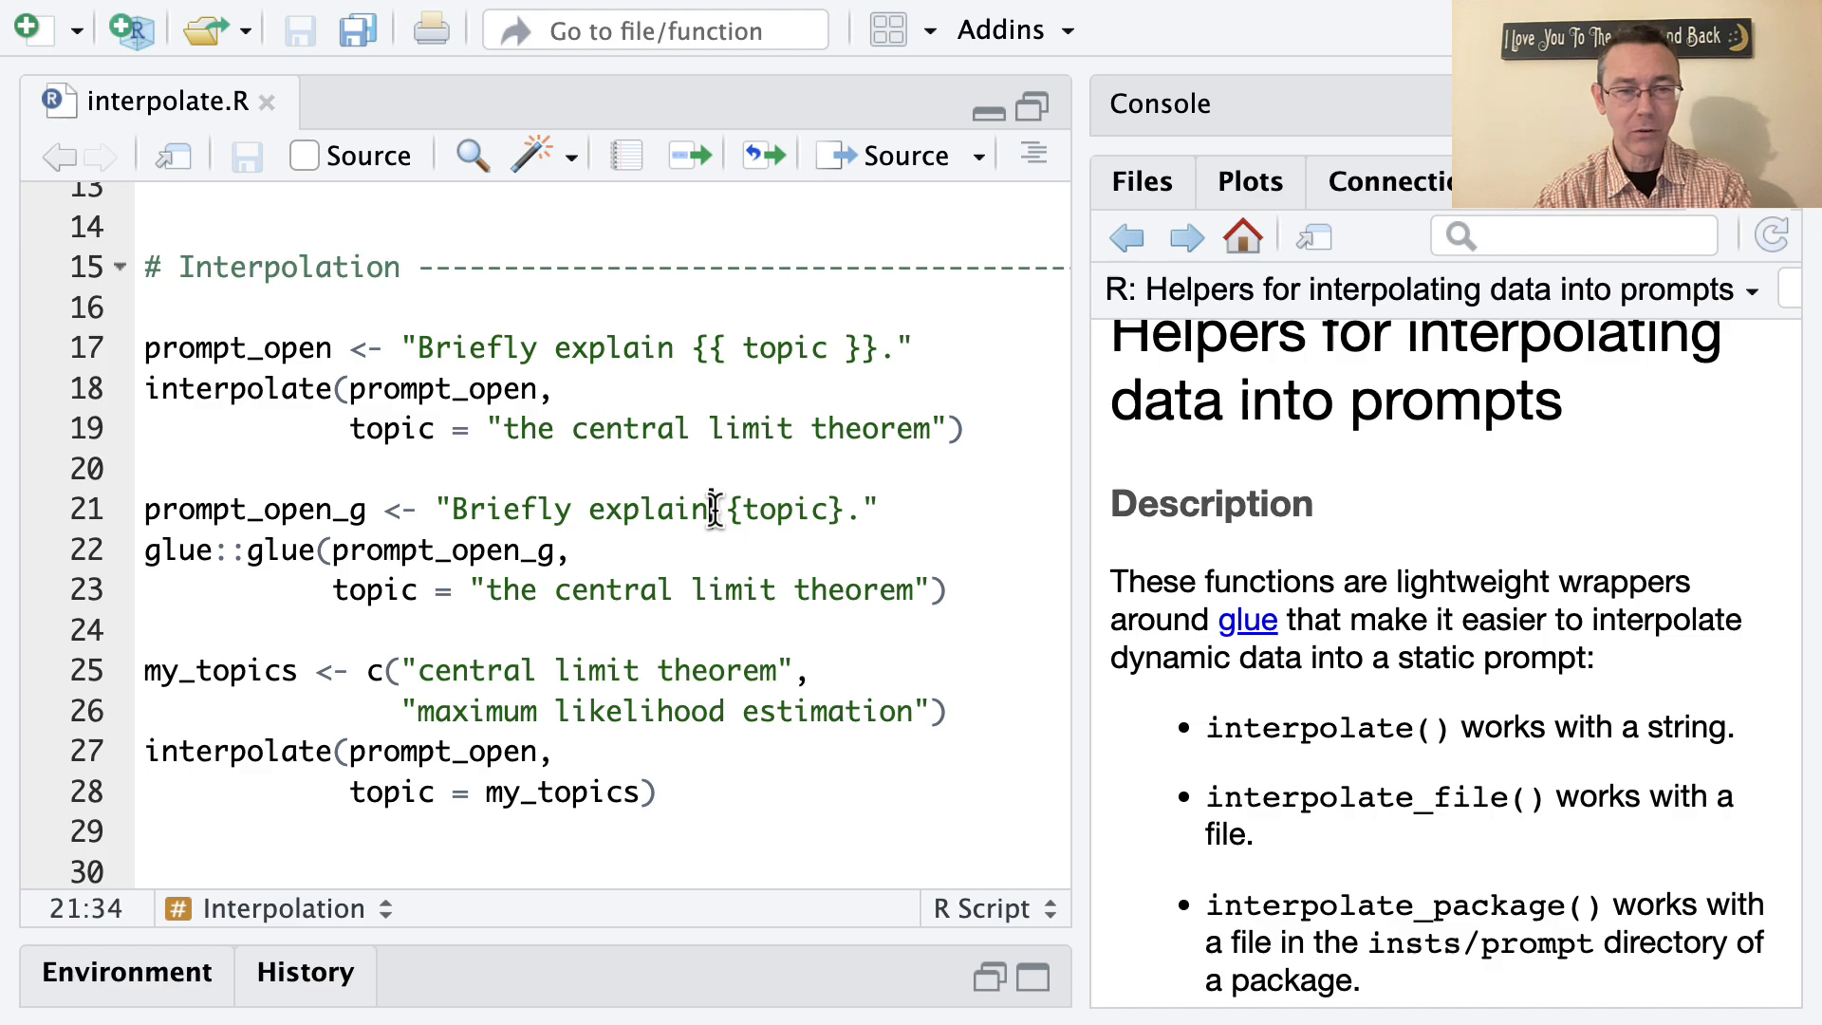
- Run the glue::glue call, my_topics and interpolate(prompt_open, topic = my_topics) to get two prompts
{"action": "double_click", "coordinate": [778, 509]}
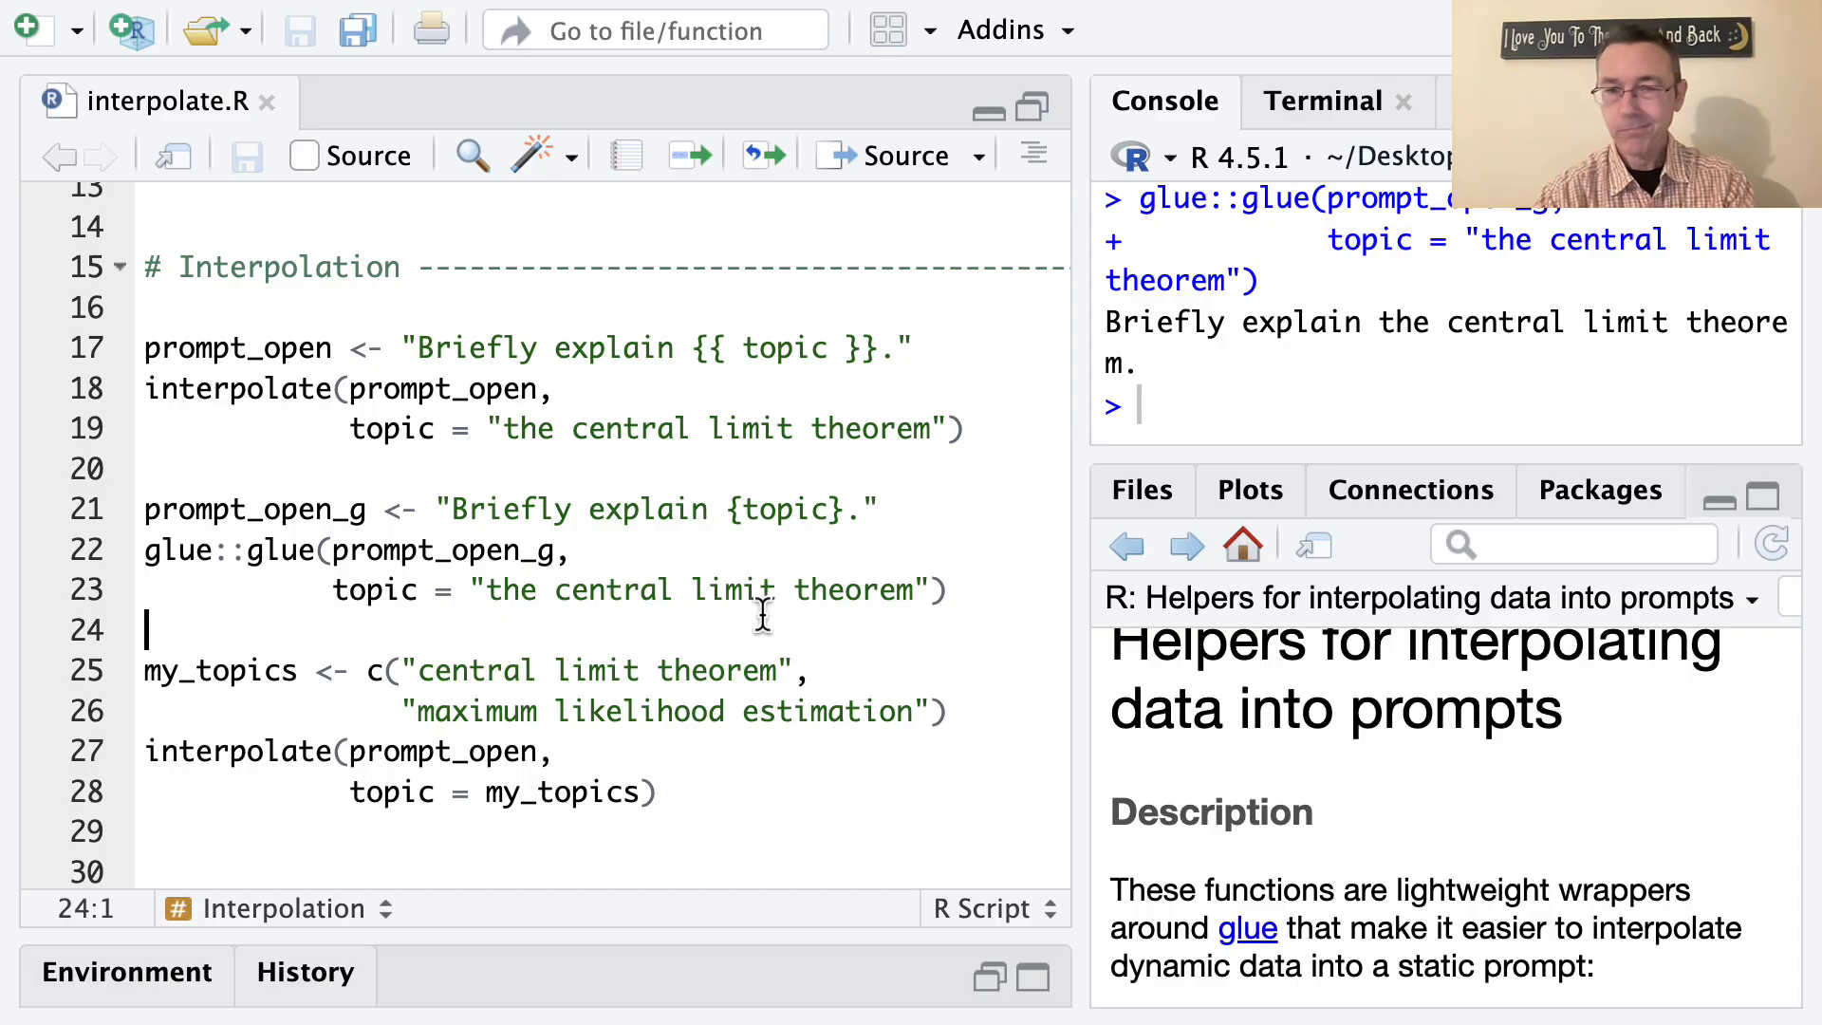
{"action": "left_click", "coordinate": [816, 670]}
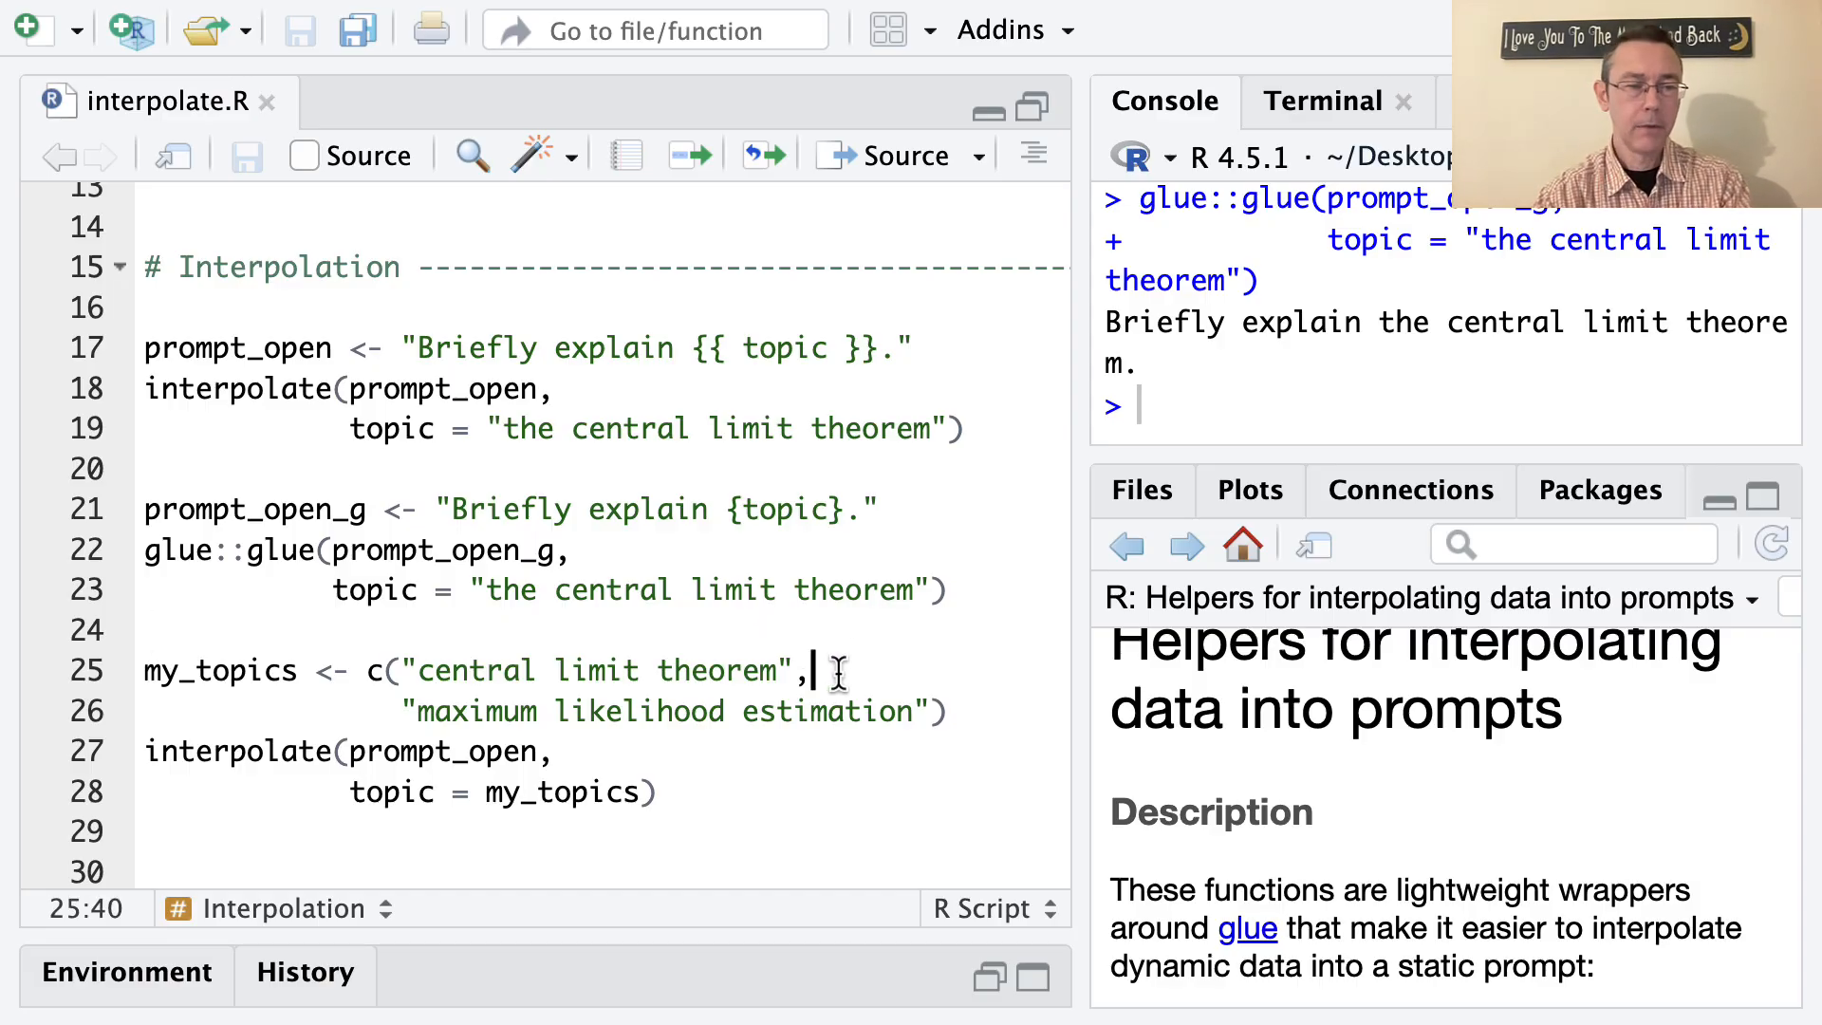
{"action": "scroll", "scroll_direction": "down", "scroll_amount": 3}
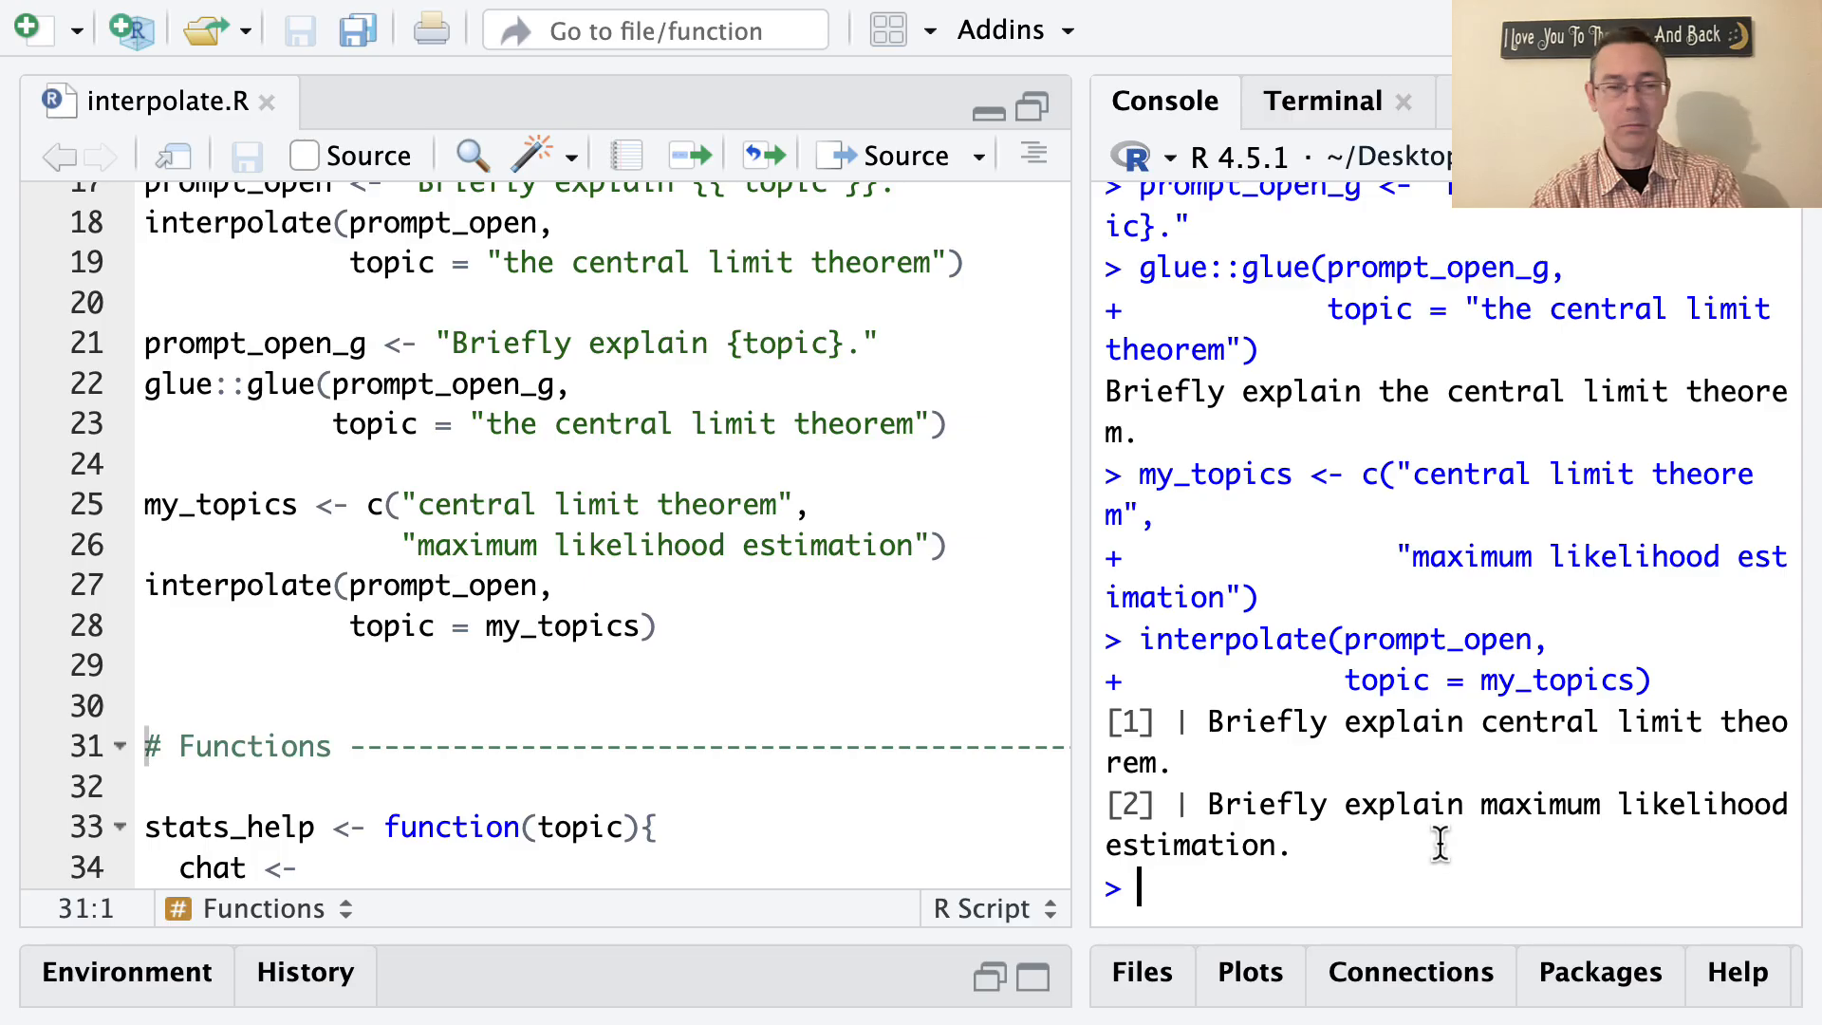
- Reword the first topic to "the central limit theorem" so the prompt reads naturally
{"action": "left_click", "coordinate": [418, 505]}
{"action": "type", "text": "the "}
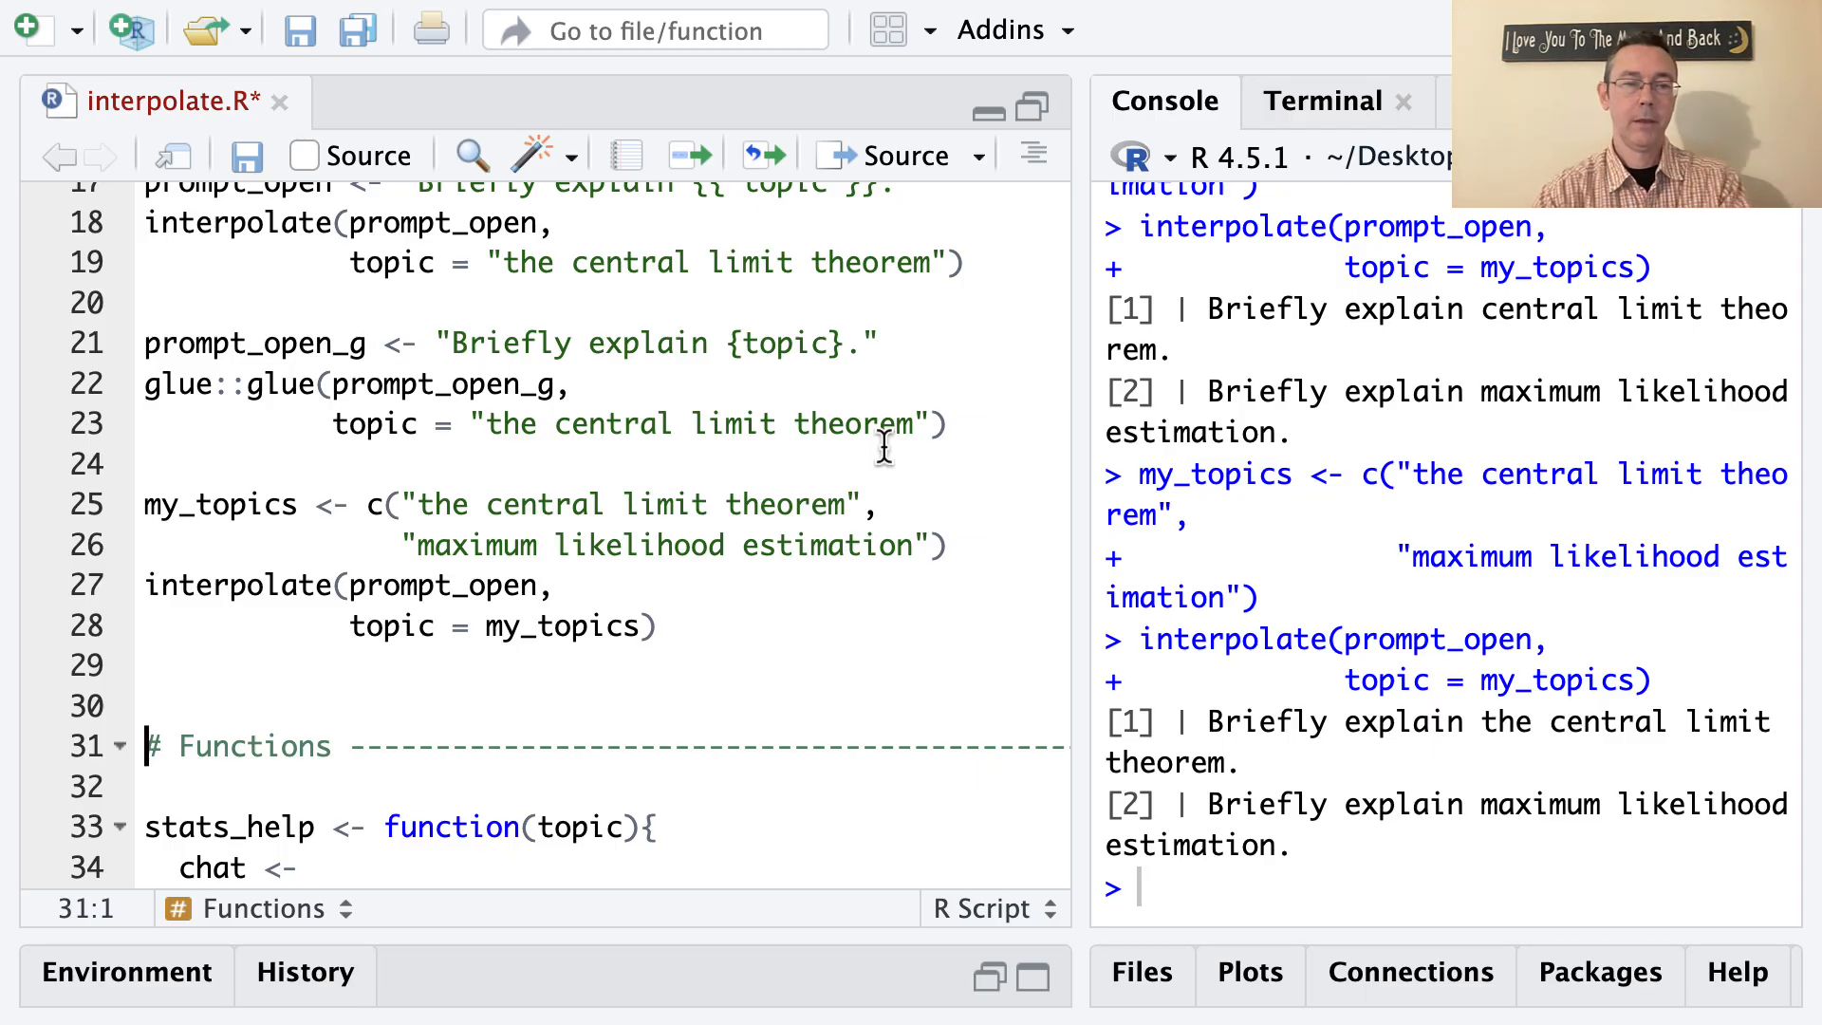
- Review the stats_help definition (mentor system prompt, interpolated topic) and define it in the Console
{"action": "scroll", "scroll_direction": "down", "scroll_amount": 3}
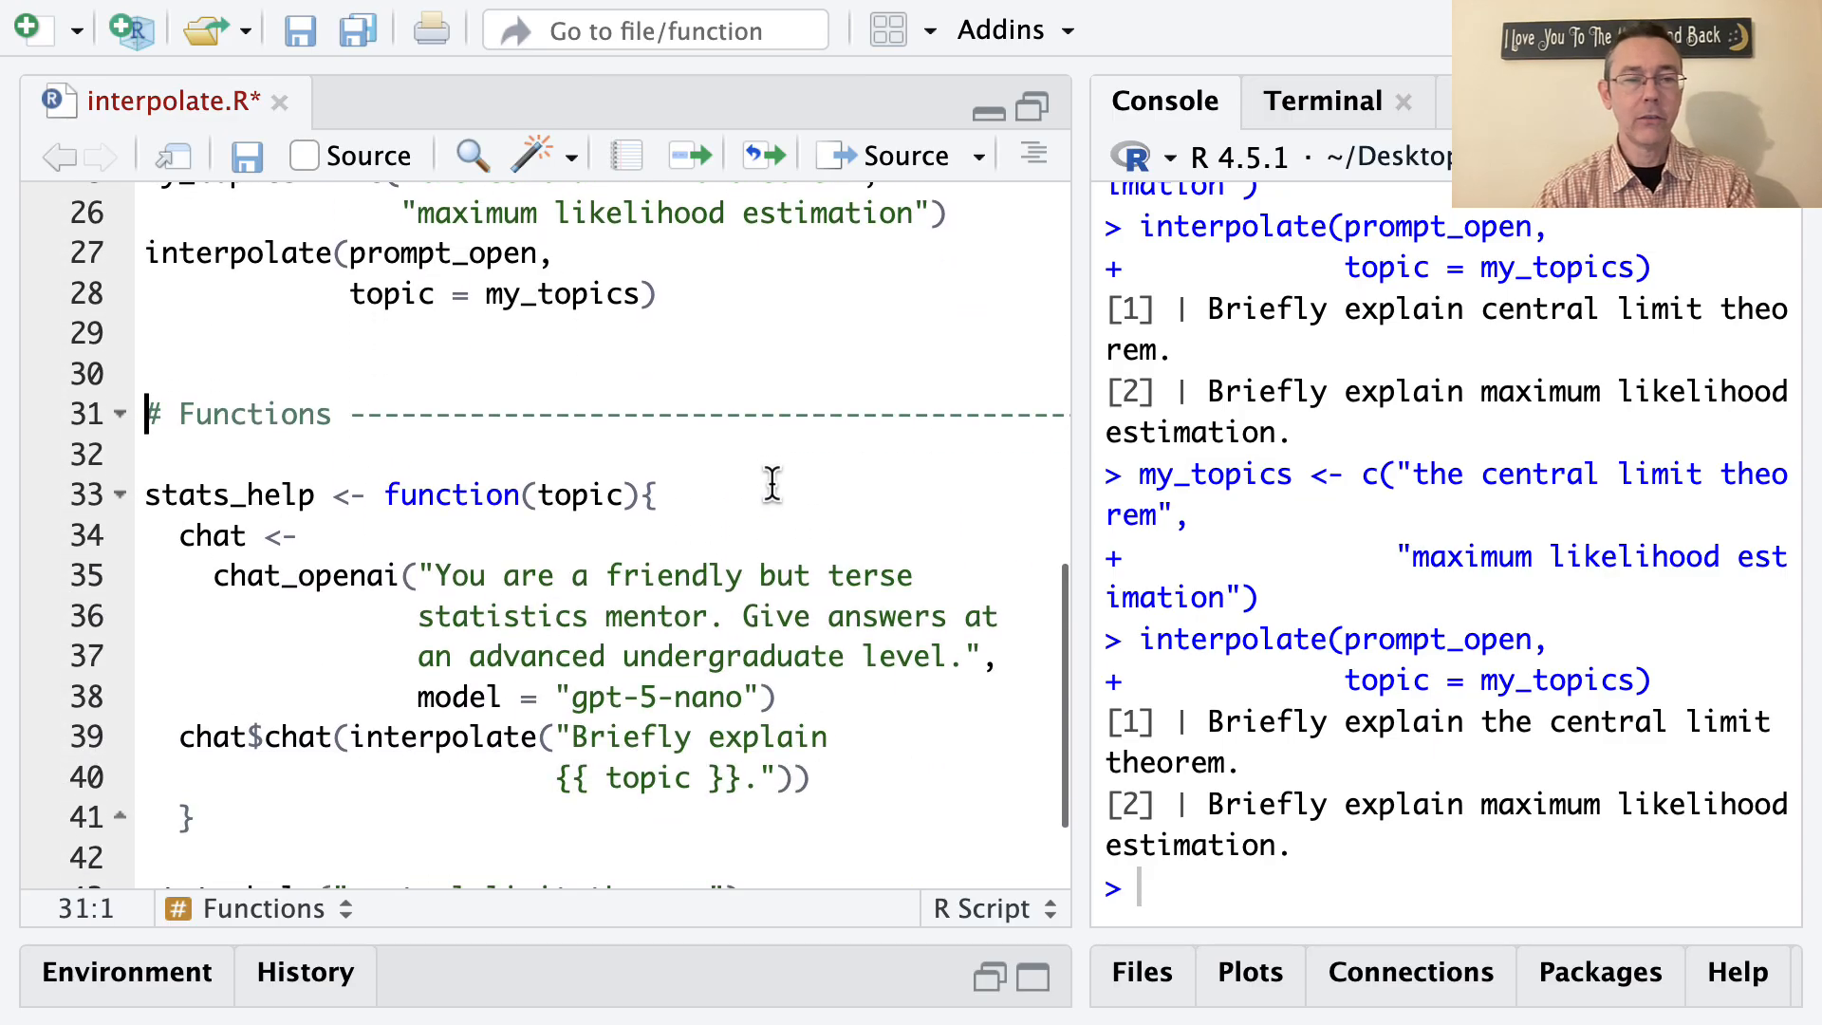
{"action": "double_click", "coordinate": [459, 495]}
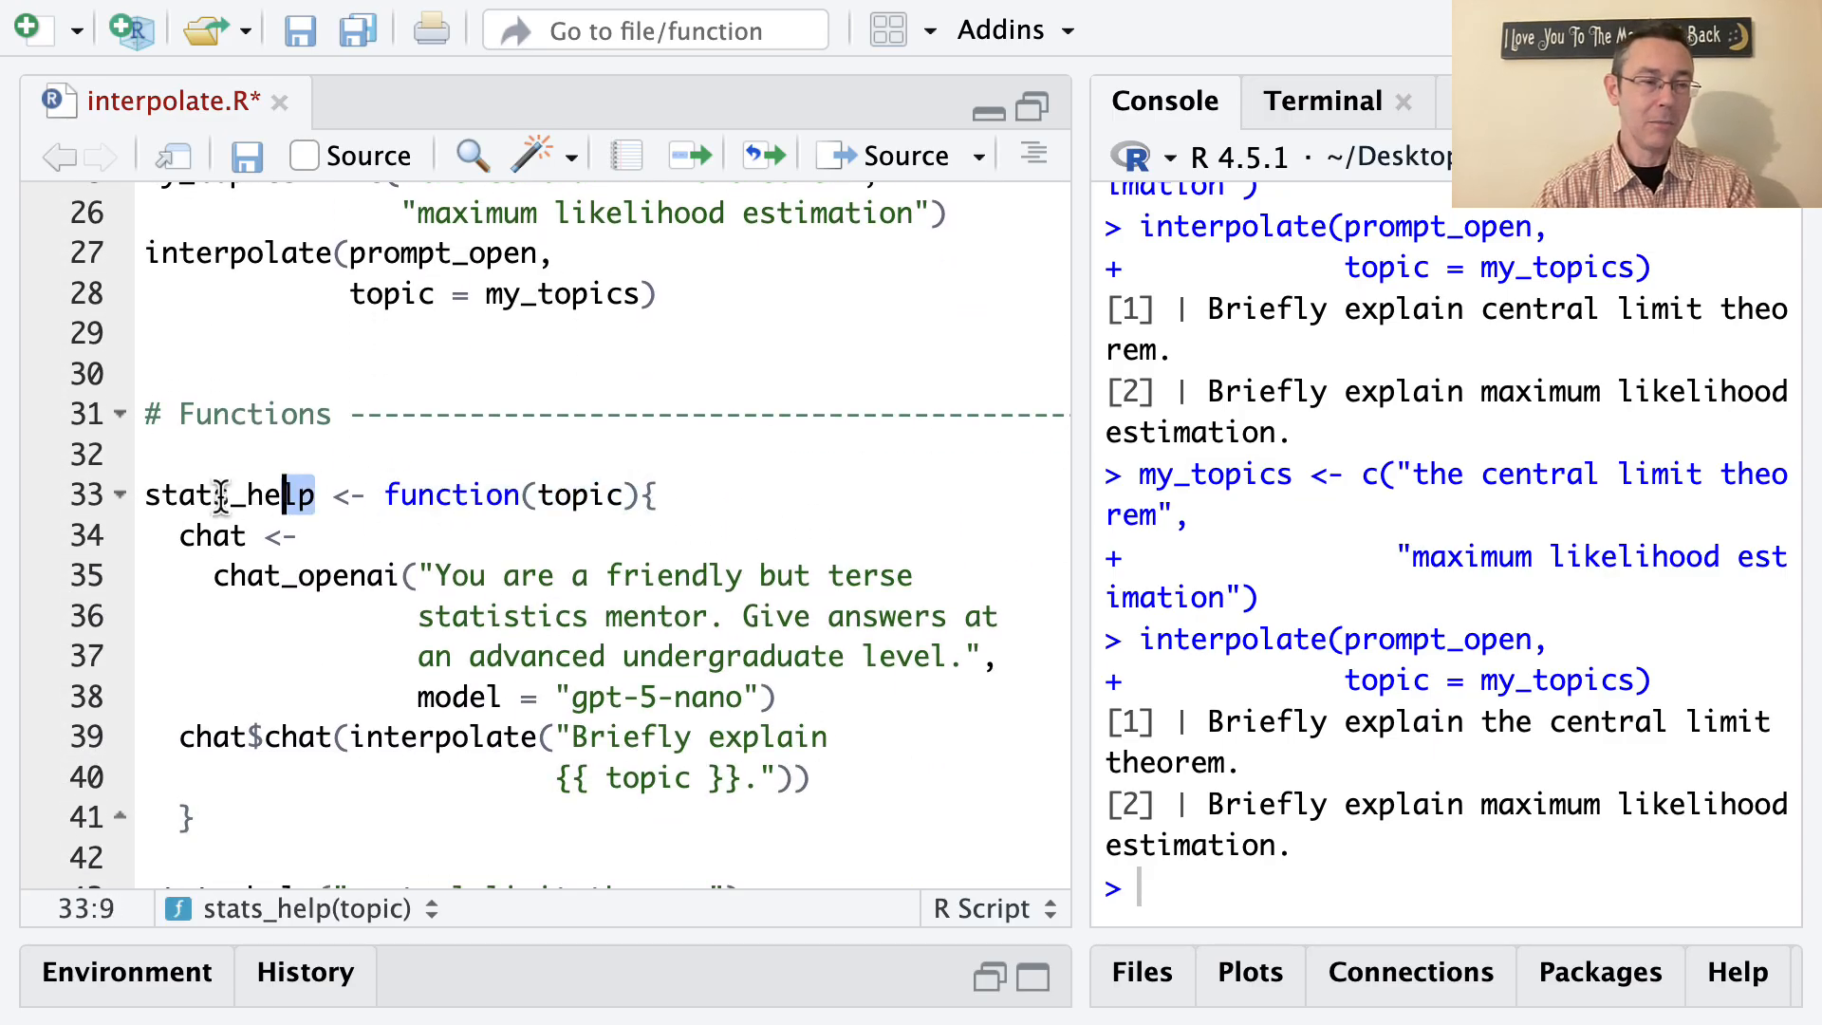
{"action": "double_click", "coordinate": [230, 493]}
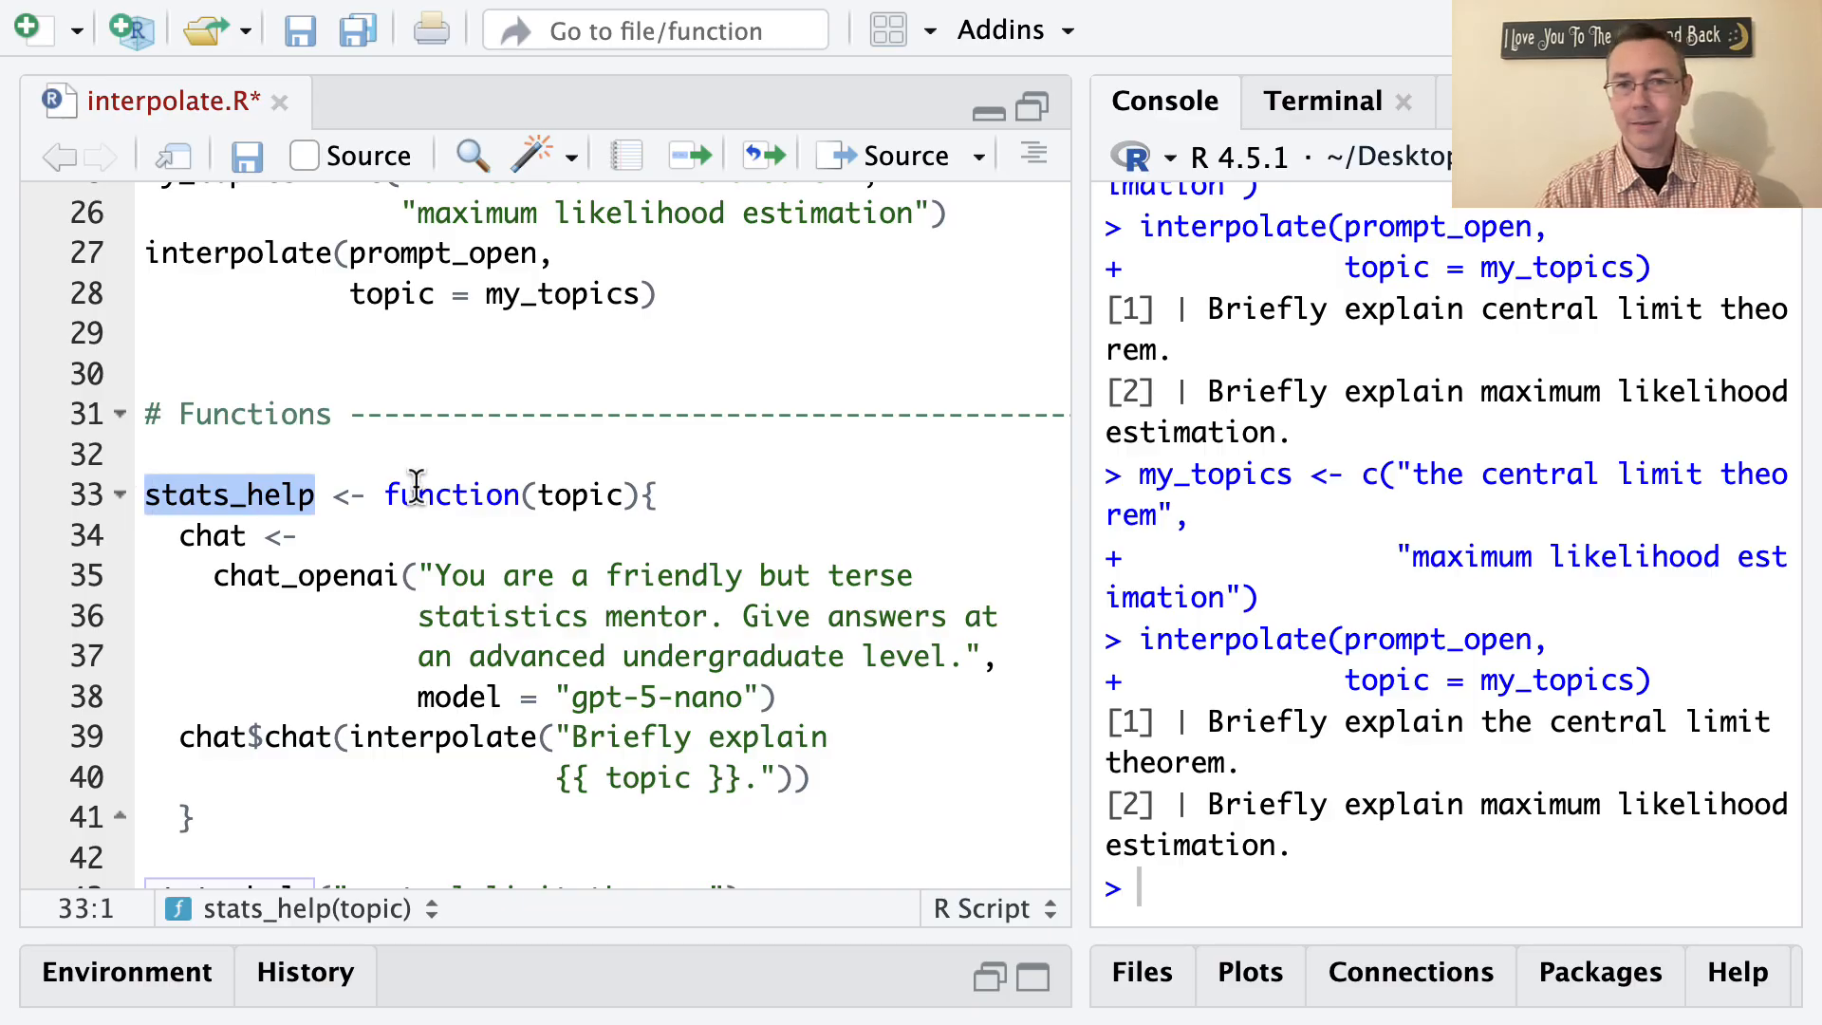
{"action": "double_click", "coordinate": [451, 493]}
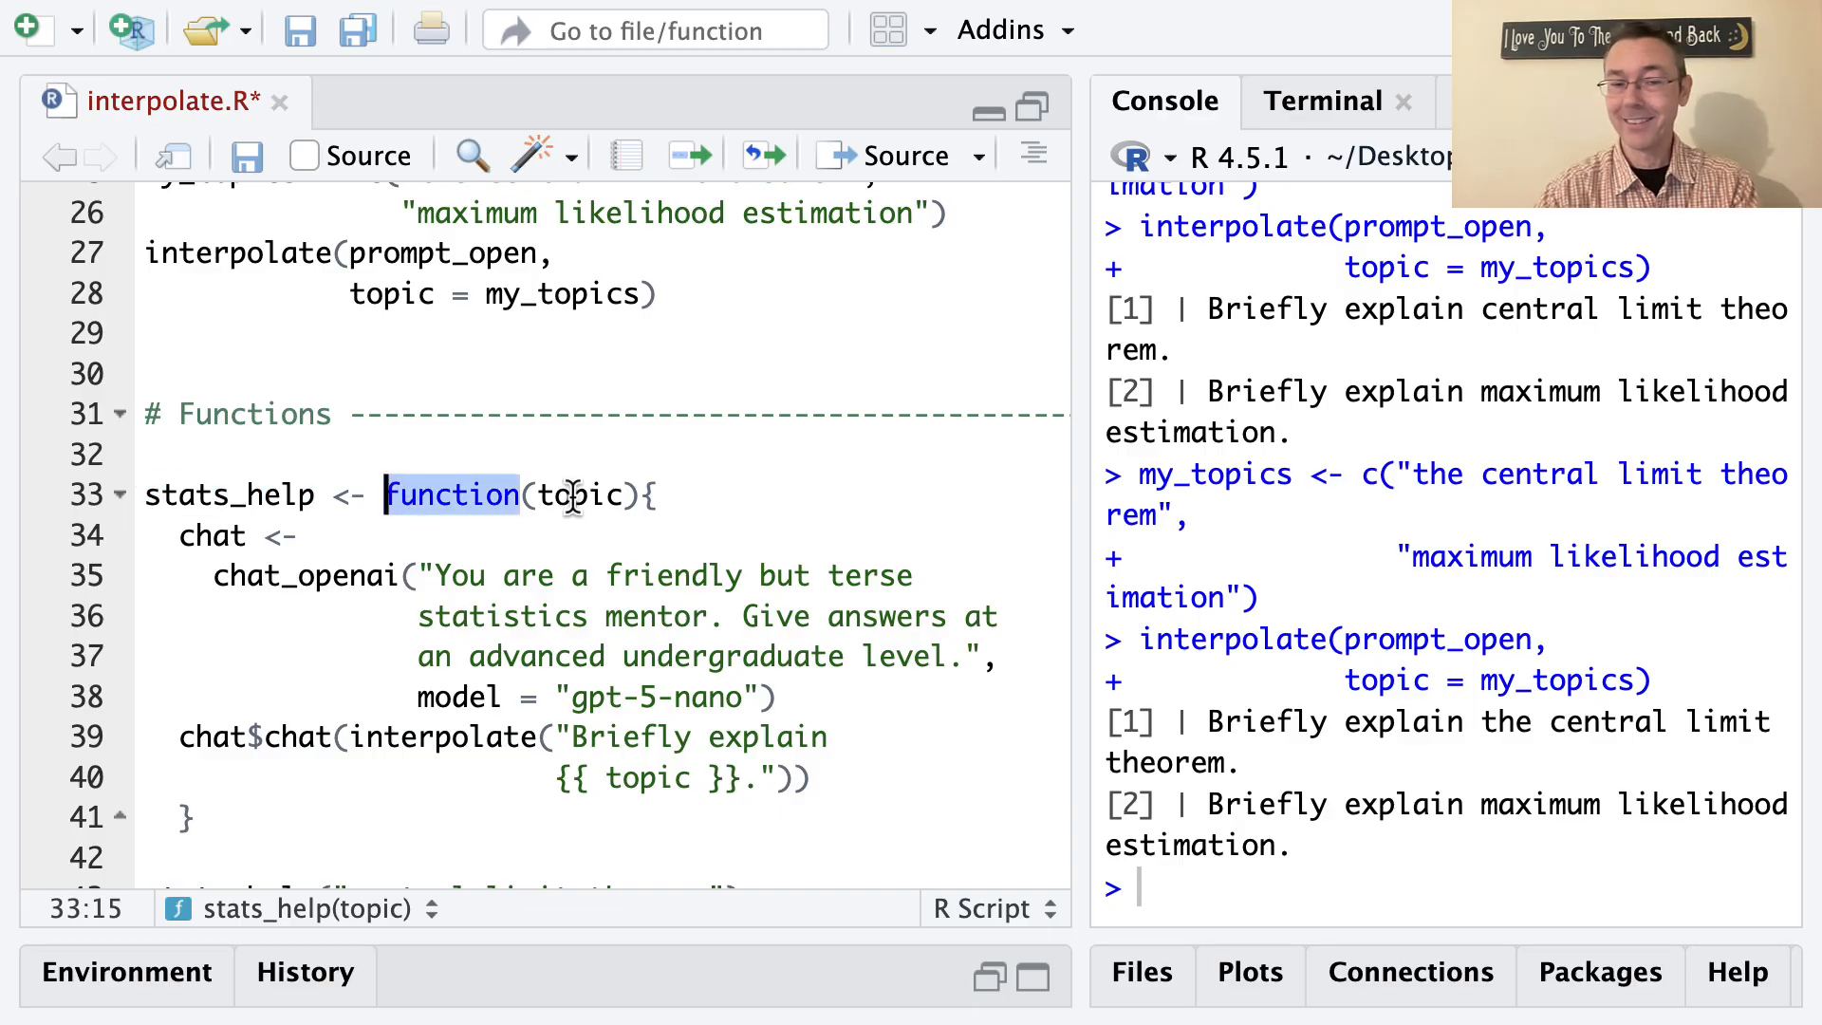
{"action": "left_click", "coordinate": [592, 575]}
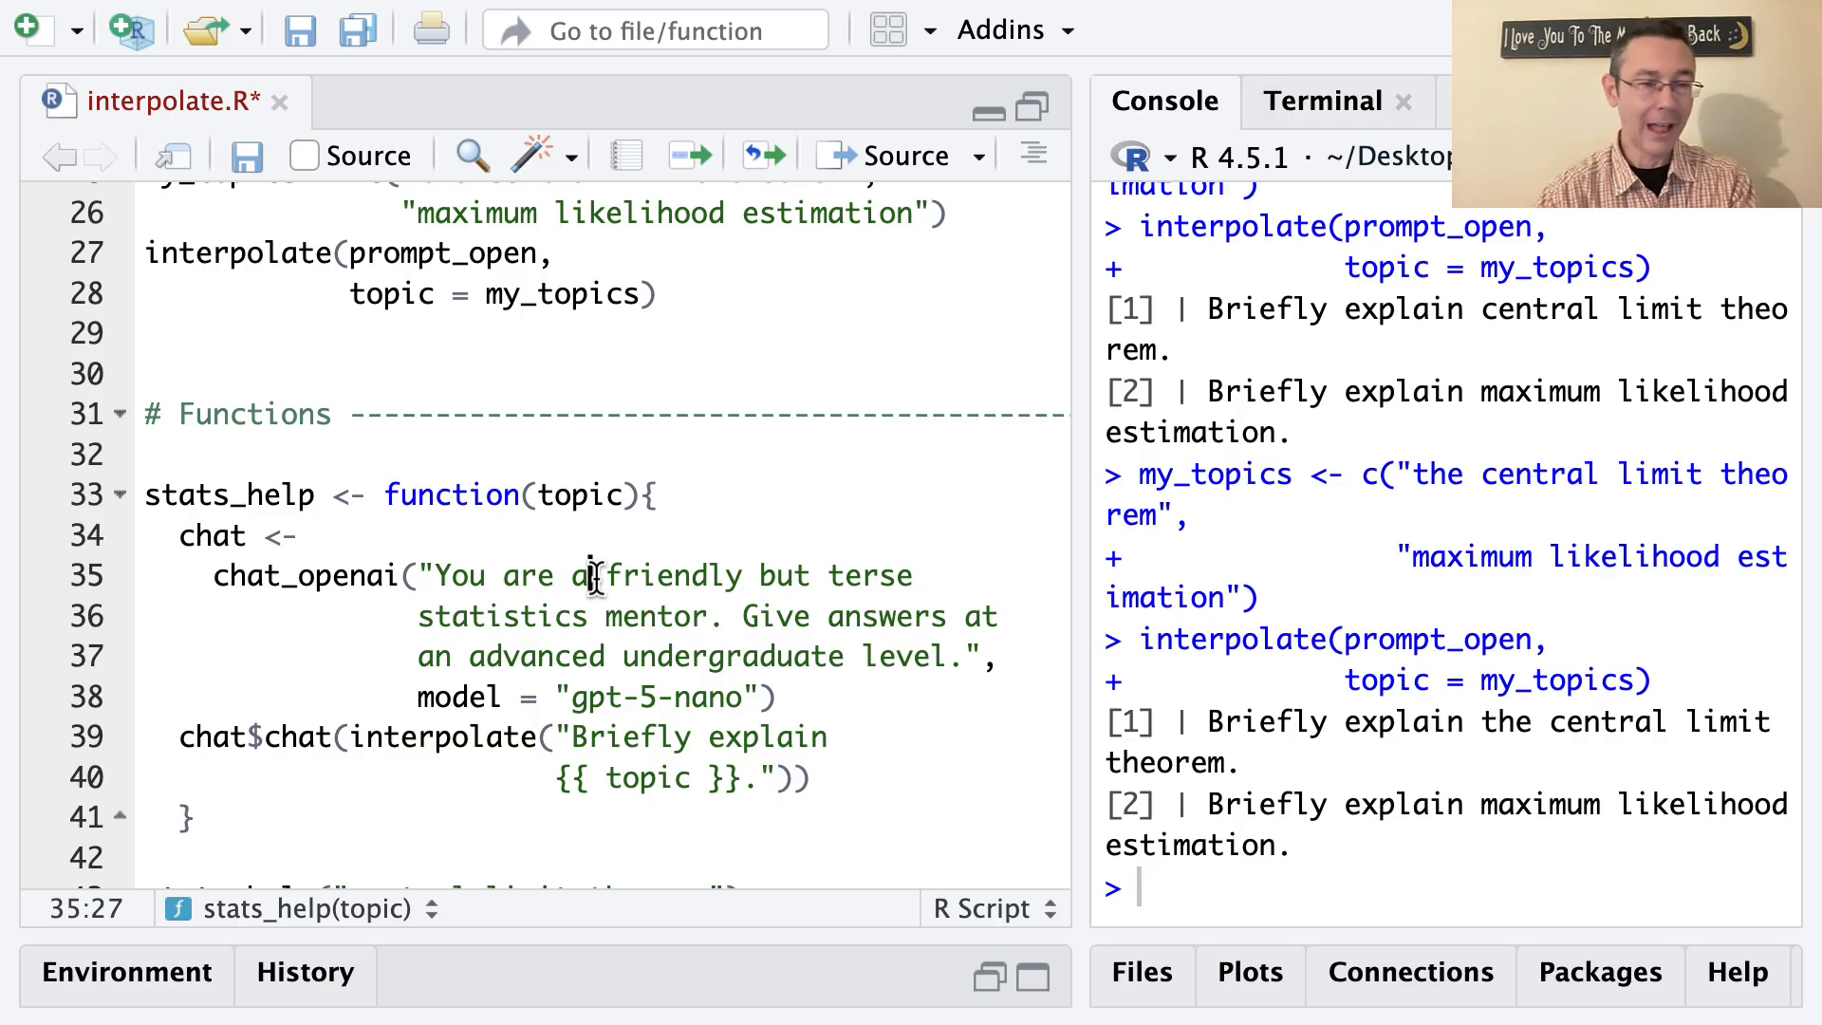
{"action": "double_click", "coordinate": [575, 493]}
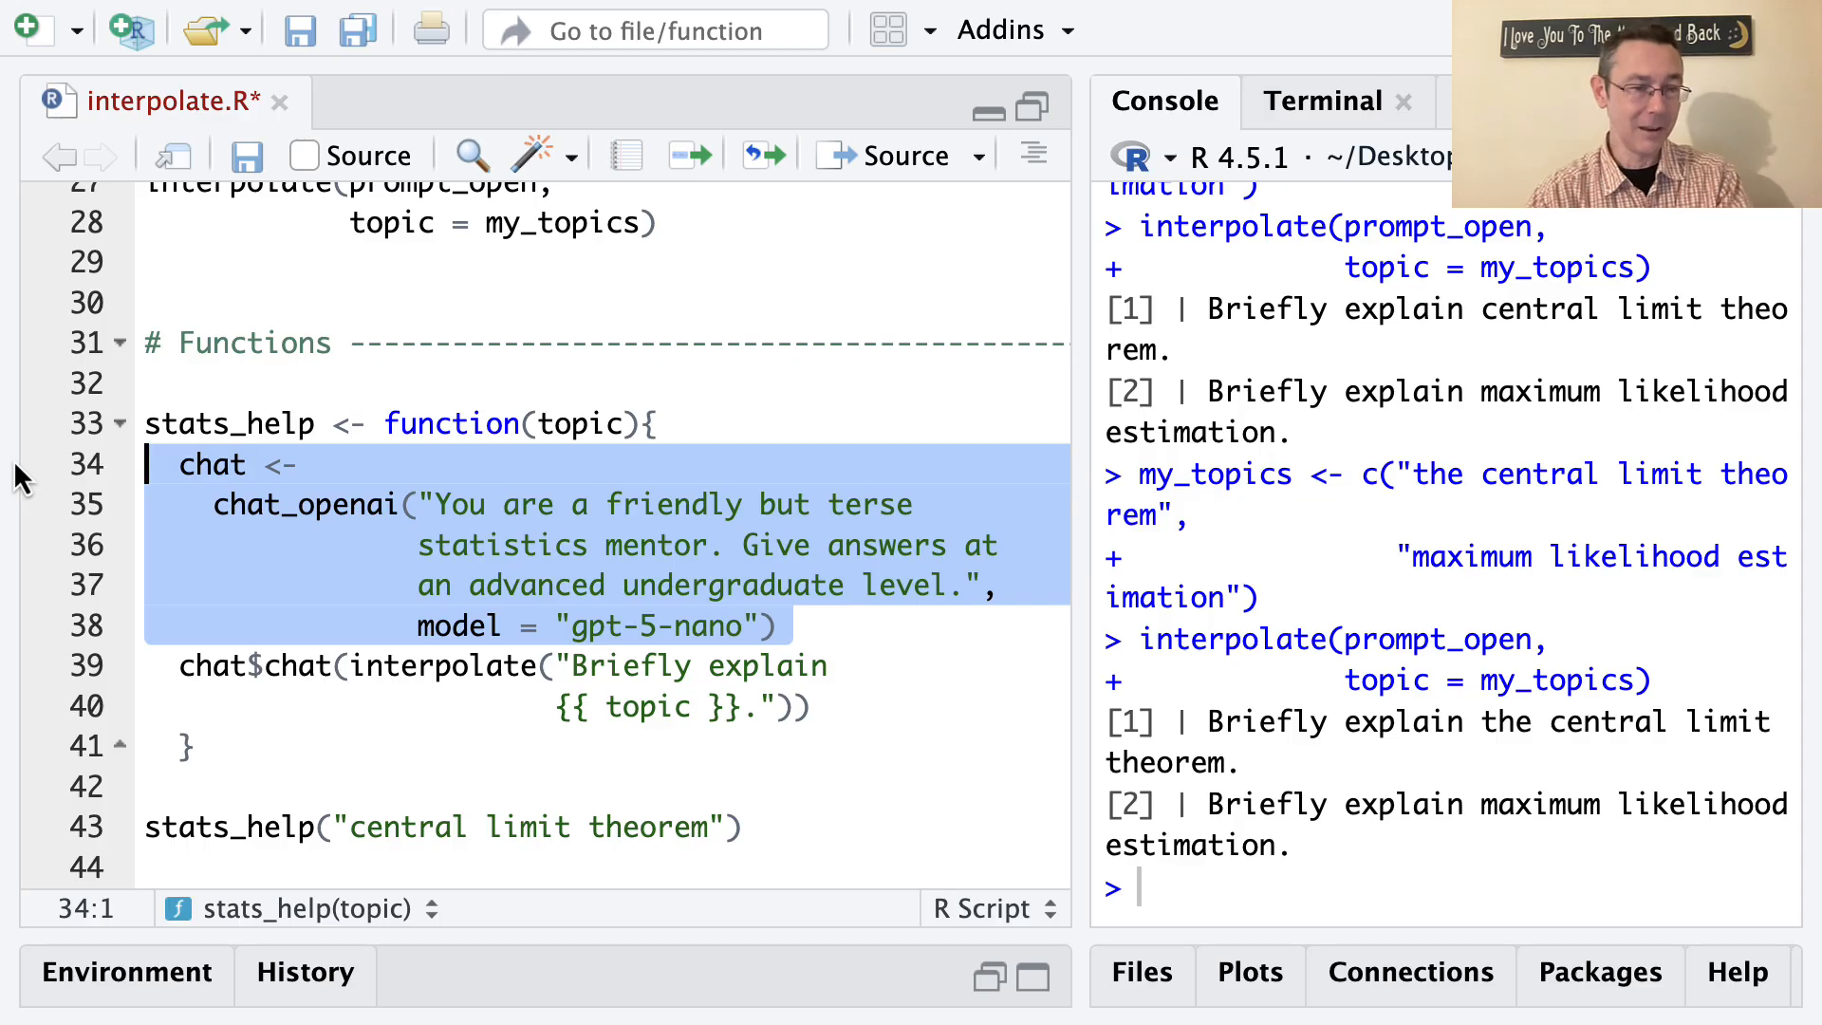
{"action": "left_click", "coordinate": [794, 624]}
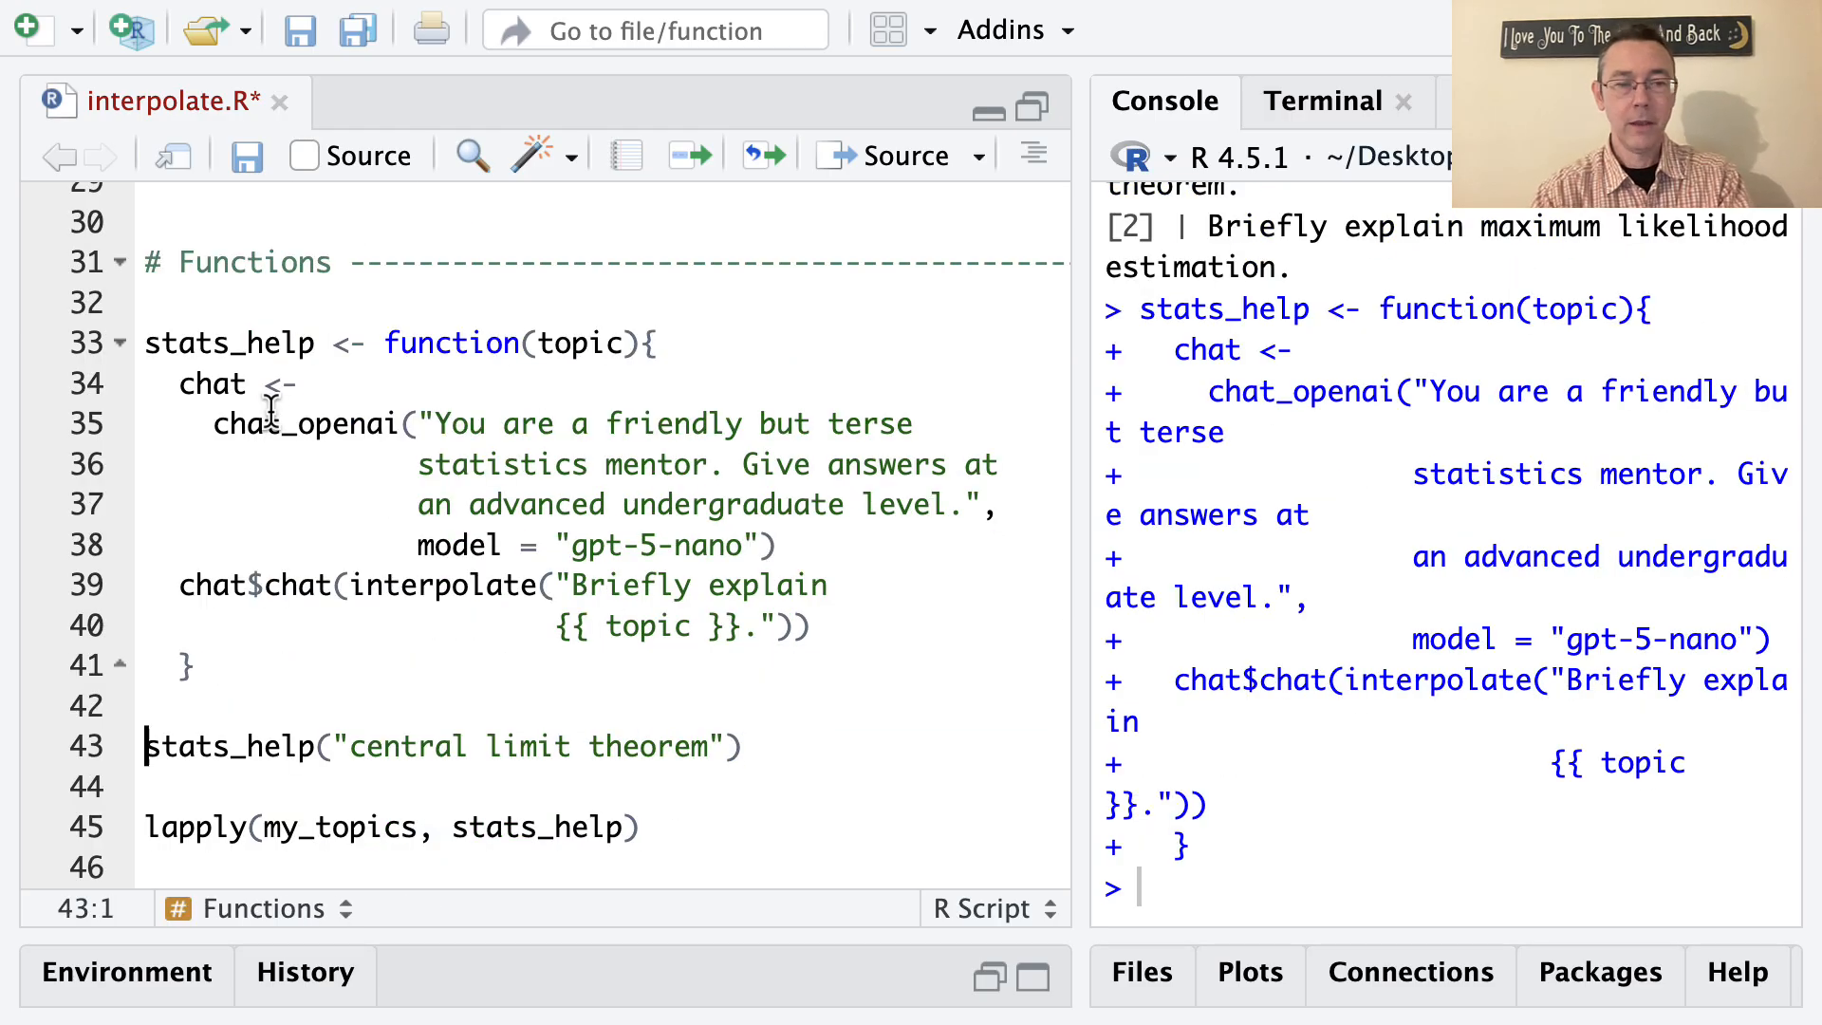
- Run stats_help("central limit theorem") and read its bulleted explanation in the Console
{"action": "left_click", "coordinate": [793, 746]}
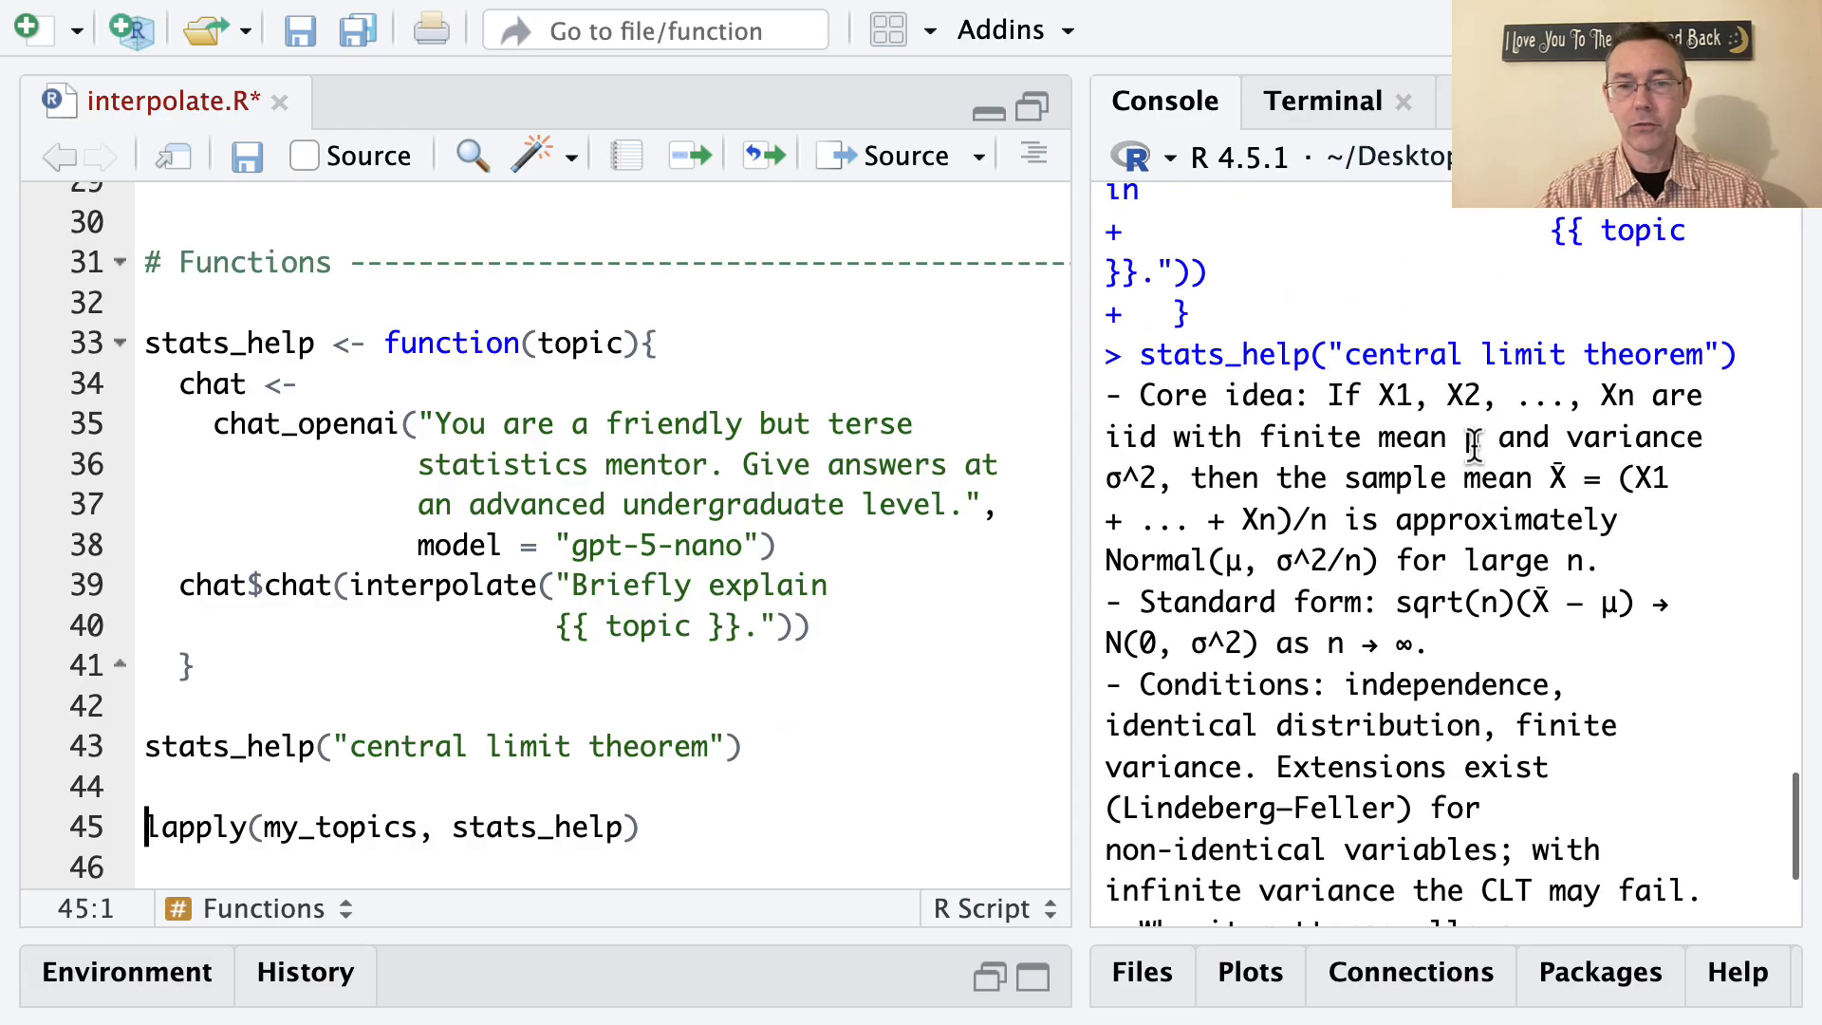
{"action": "scroll", "scroll_direction": "down", "scroll_amount": 3}
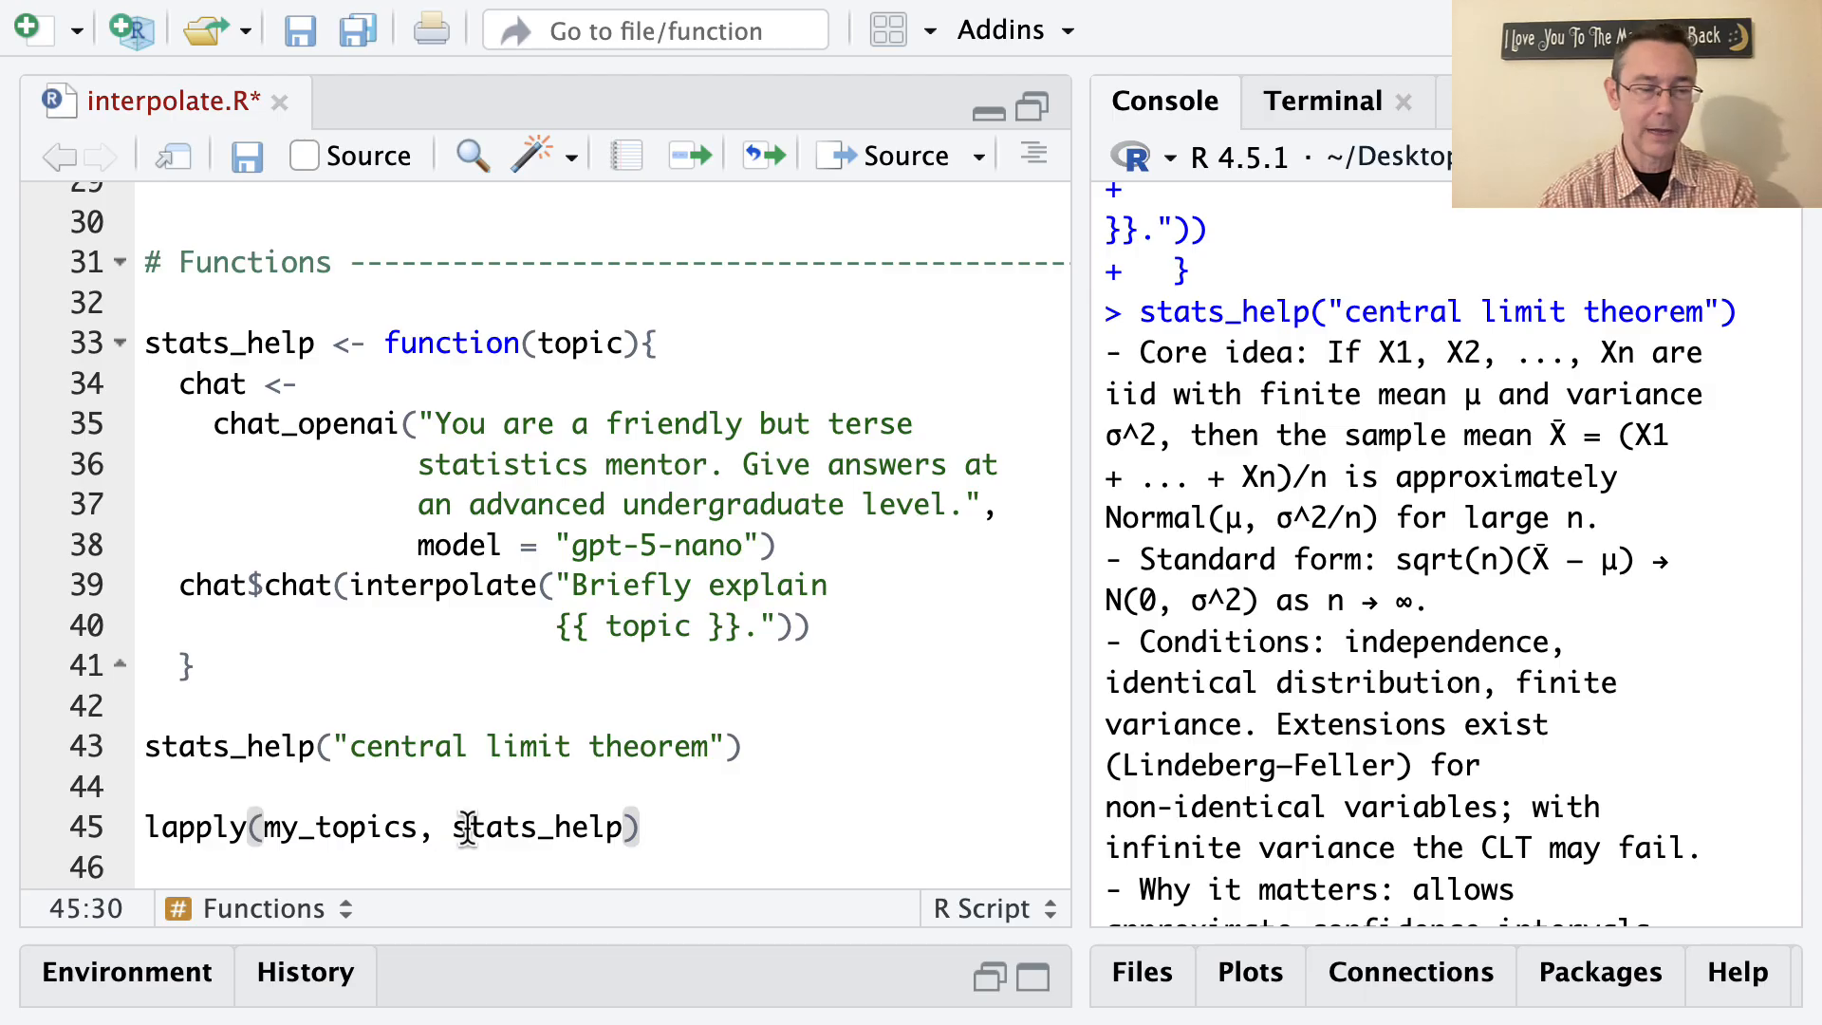
- Run lapply(my_topics, stats_help) and inspect the streamed text and returned [[1]], [[2]] list
{"action": "left_click", "coordinate": [493, 827]}
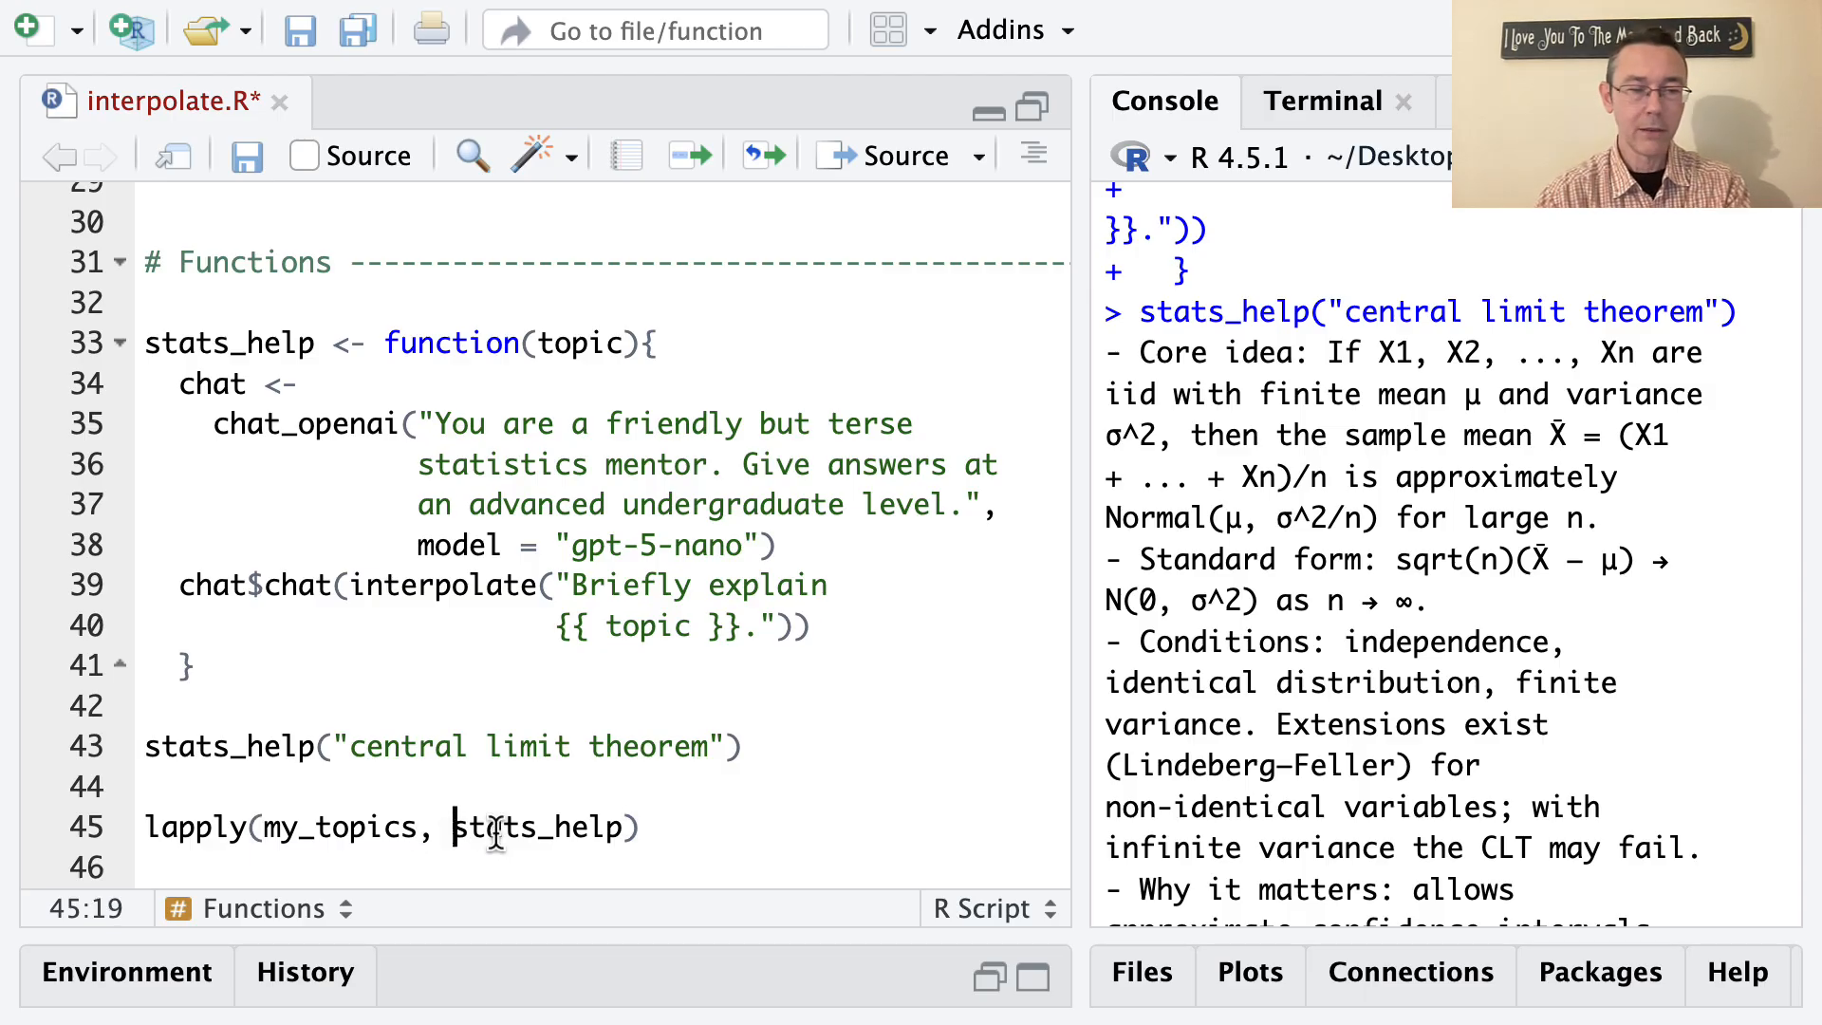
{"action": "double_click", "coordinate": [372, 826]}
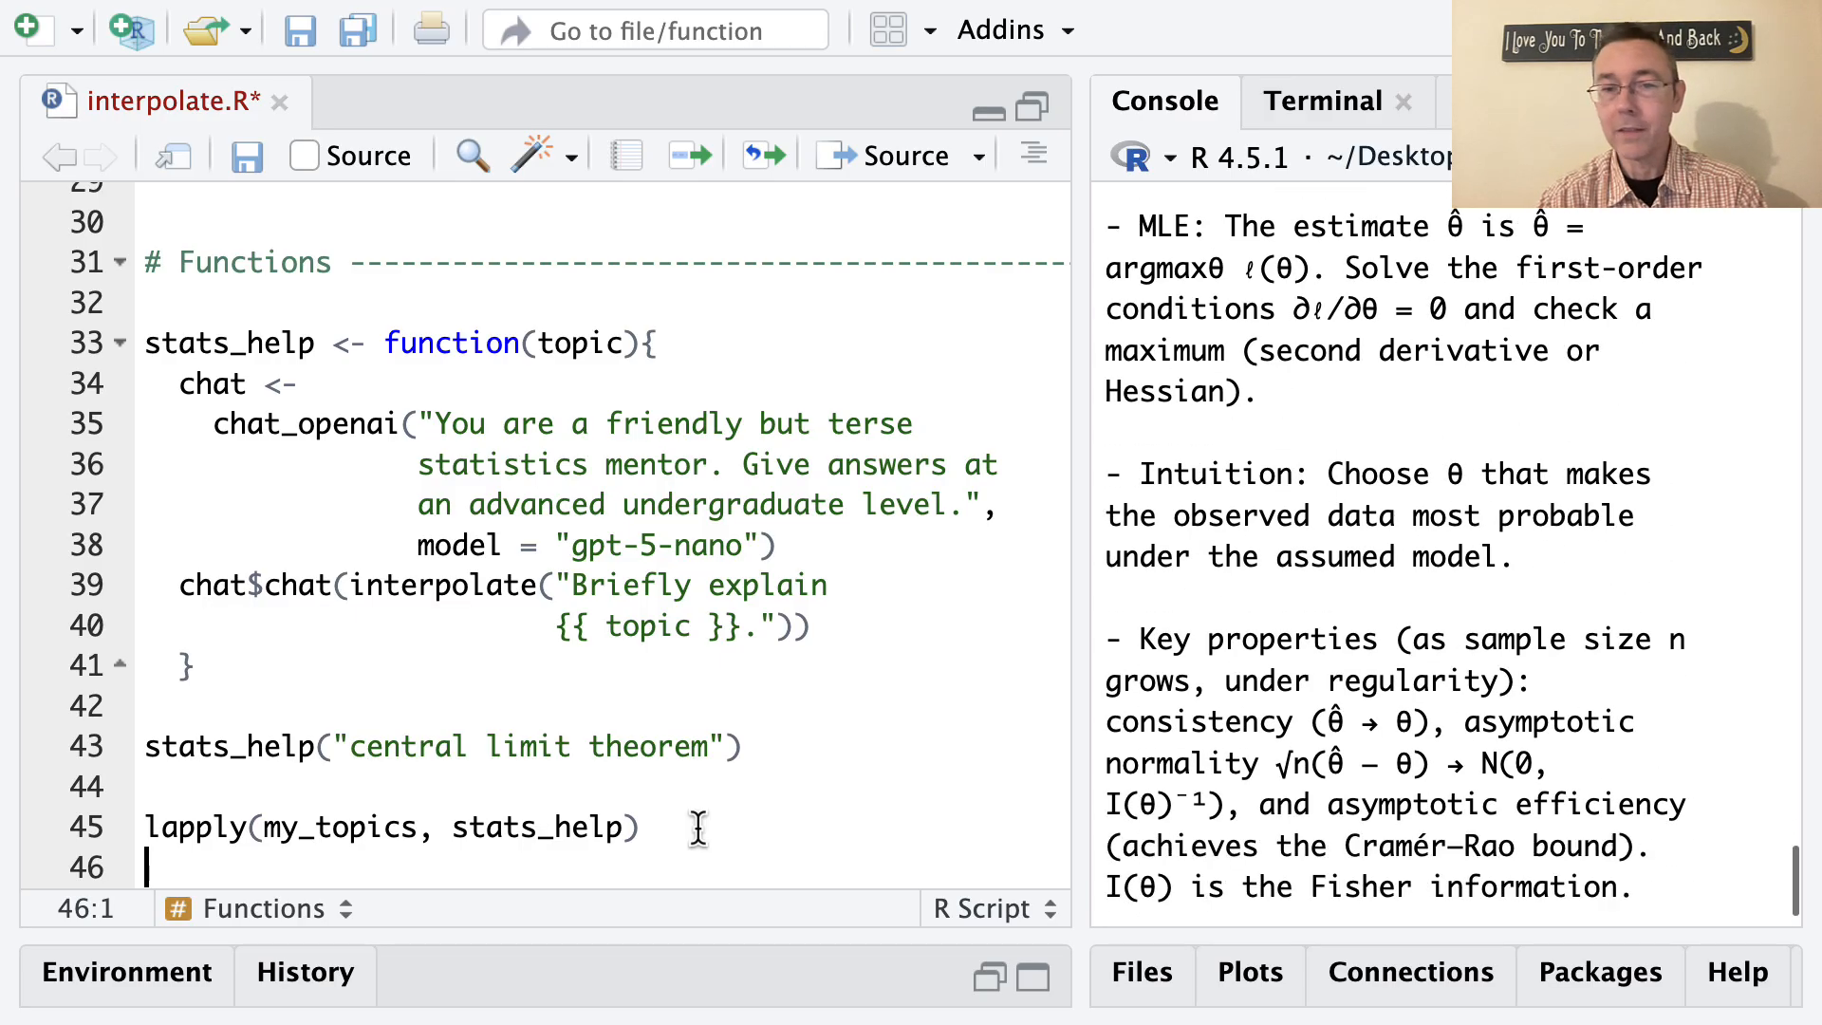
{"action": "scroll", "scroll_direction": "down", "scroll_amount": 3}
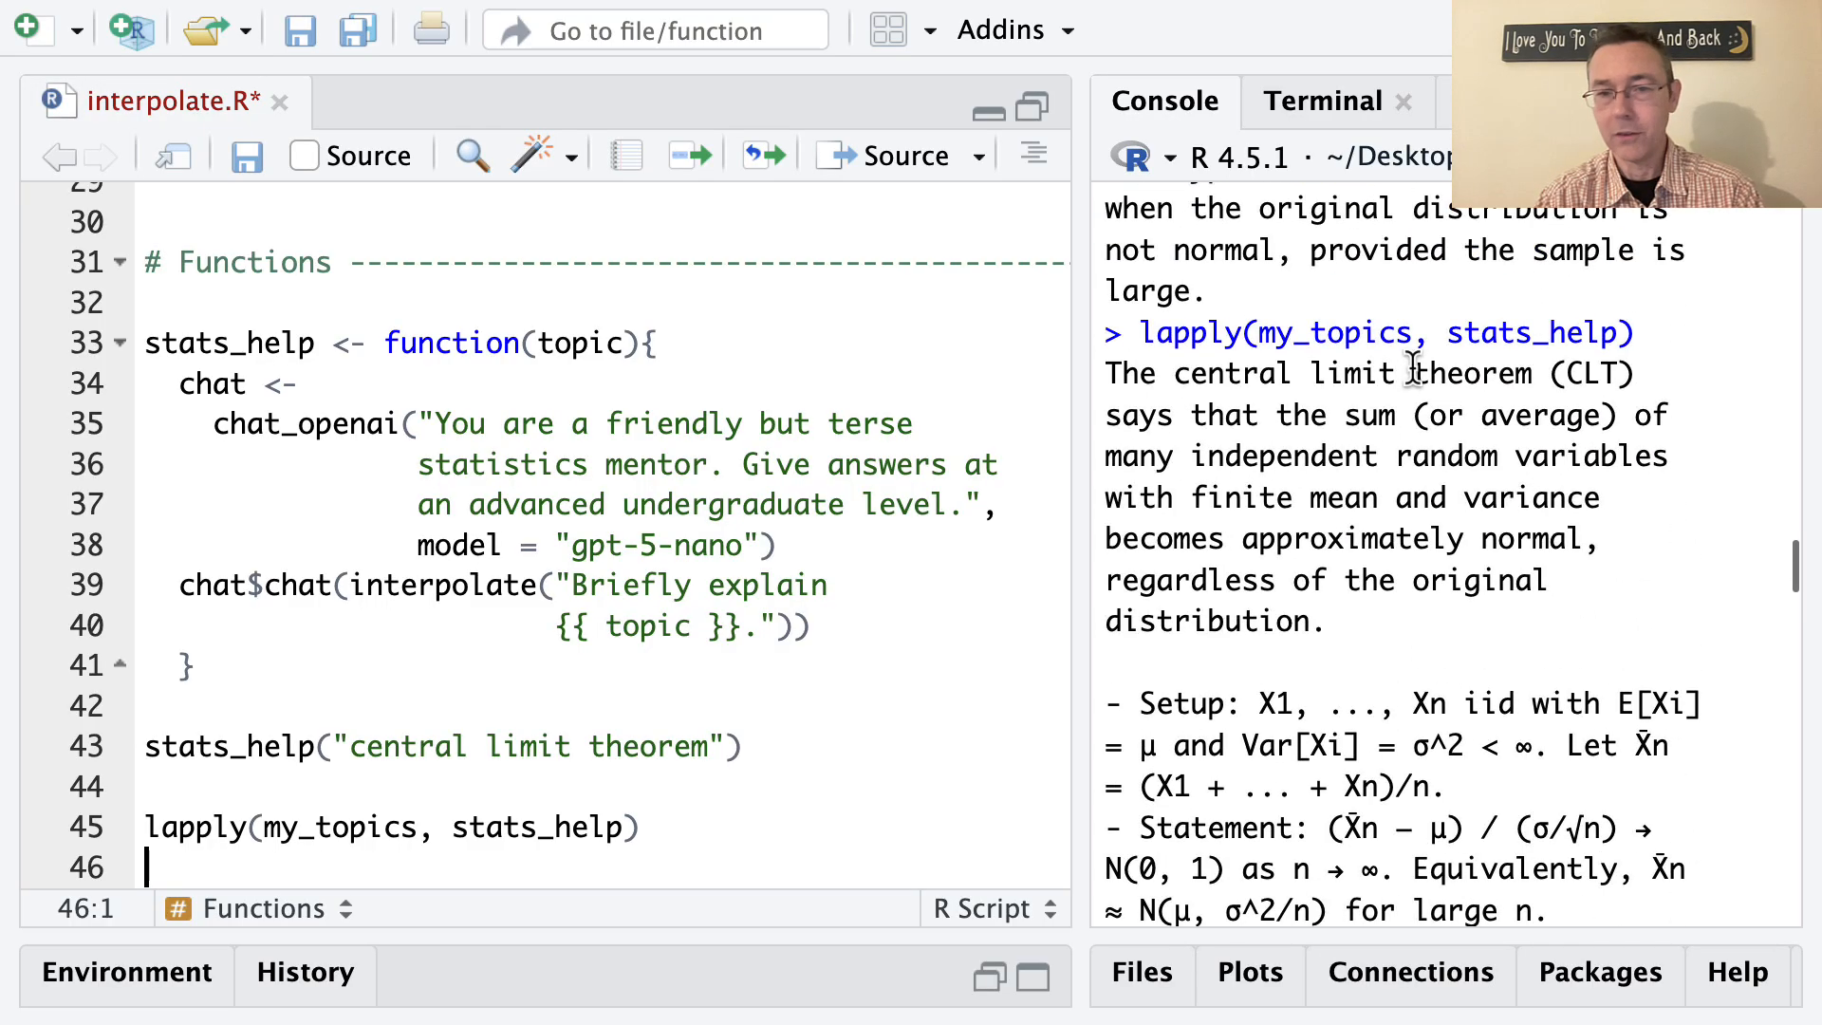
{"action": "scroll", "scroll_direction": "down", "scroll_amount": 3}
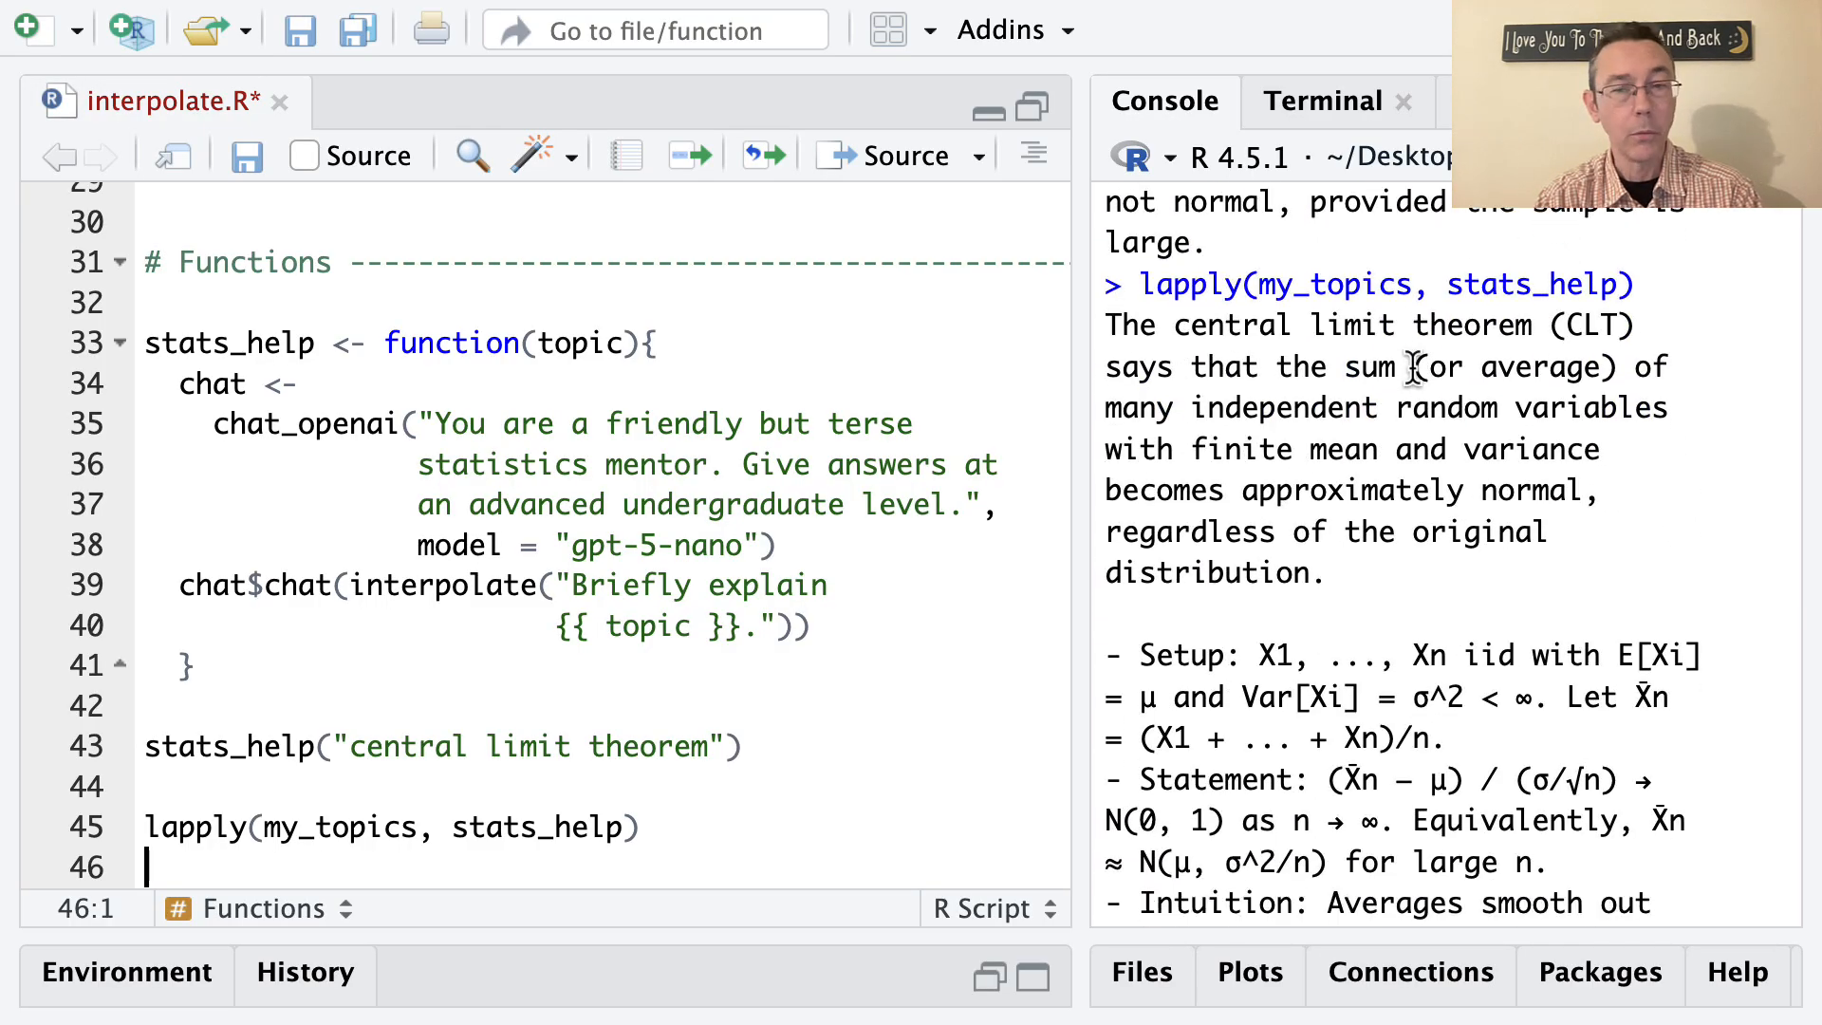
{"action": "scroll", "scroll_direction": "down", "scroll_amount": 3}
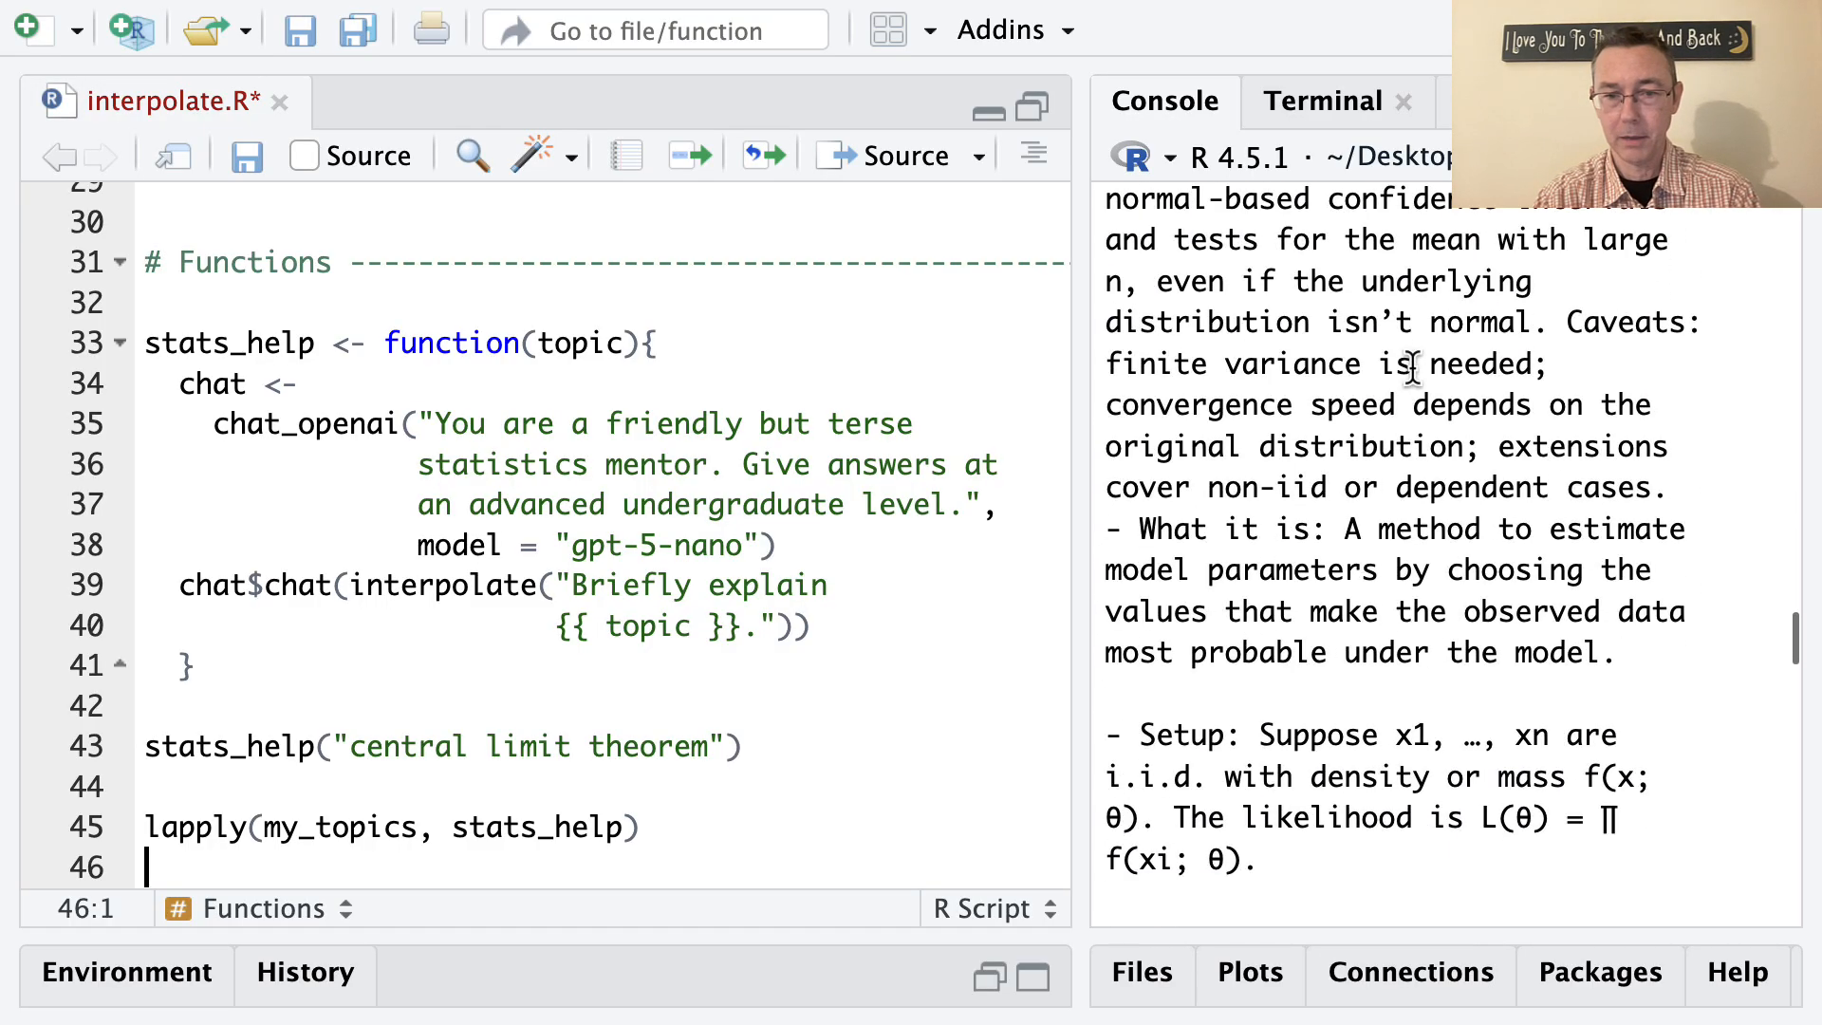
{"action": "scroll", "scroll_direction": "down", "scroll_amount": 3}
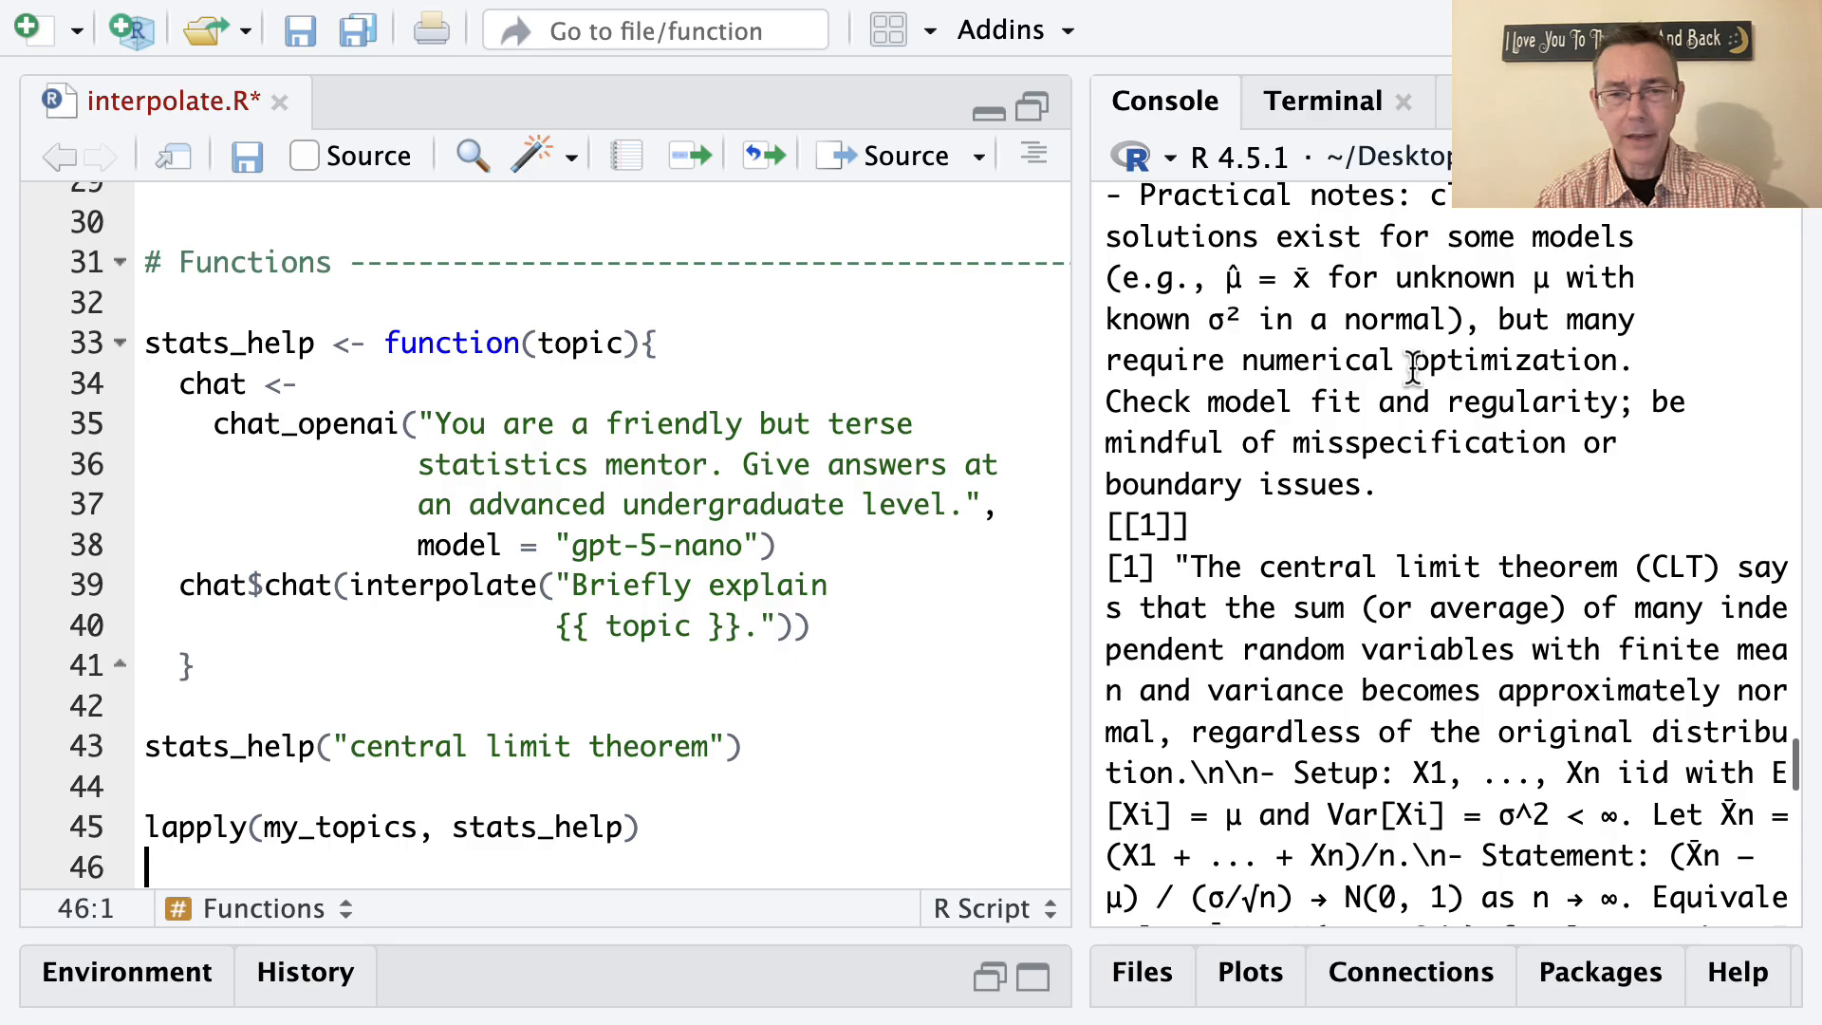
{"action": "scroll", "scroll_direction": "down", "scroll_amount": 3}
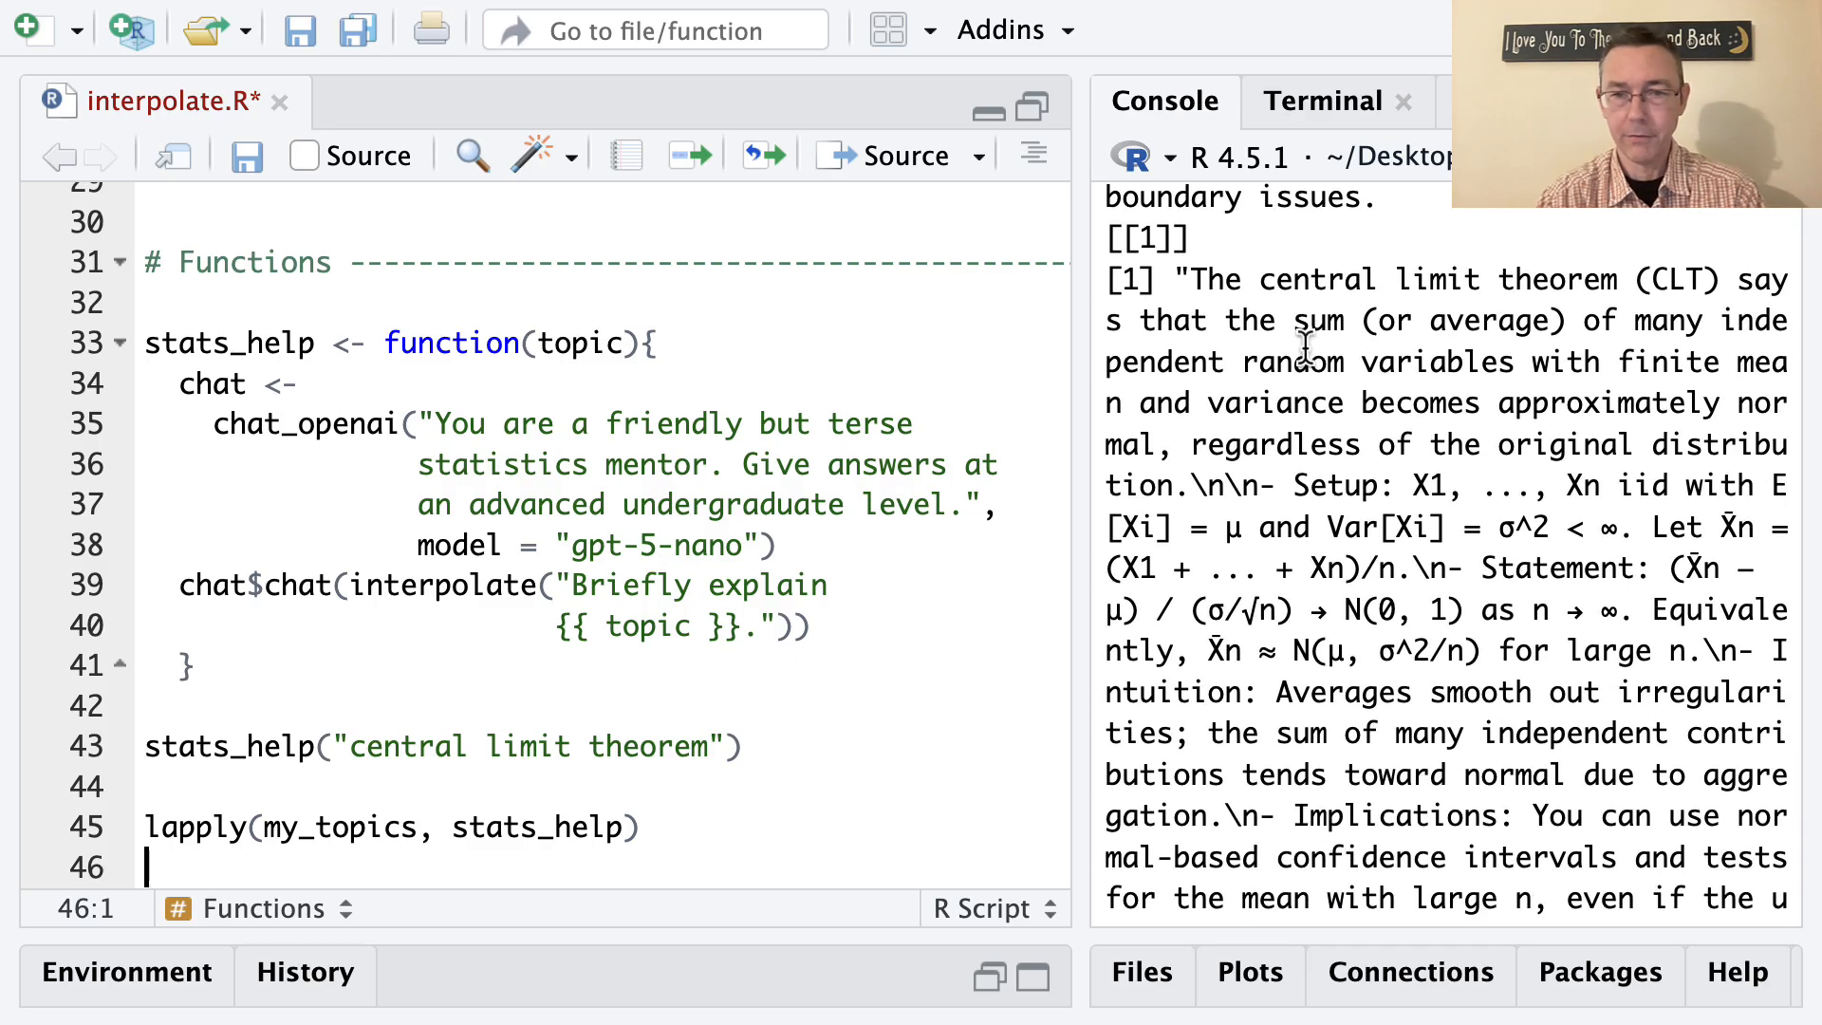
{"action": "double_click", "coordinate": [1162, 239]}
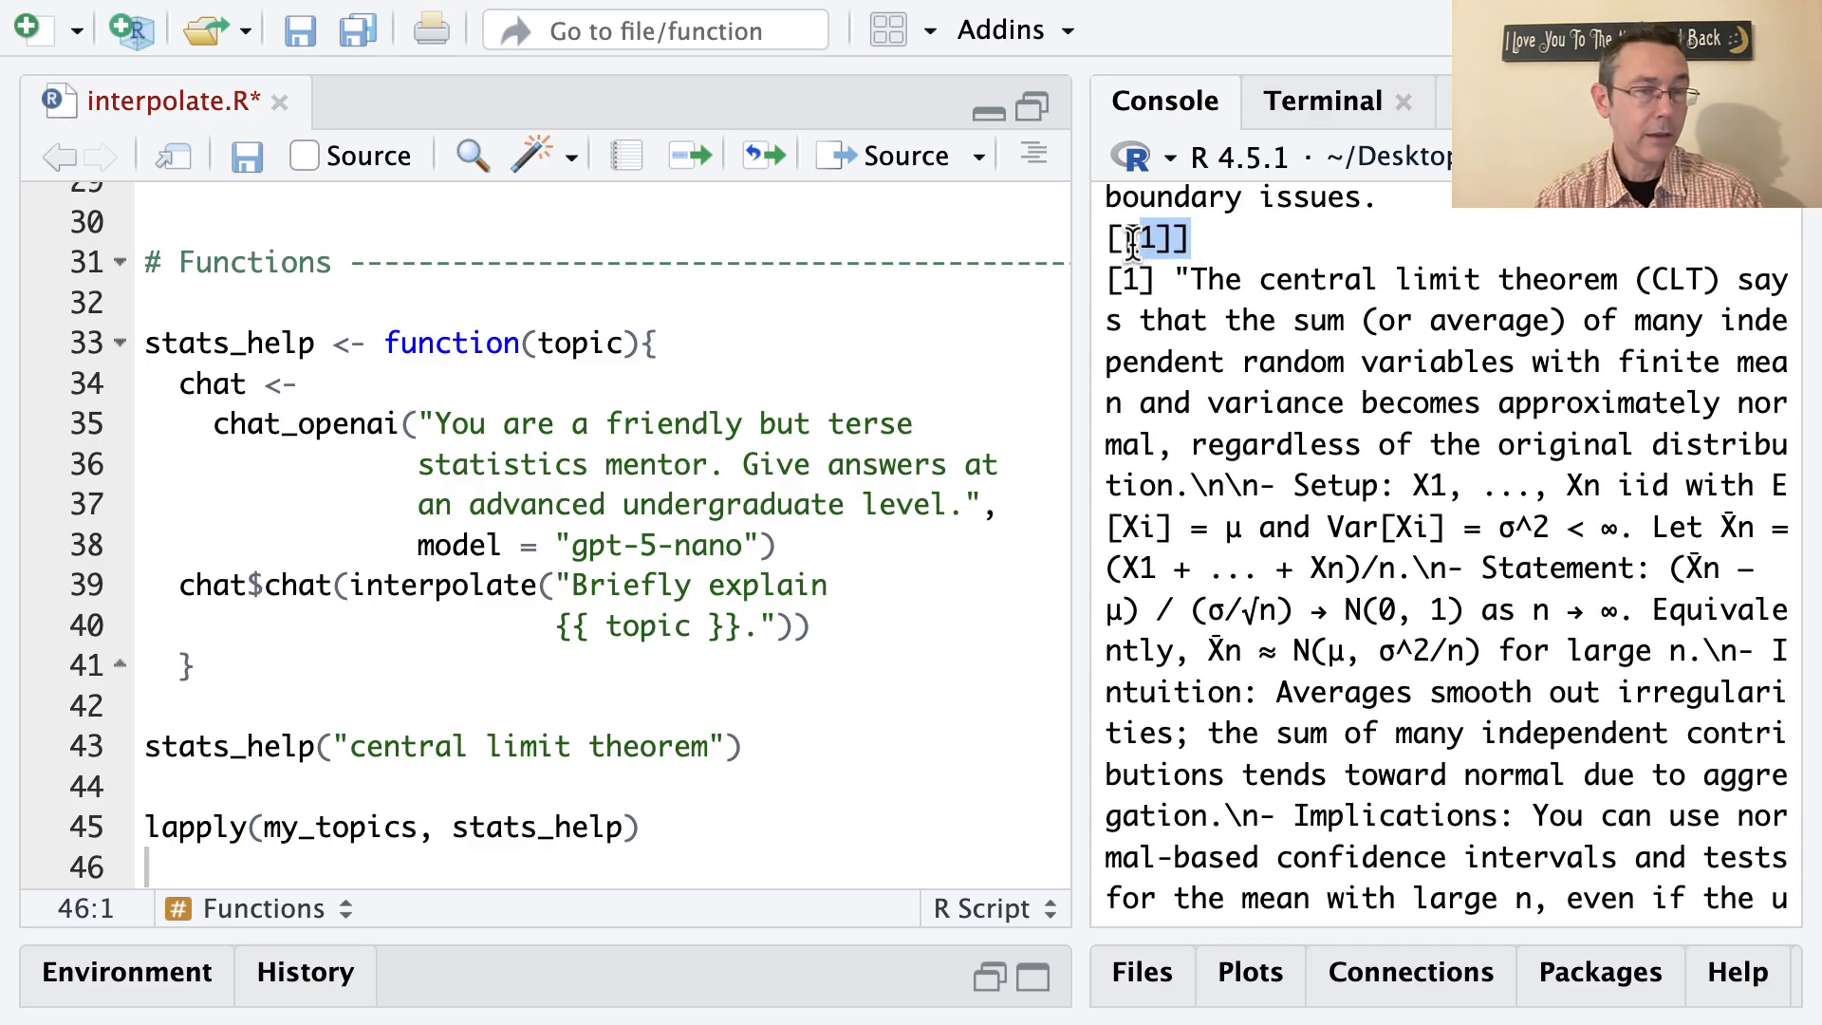
{"action": "scroll", "scroll_direction": "down", "scroll_amount": 3}
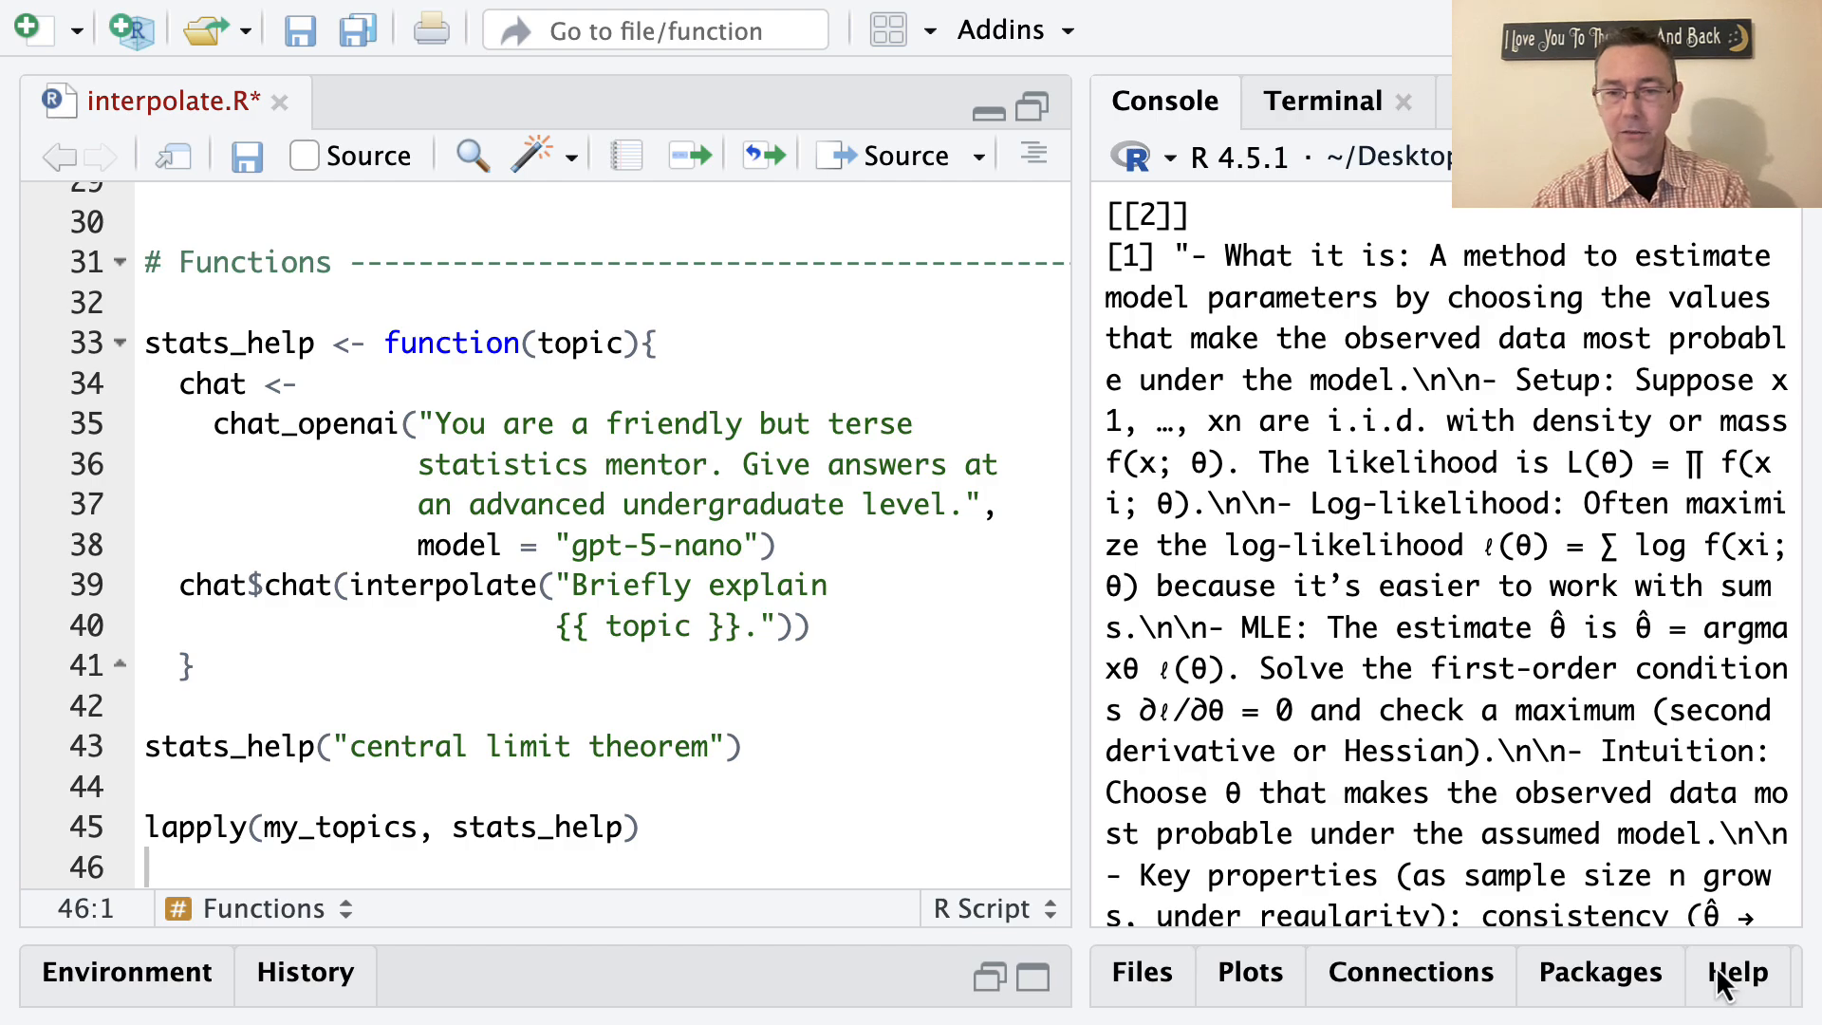
- Look up ?chat_openai and read the echo argument options none, output and all
{"action": "left_click", "coordinate": [1738, 971]}
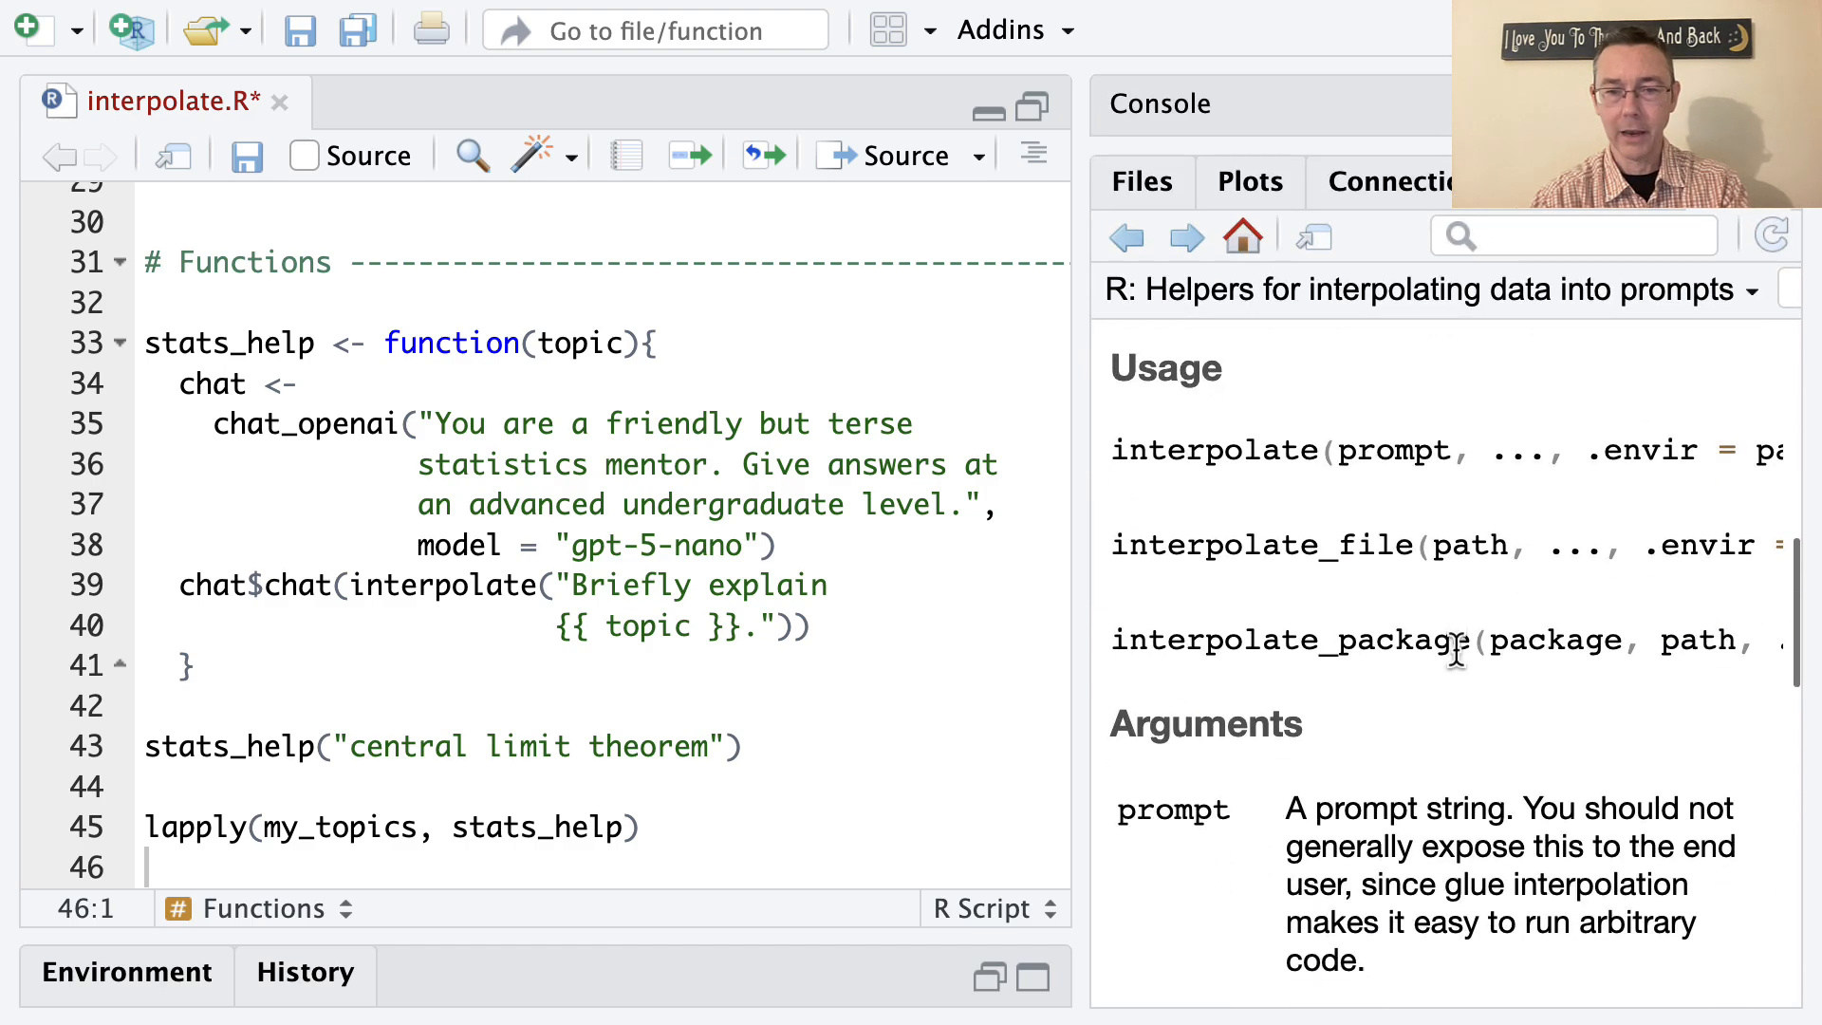
{"action": "scroll", "scroll_direction": "down", "scroll_amount": 3}
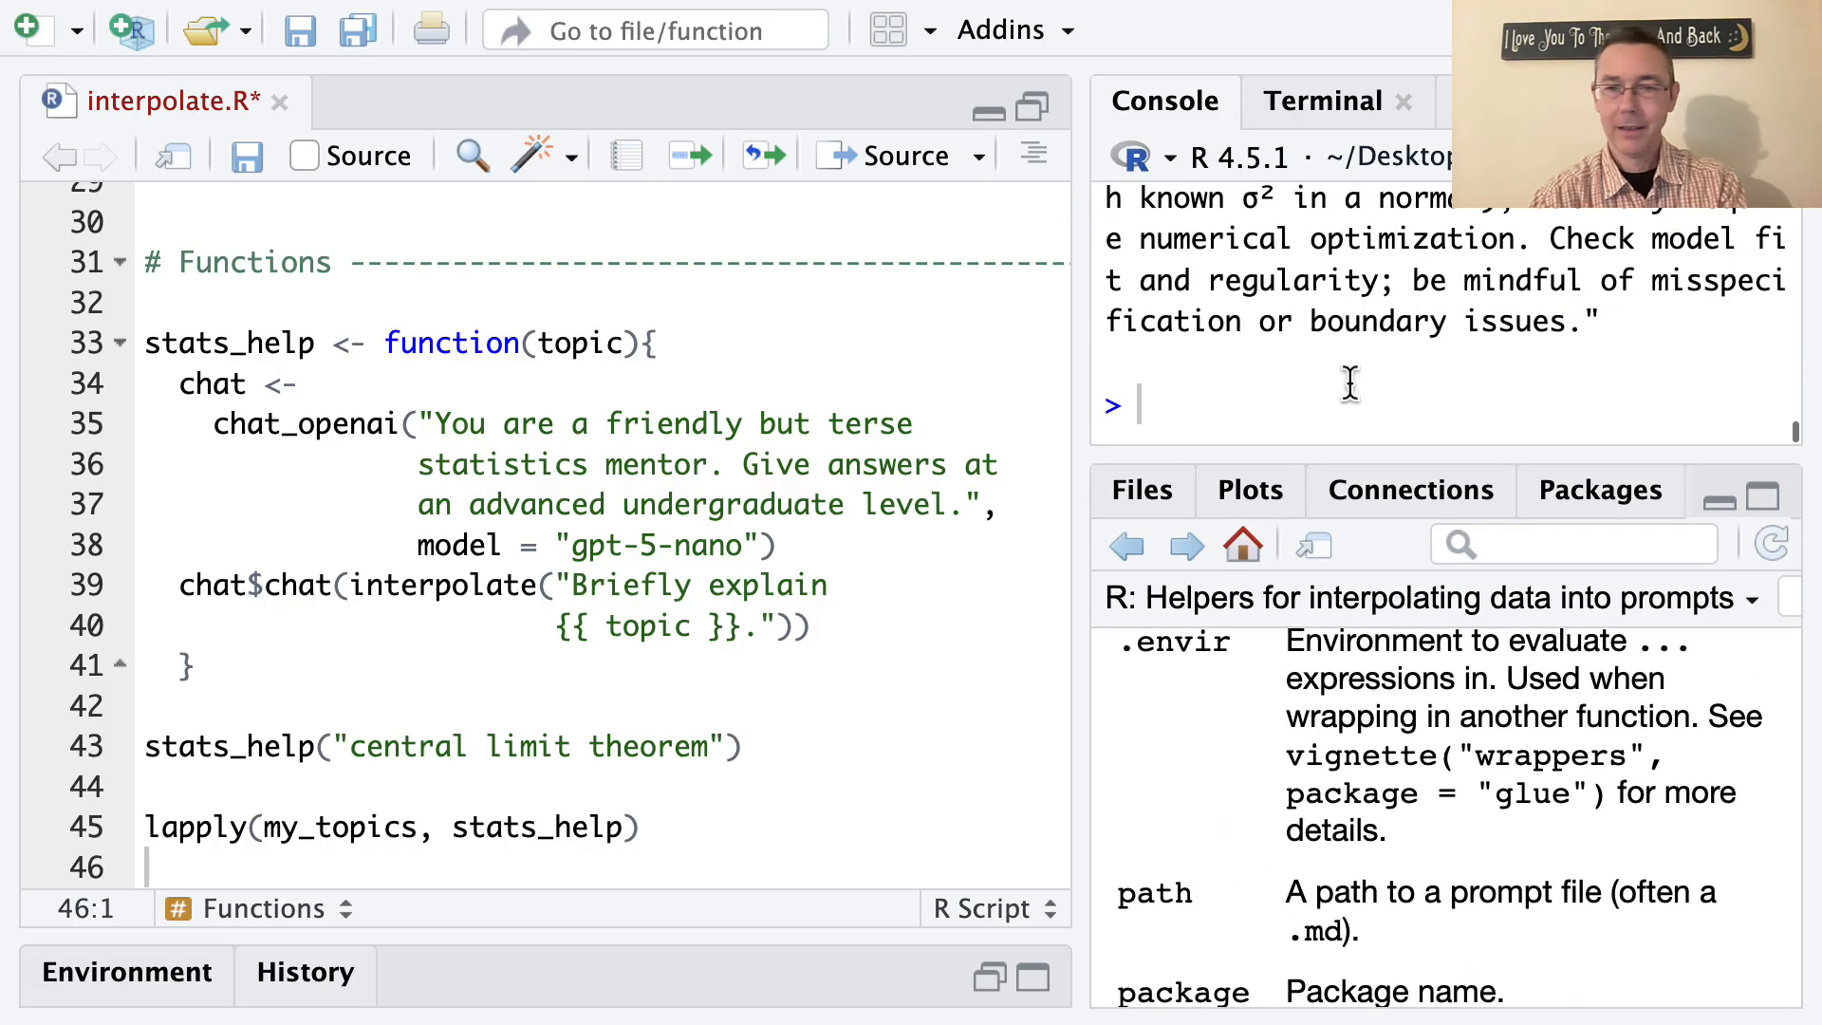
{"action": "type", "text": "?c"}
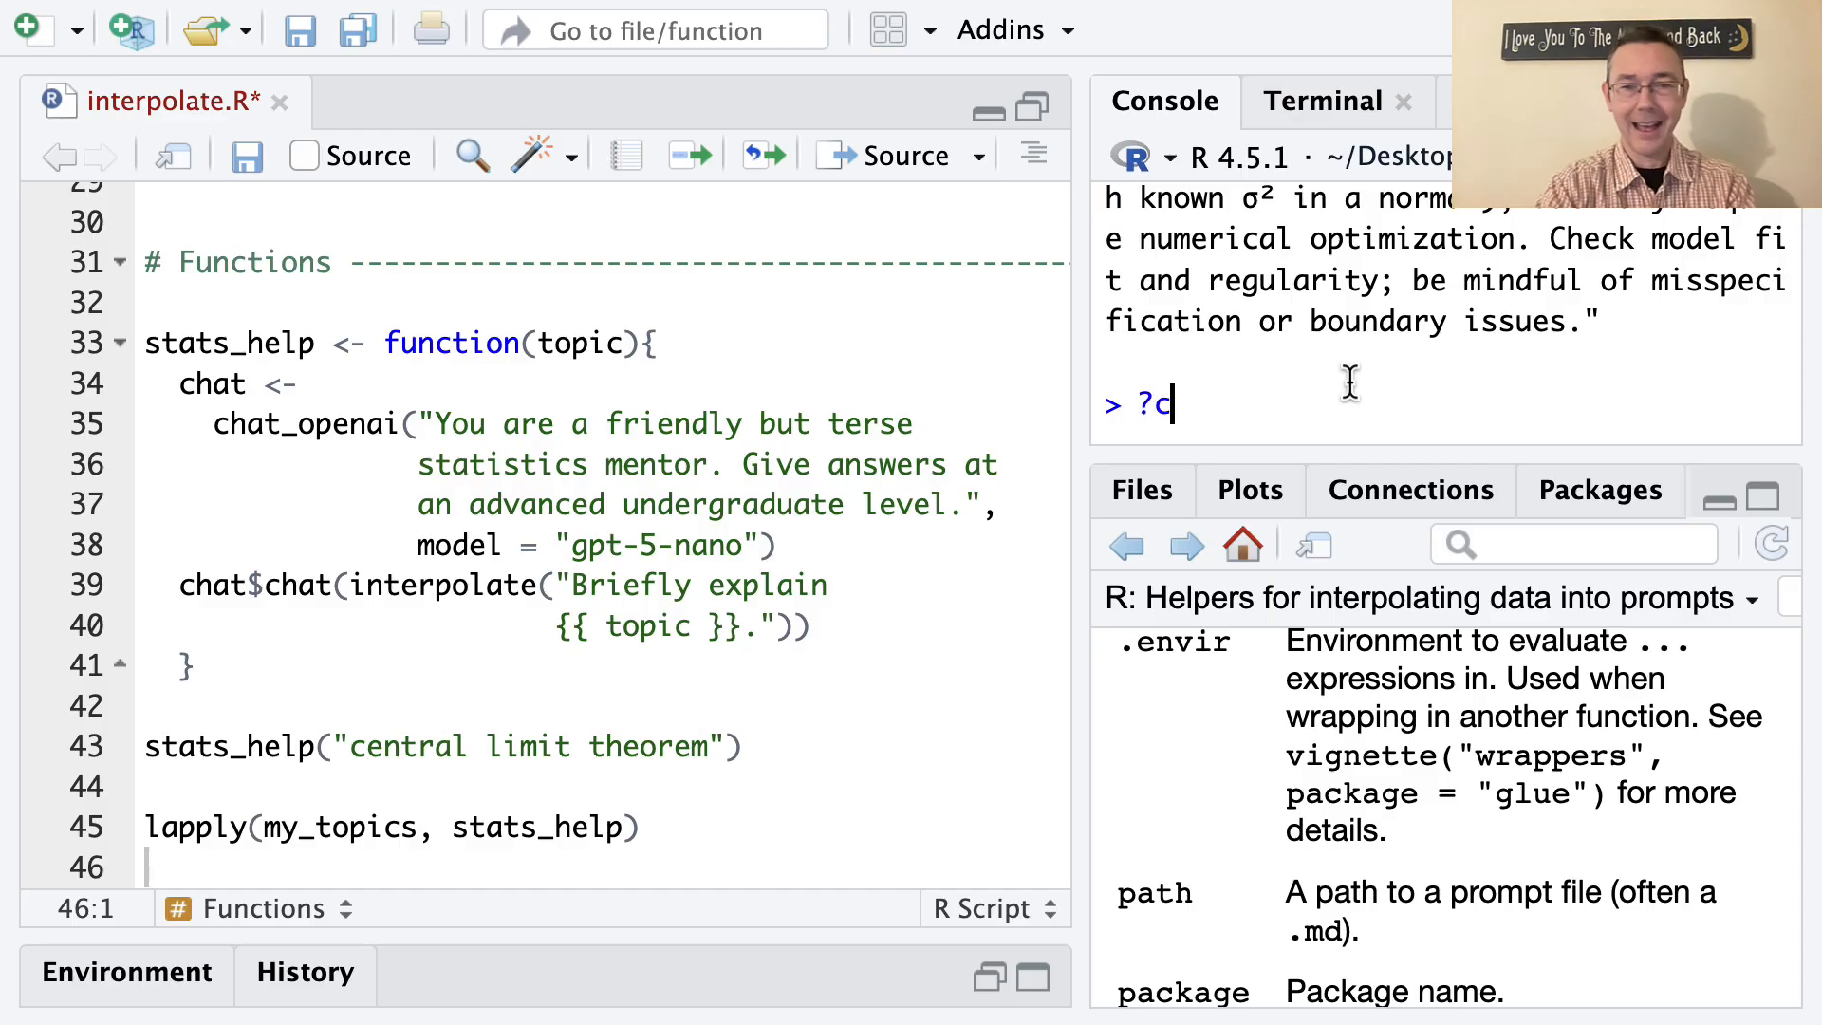
{"action": "type", "text": "hat"}
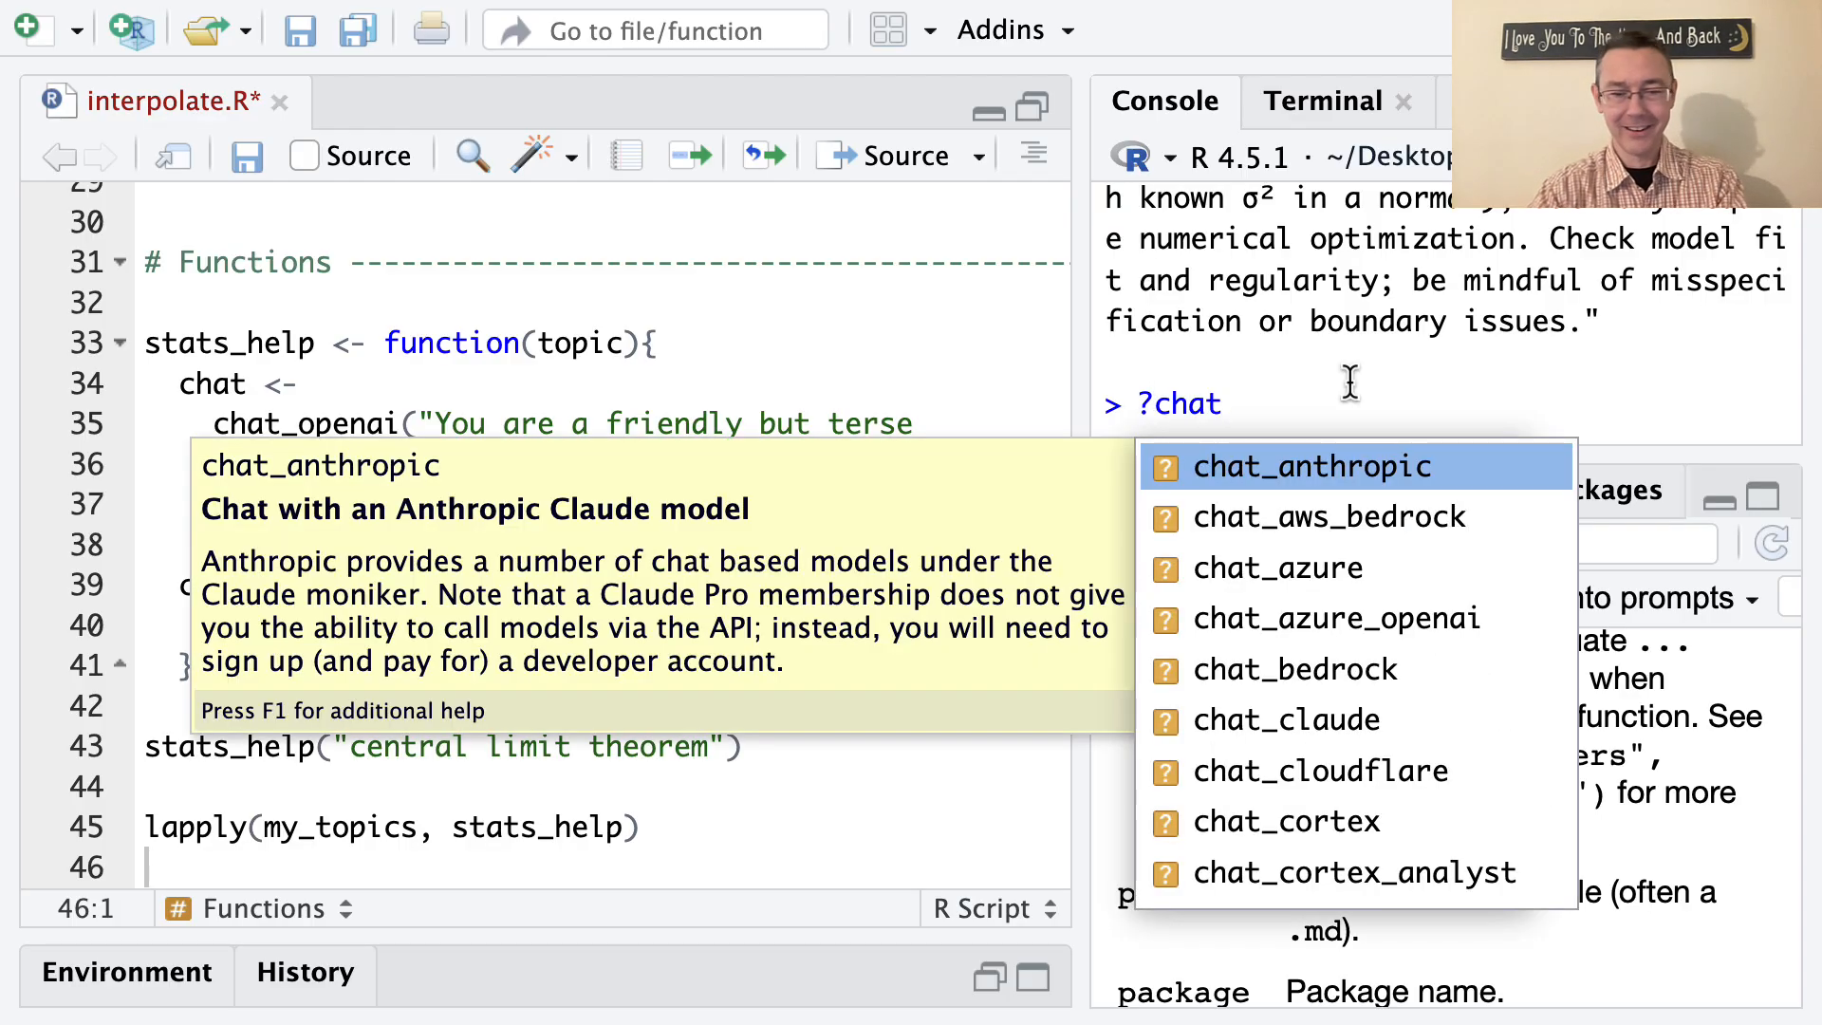
{"action": "type", "text": "_op"}
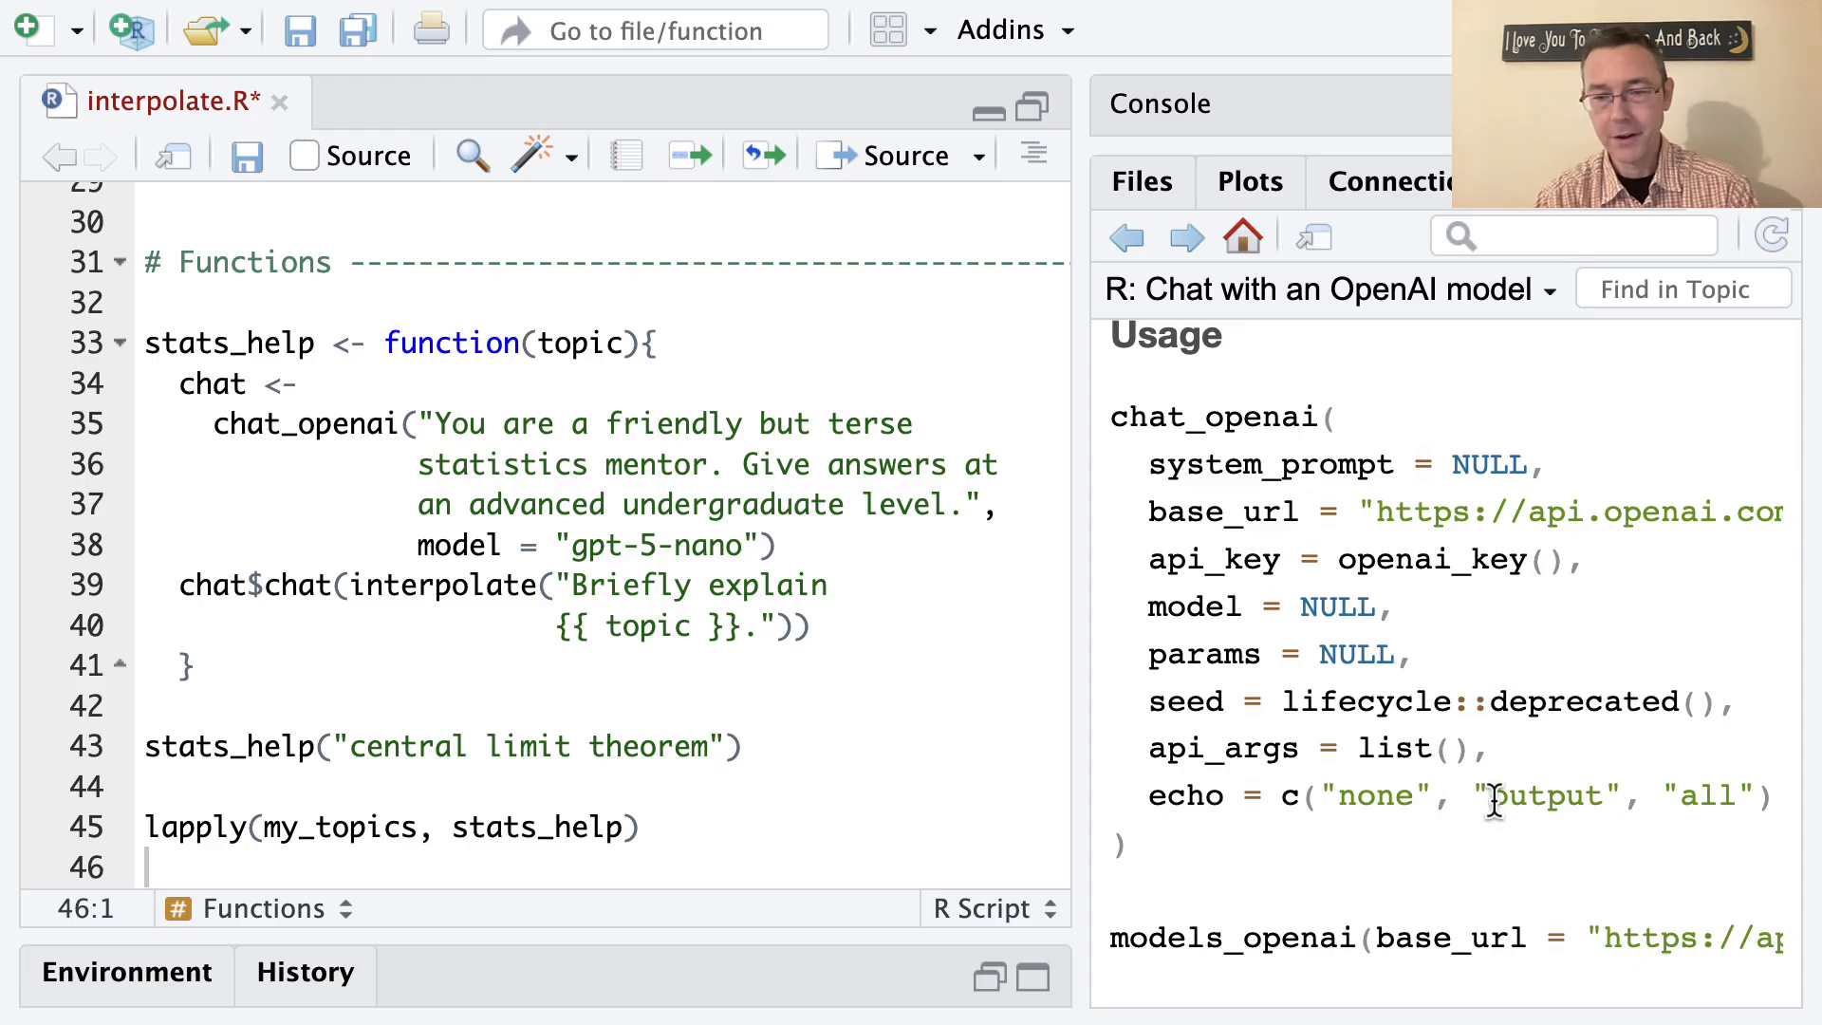
{"action": "scroll", "scroll_direction": "down", "scroll_amount": 3}
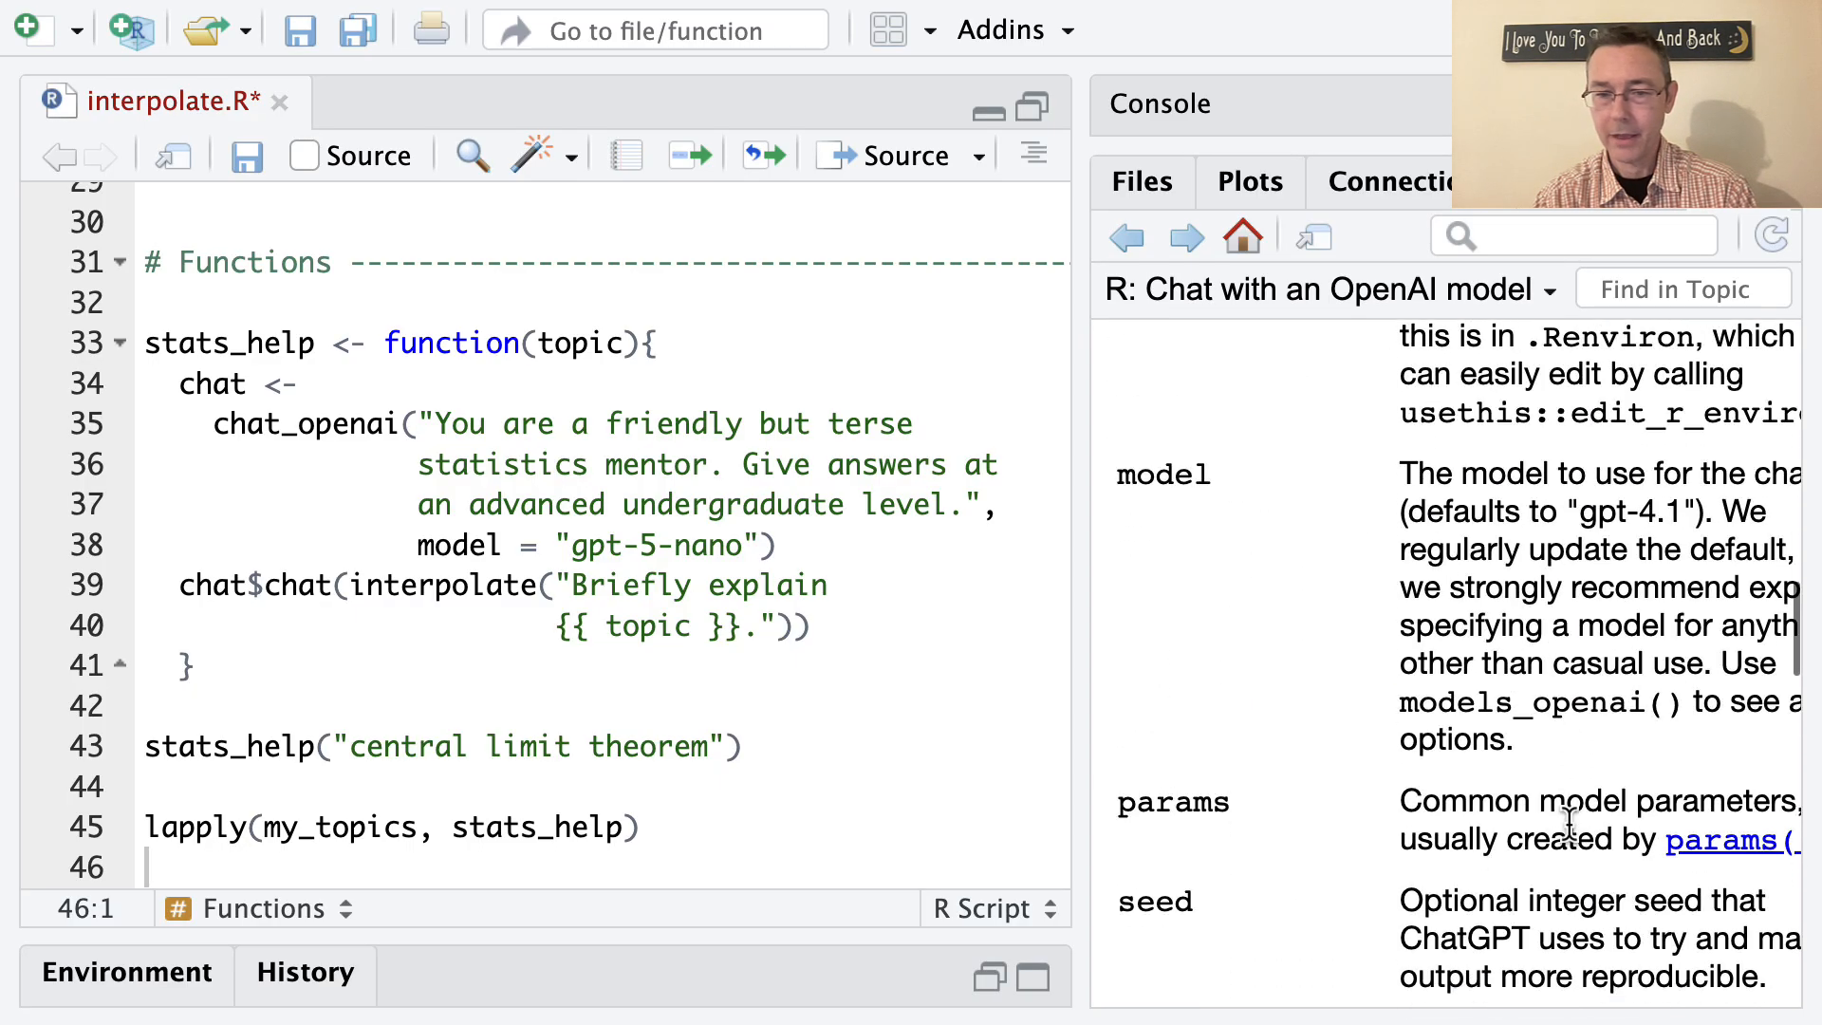
{"action": "scroll", "scroll_direction": "down", "scroll_amount": 3}
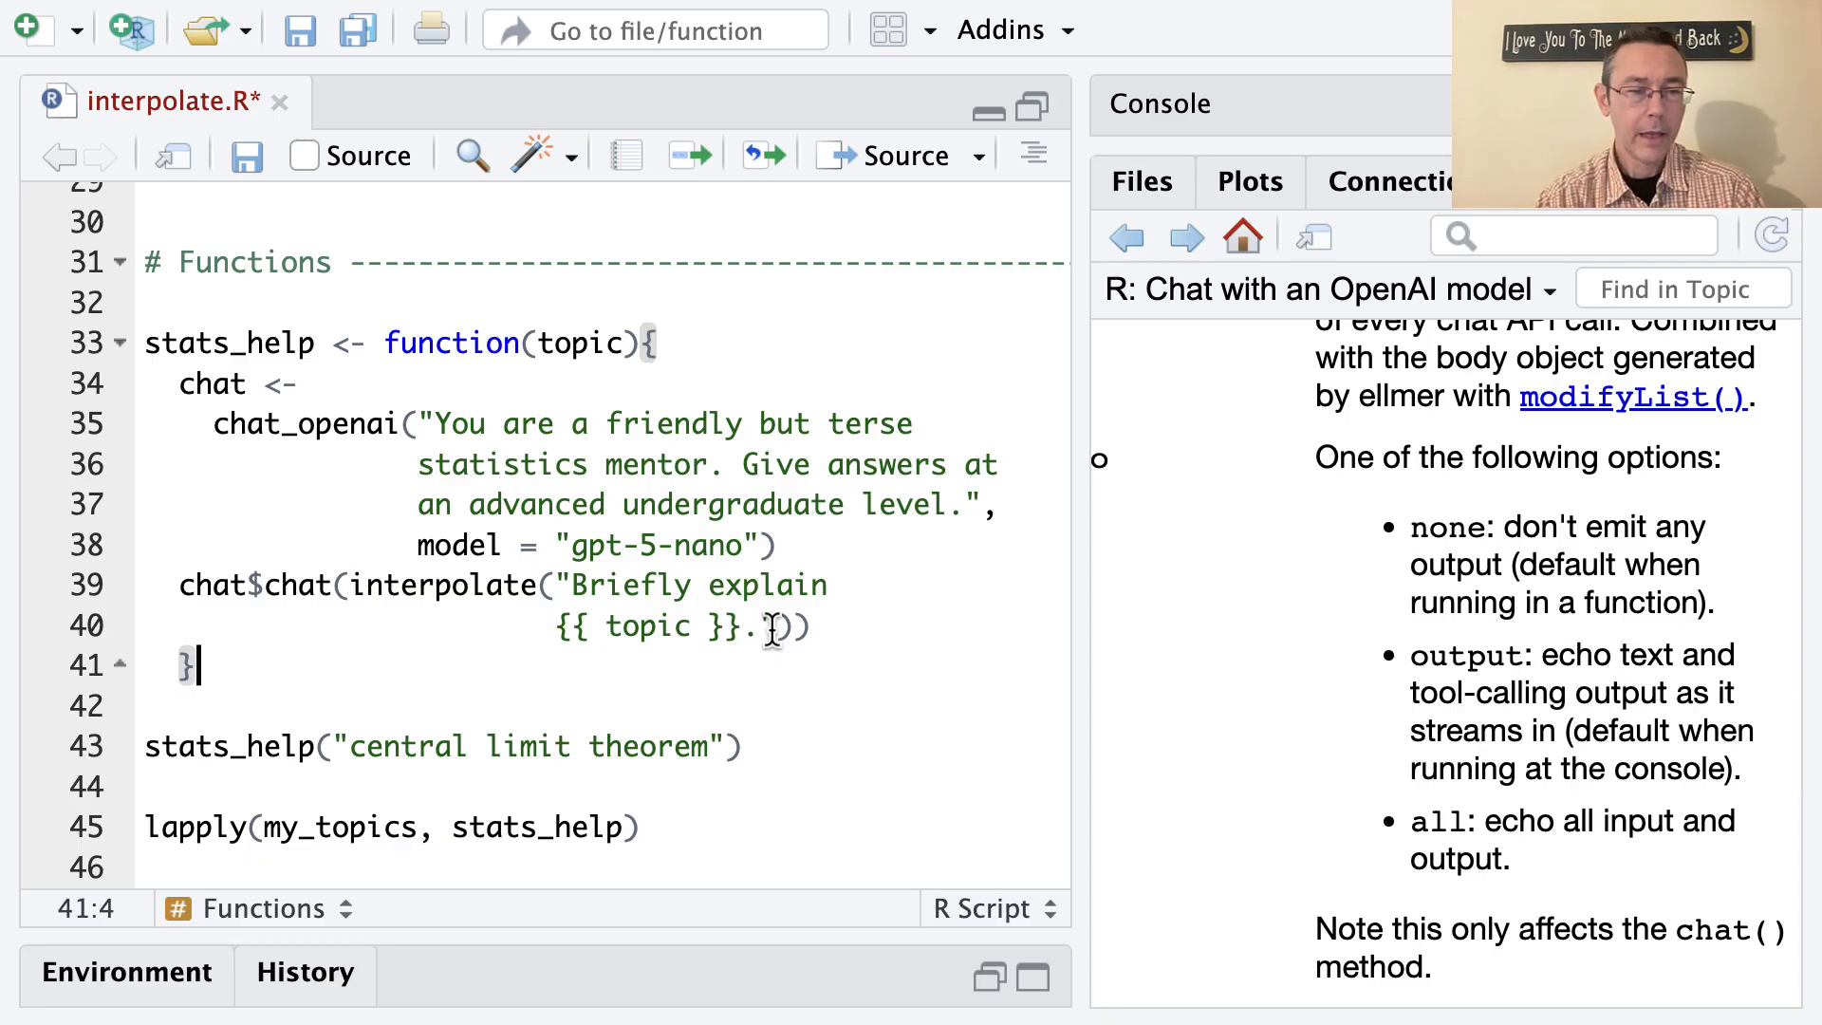
- Add echo = "none" to stats_help's chat$chat call so lapply returns only the list
{"action": "left_click", "coordinate": [773, 630]}
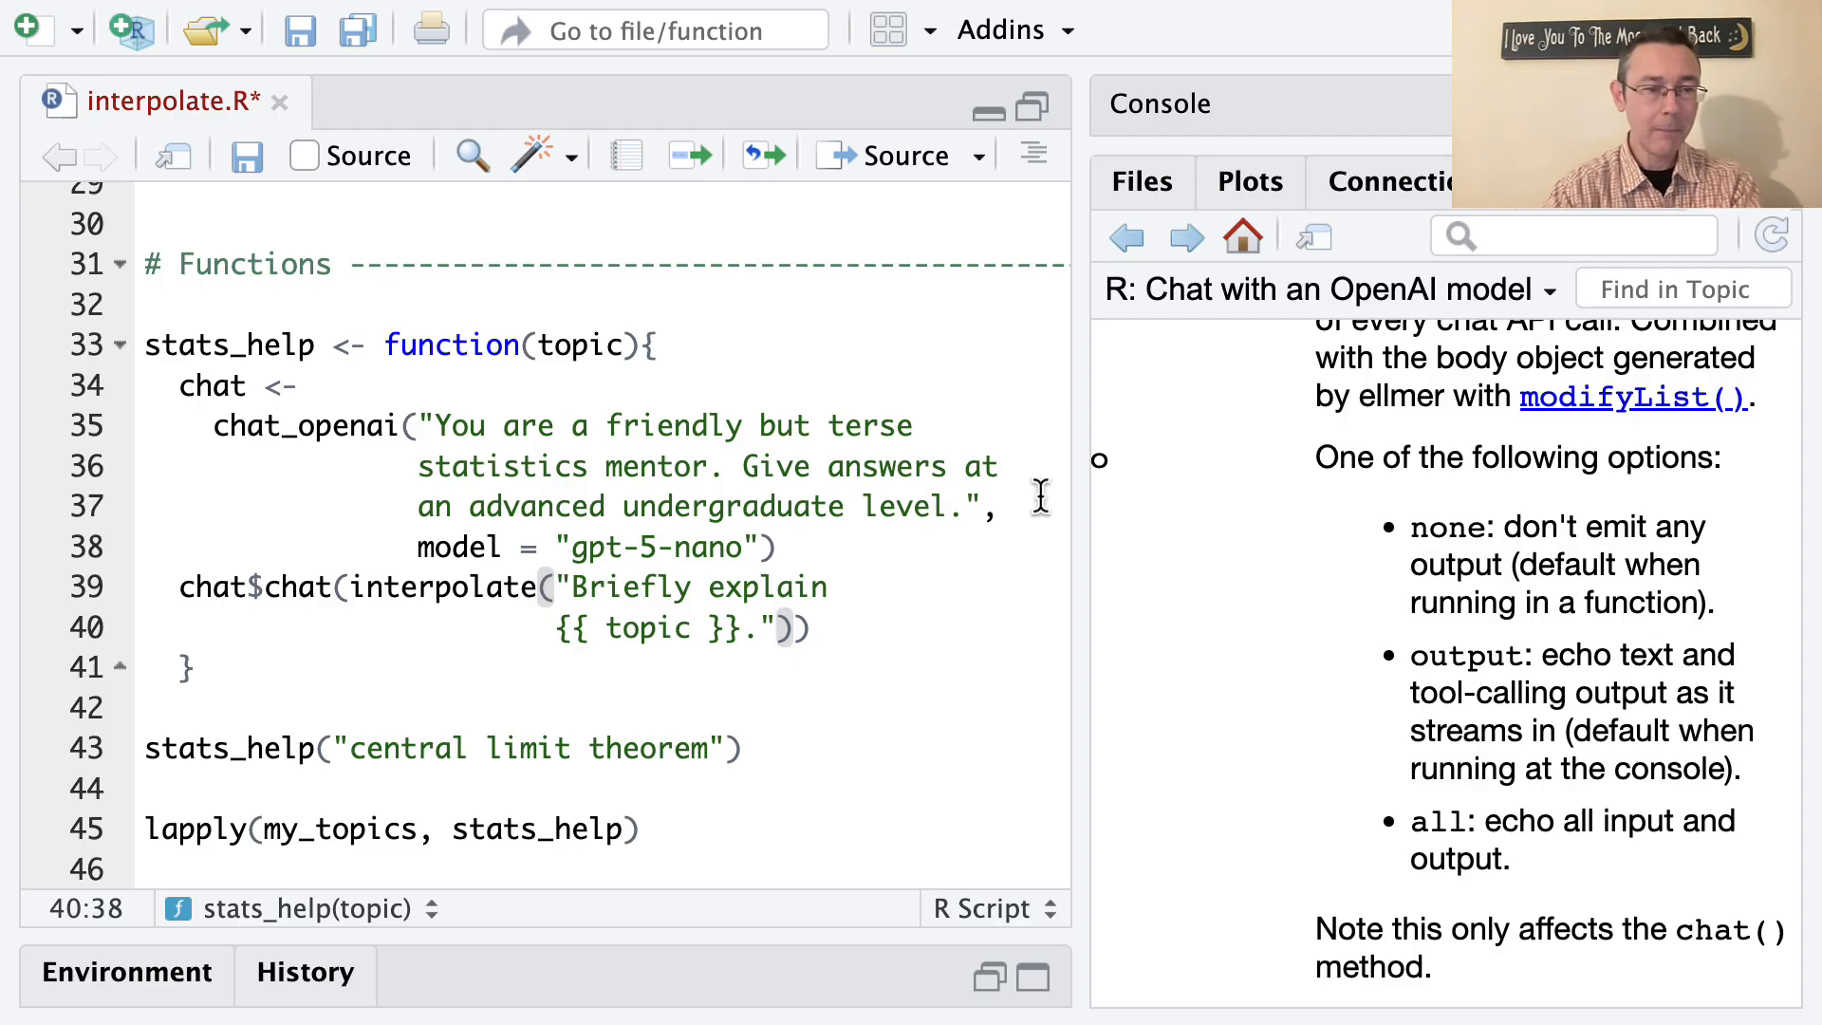
{"action": "type", "text": ","}
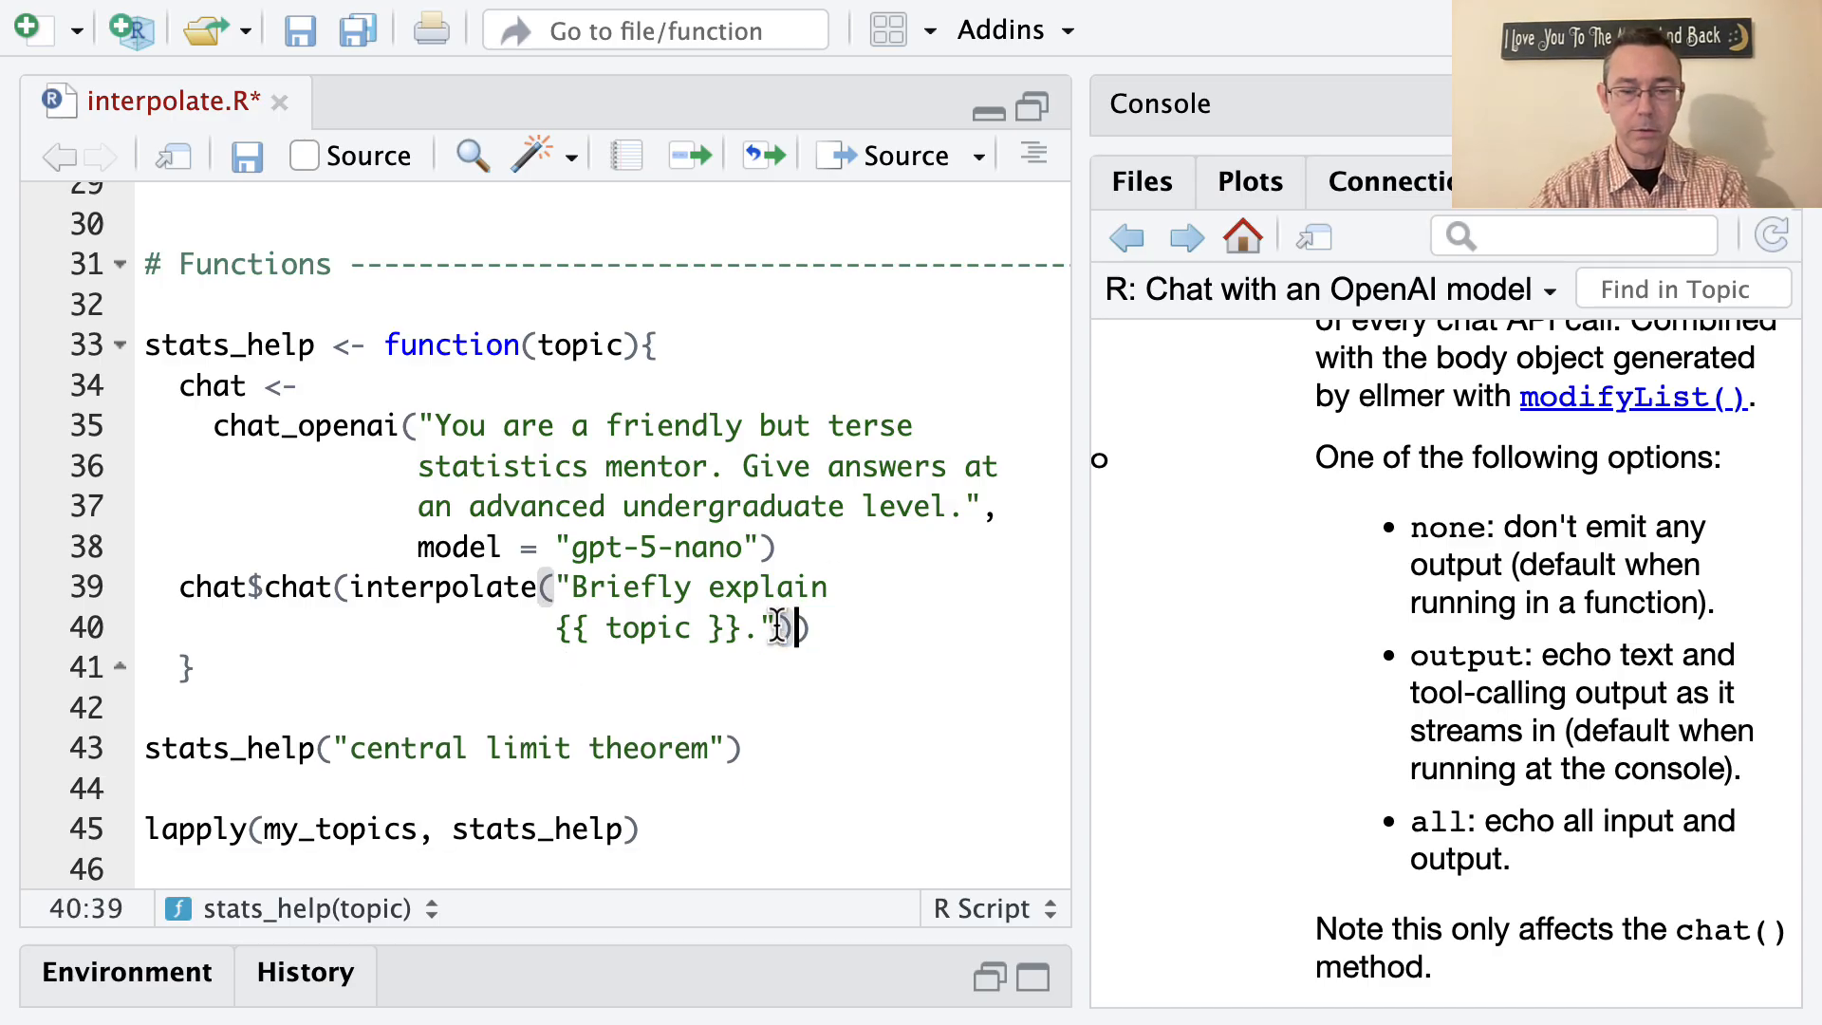
{"action": "type", "text": ","}
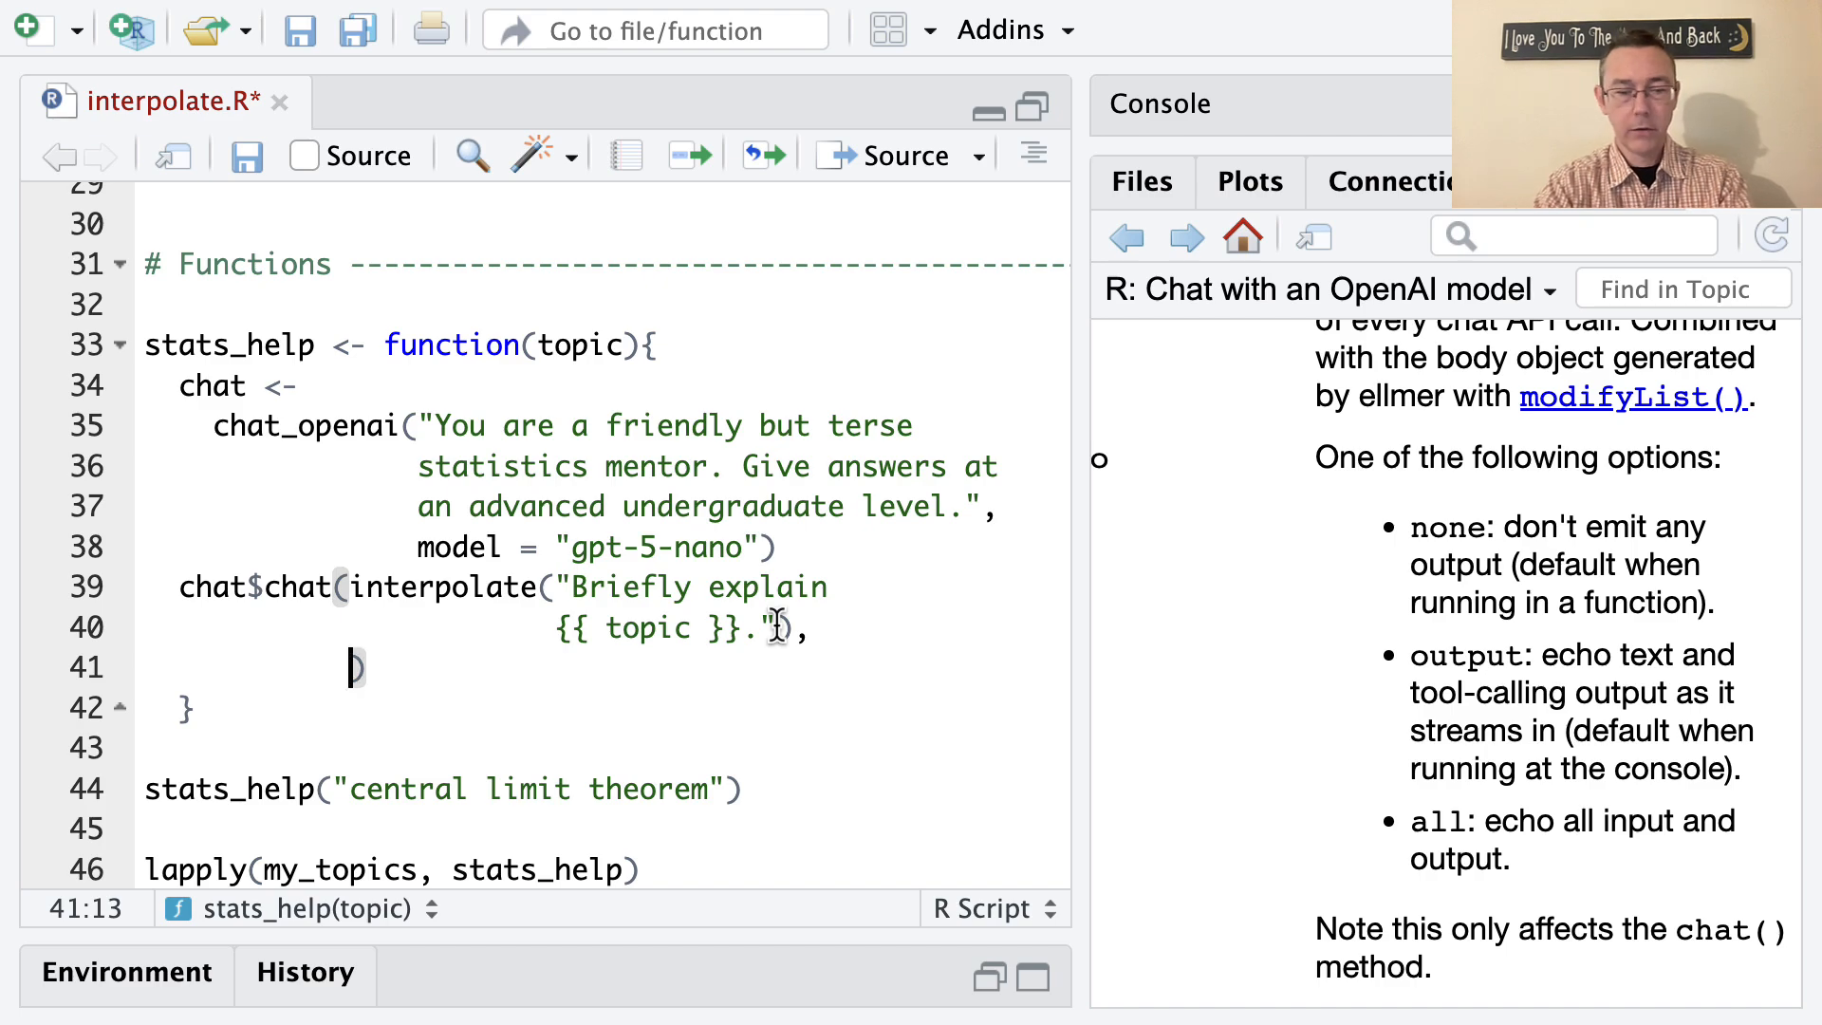
{"action": "type", "text": "echo = \"\""}
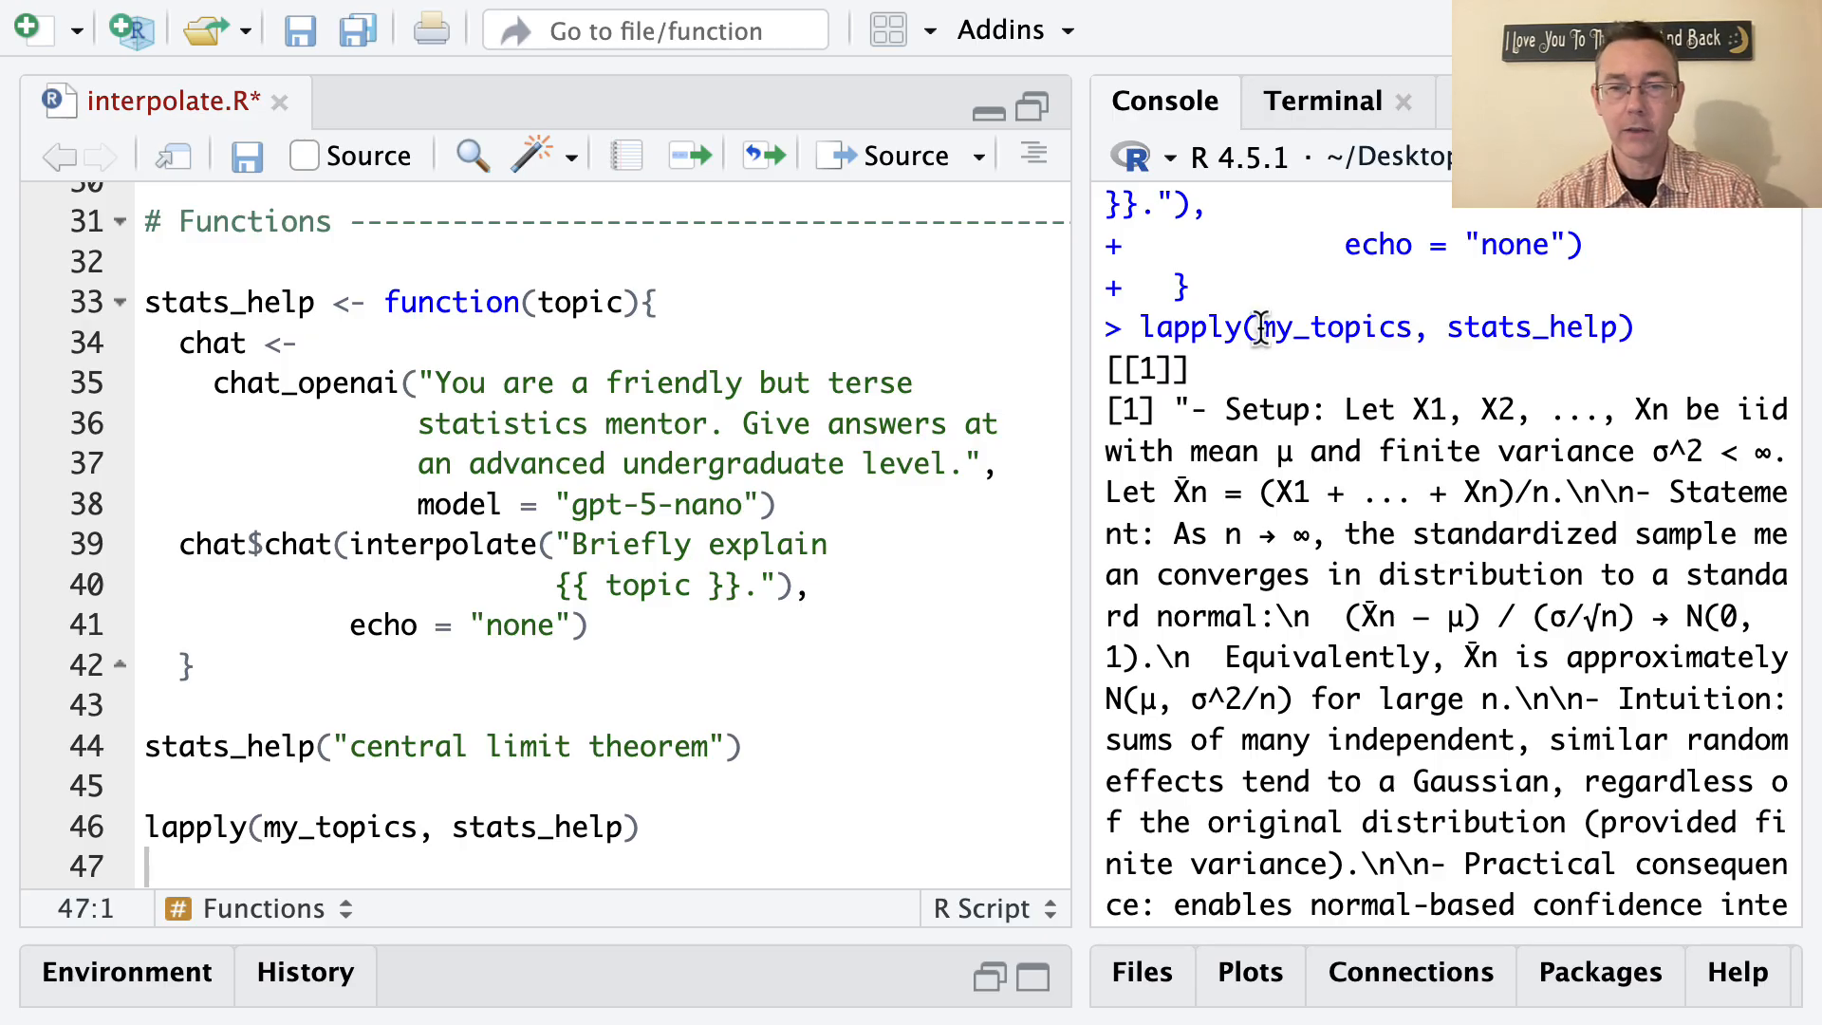
{"action": "scroll", "scroll_direction": "down", "scroll_amount": 3}
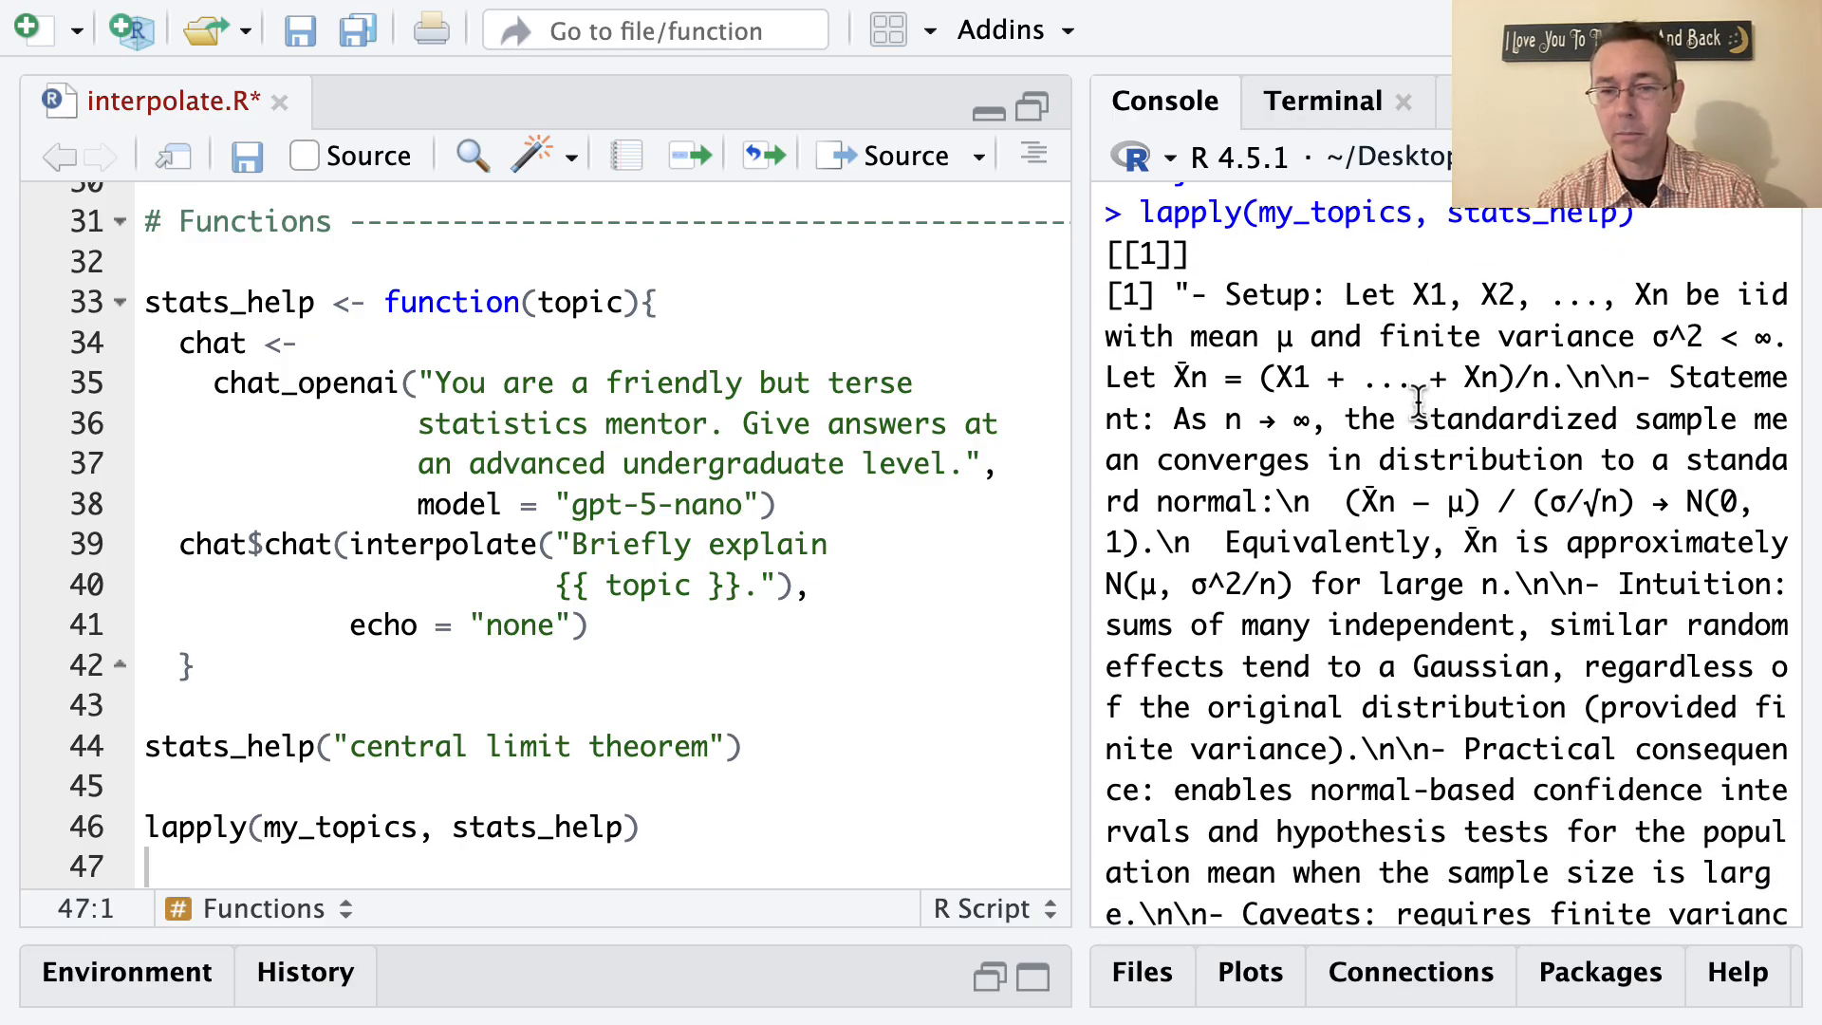